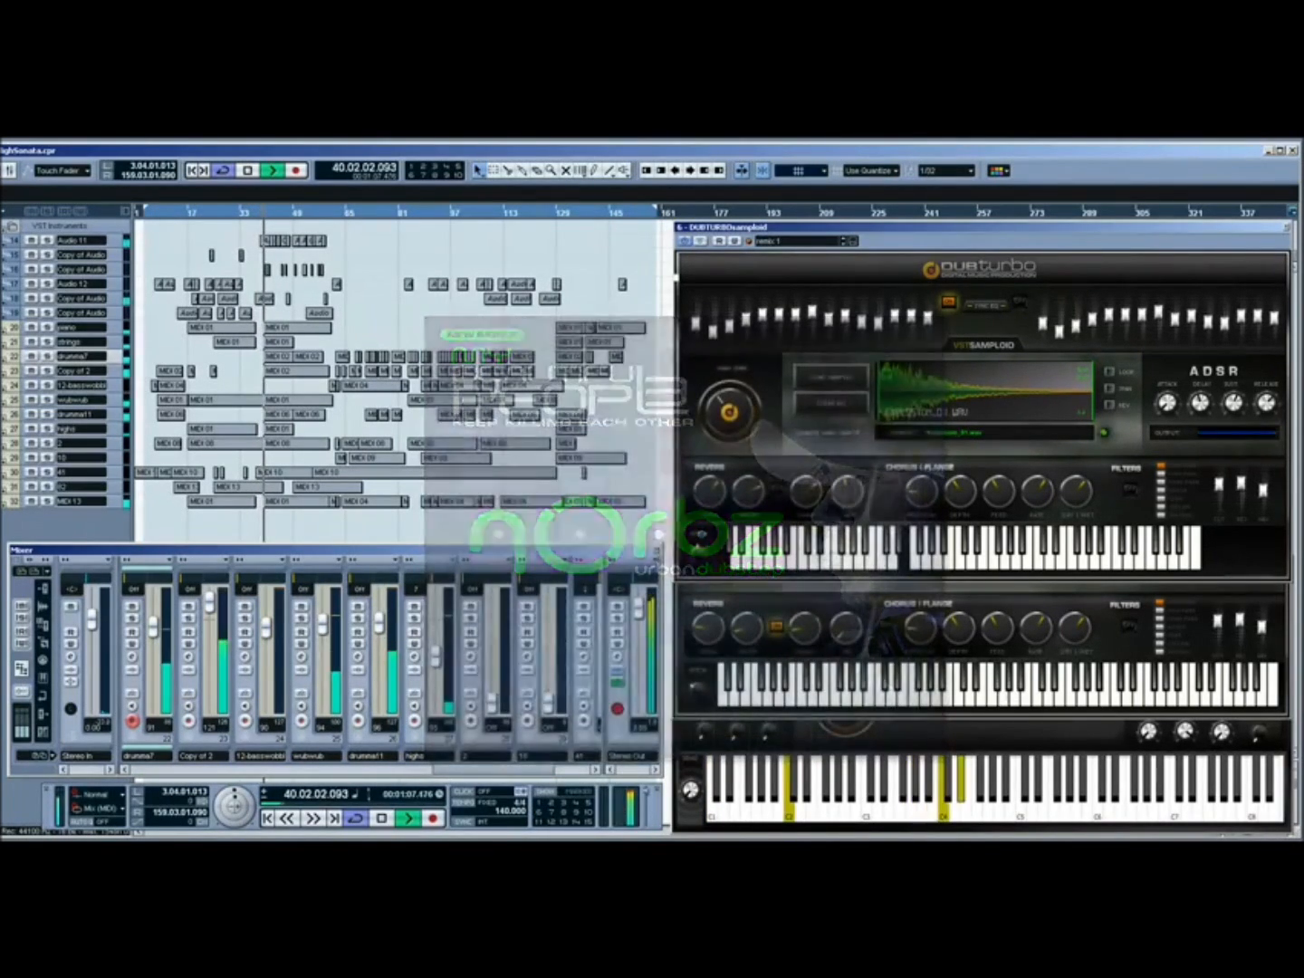
- Launch DubTurbo standalone and let the empty 16-track, 120-tempo default project load
left_click(268, 170)
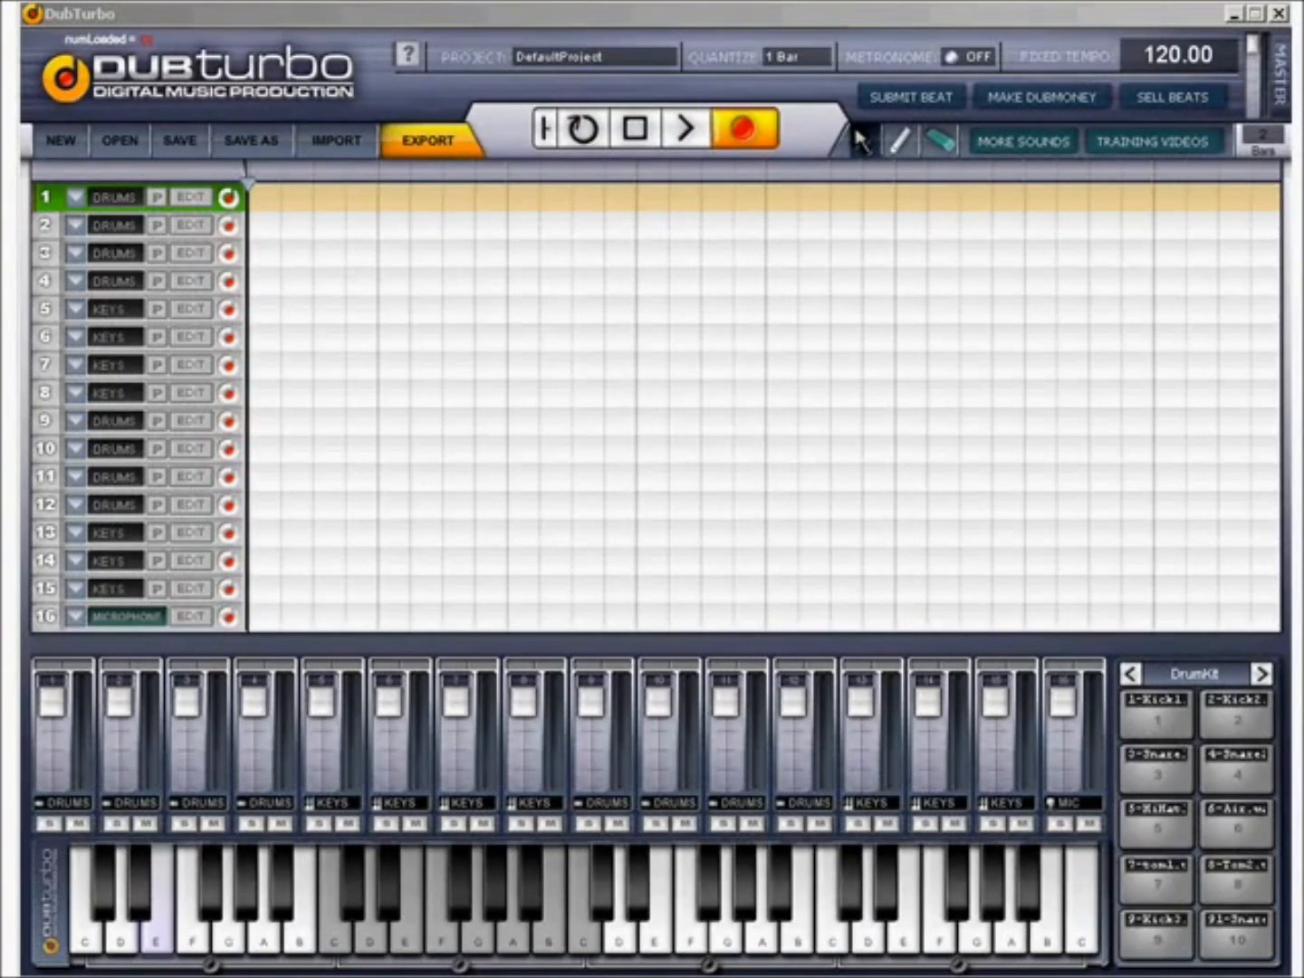
mouse_move(352, 598)
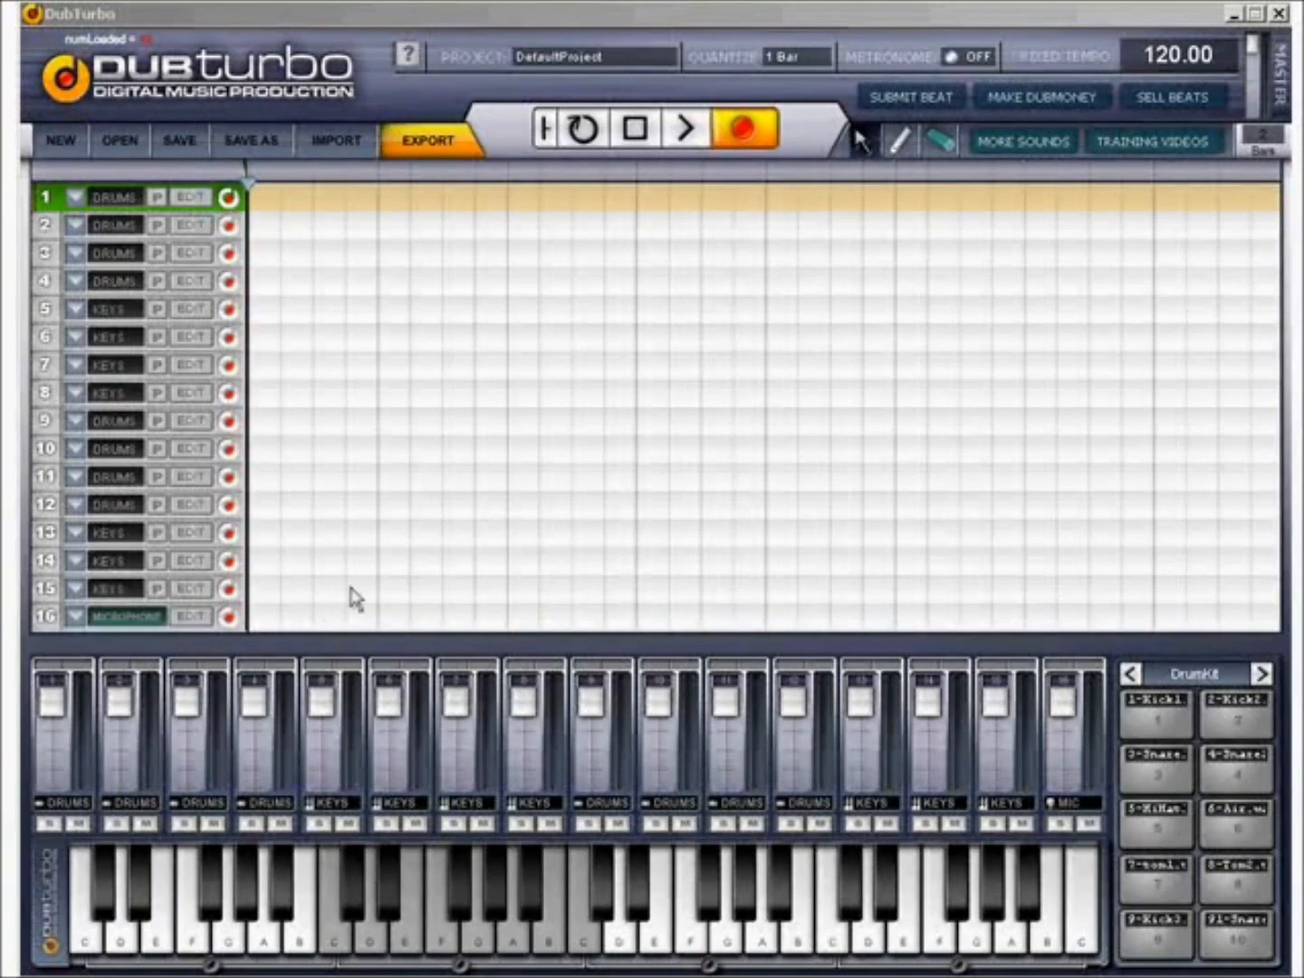
mouse_move(842, 228)
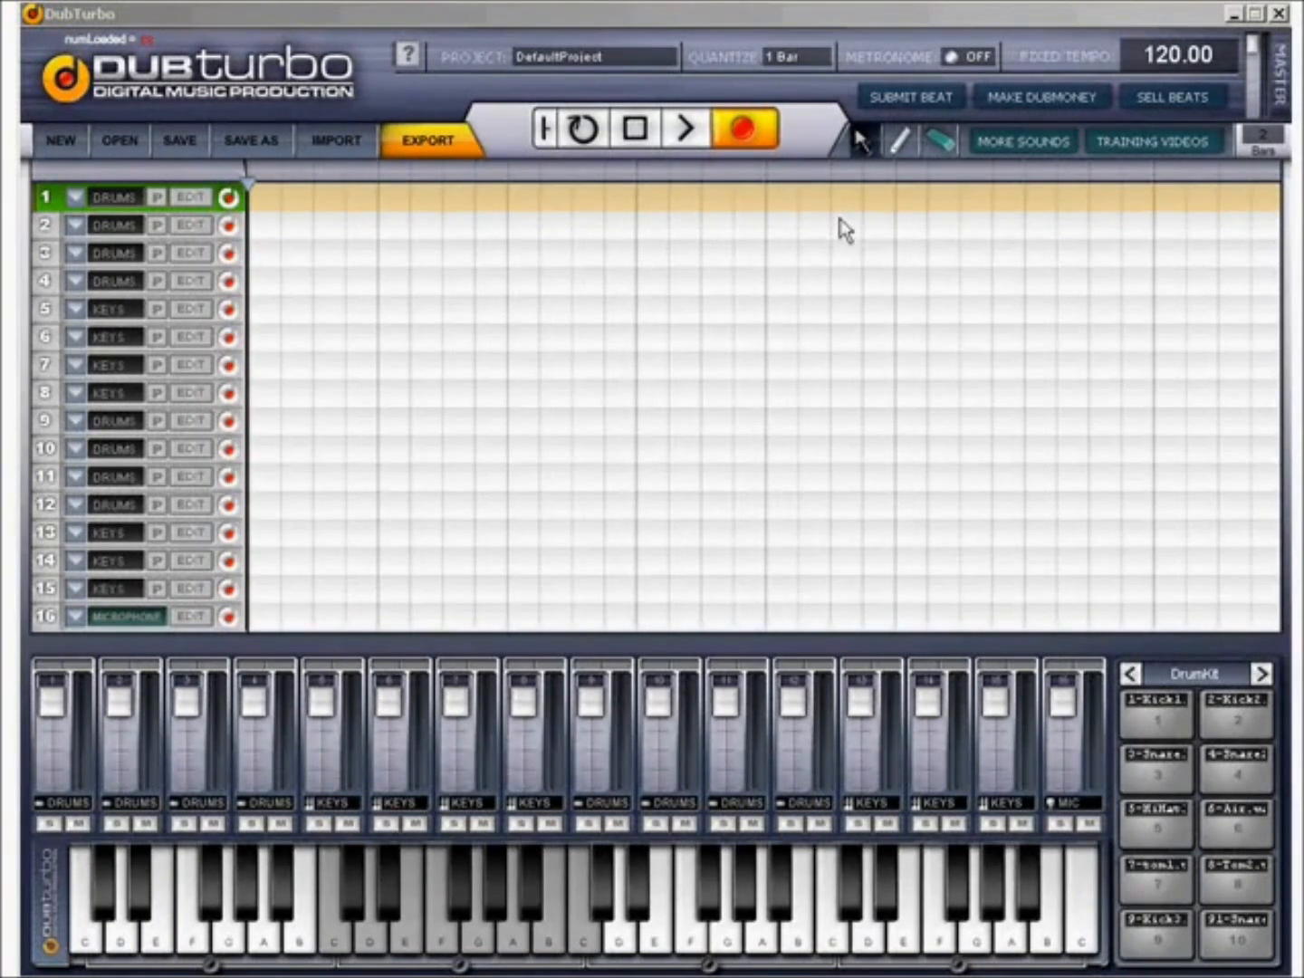
mouse_move(576, 734)
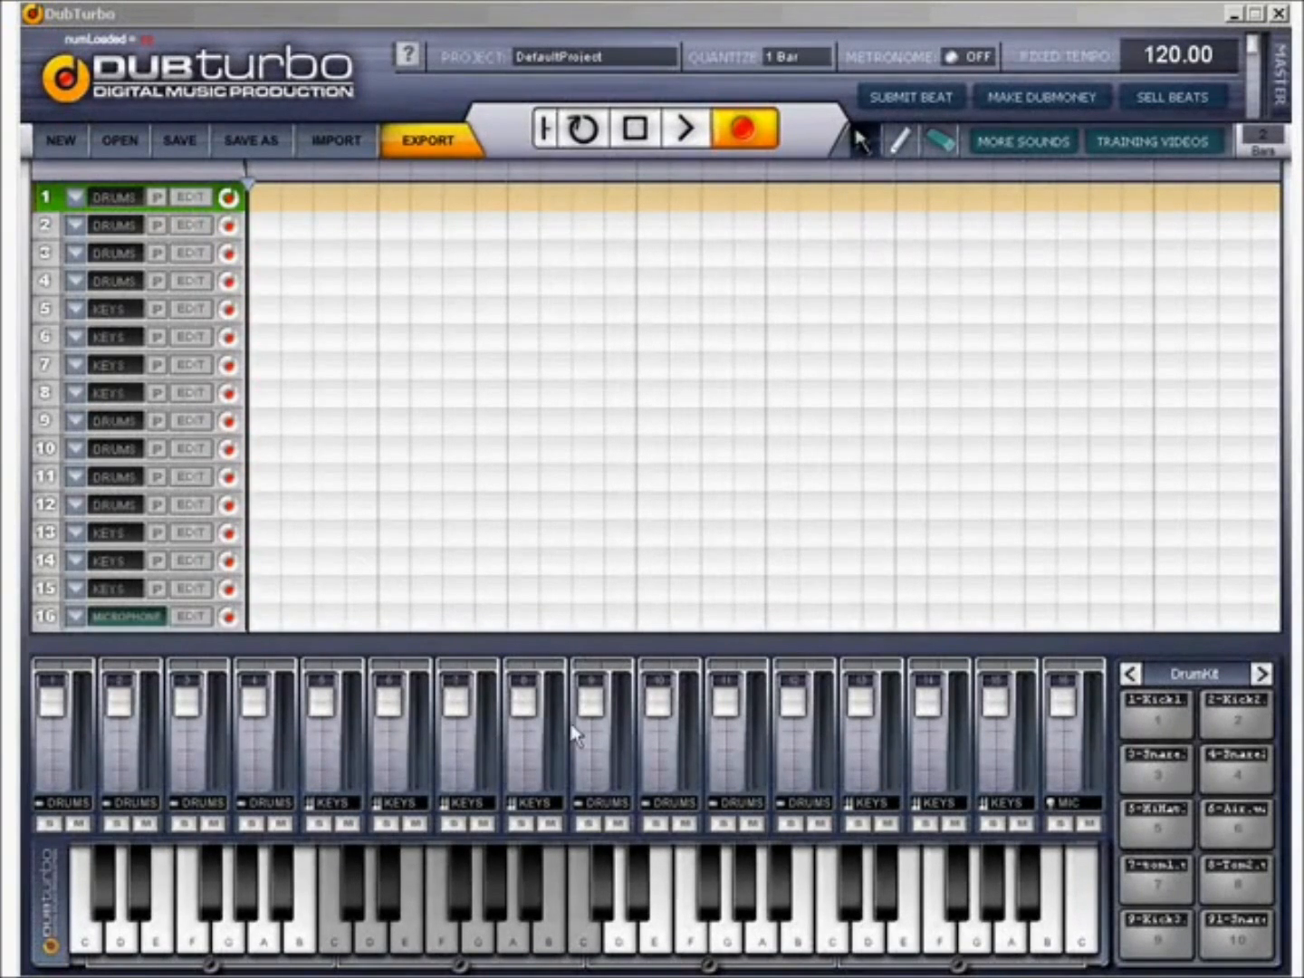
mouse_move(903, 210)
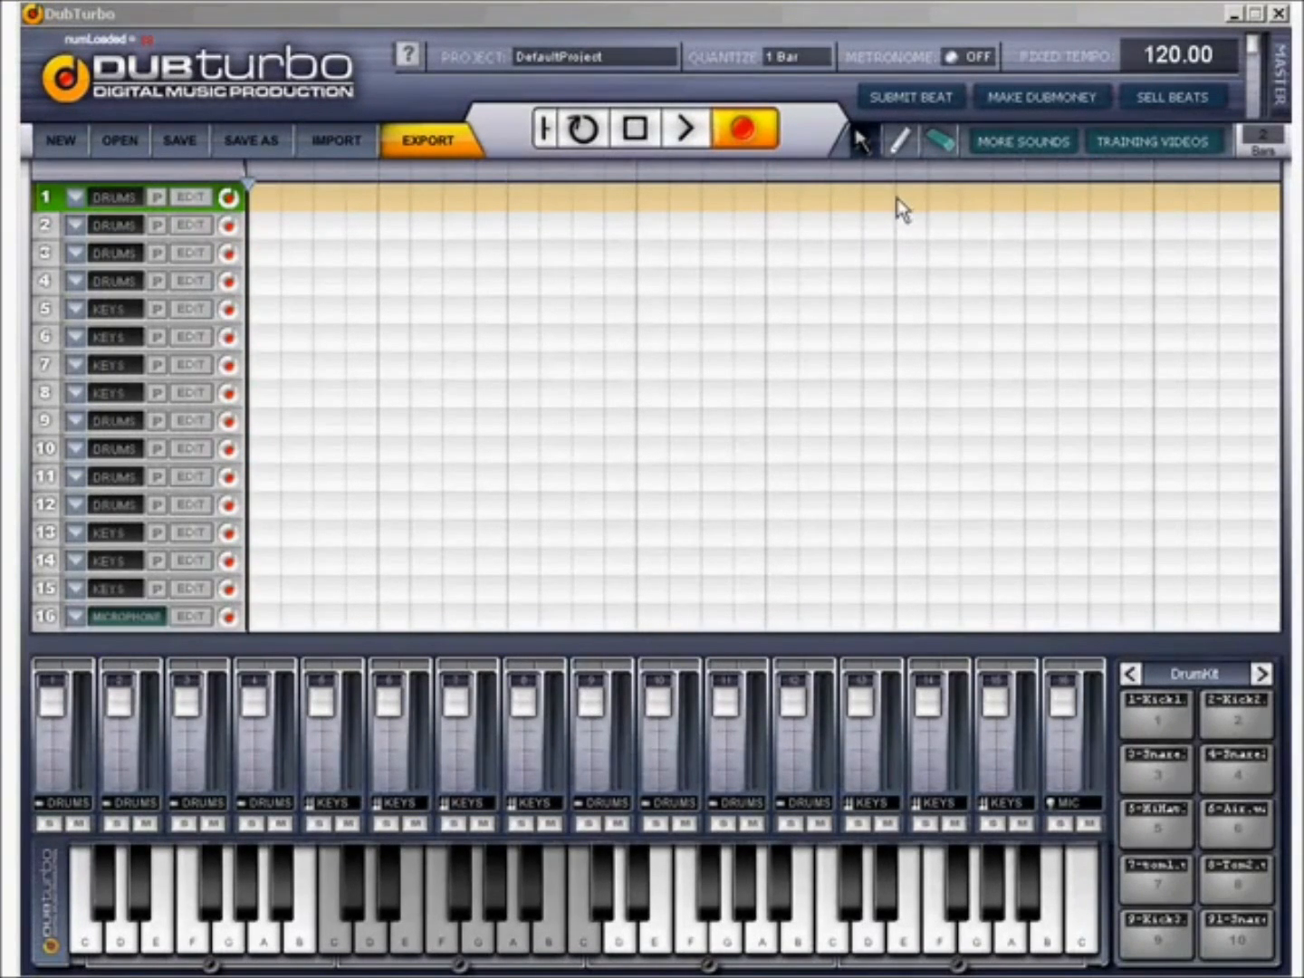
mouse_move(901, 141)
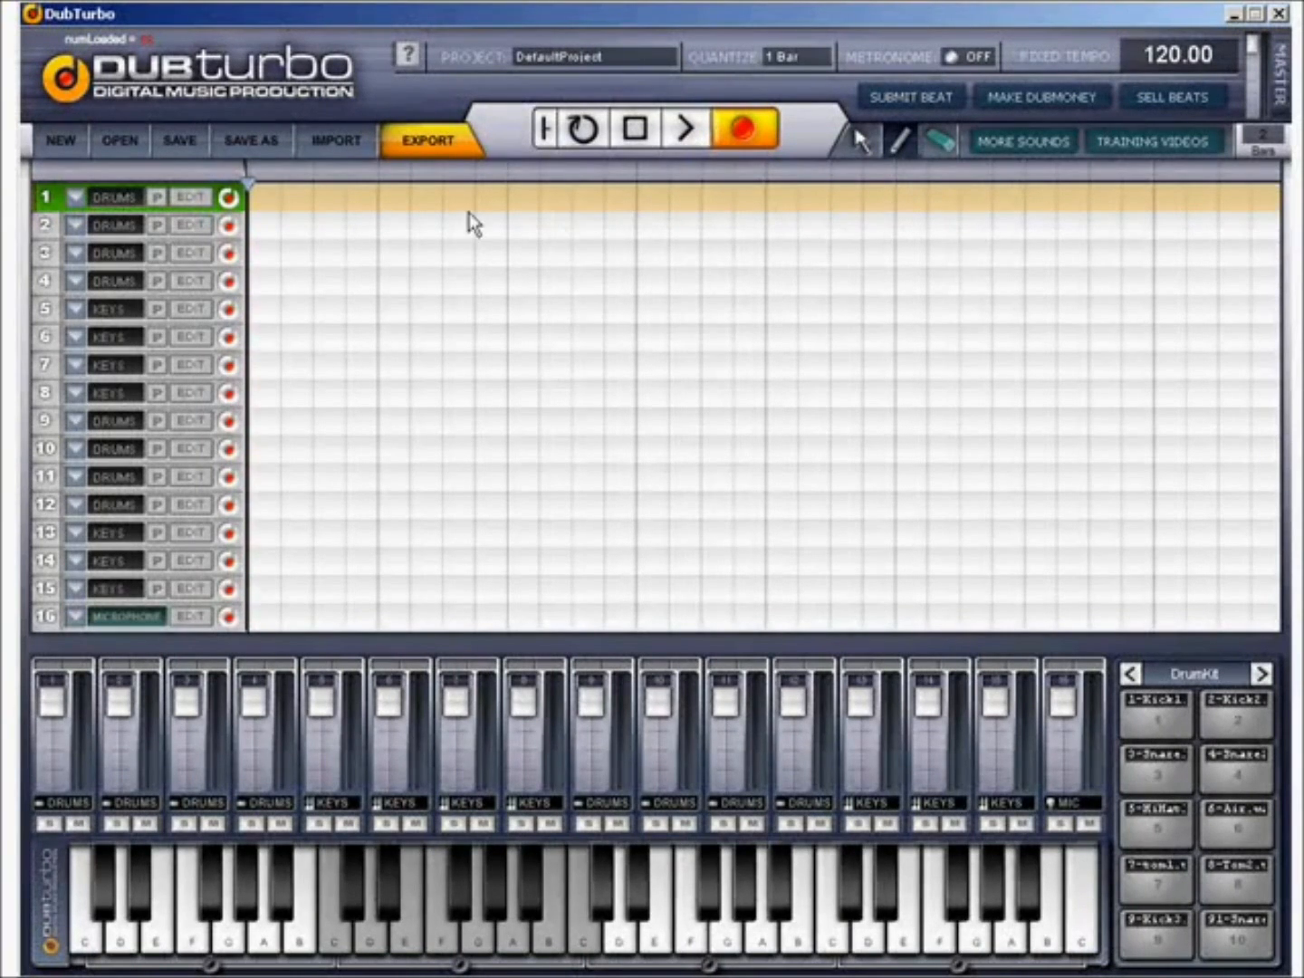
mouse_move(1068, 185)
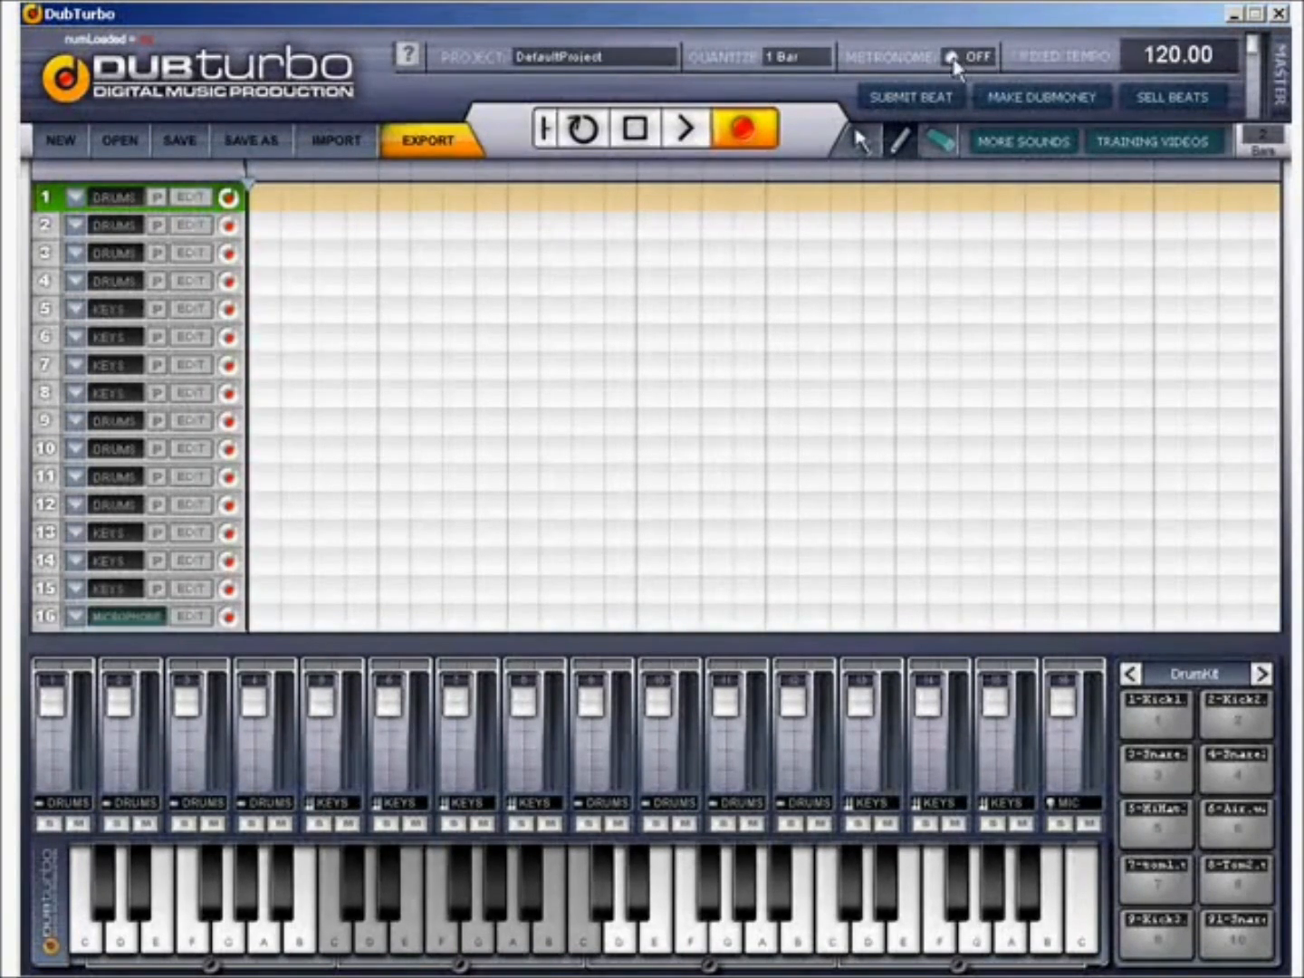
- Switch the metronome ON, play the empty project to hear the click, then stop
left_click(956, 56)
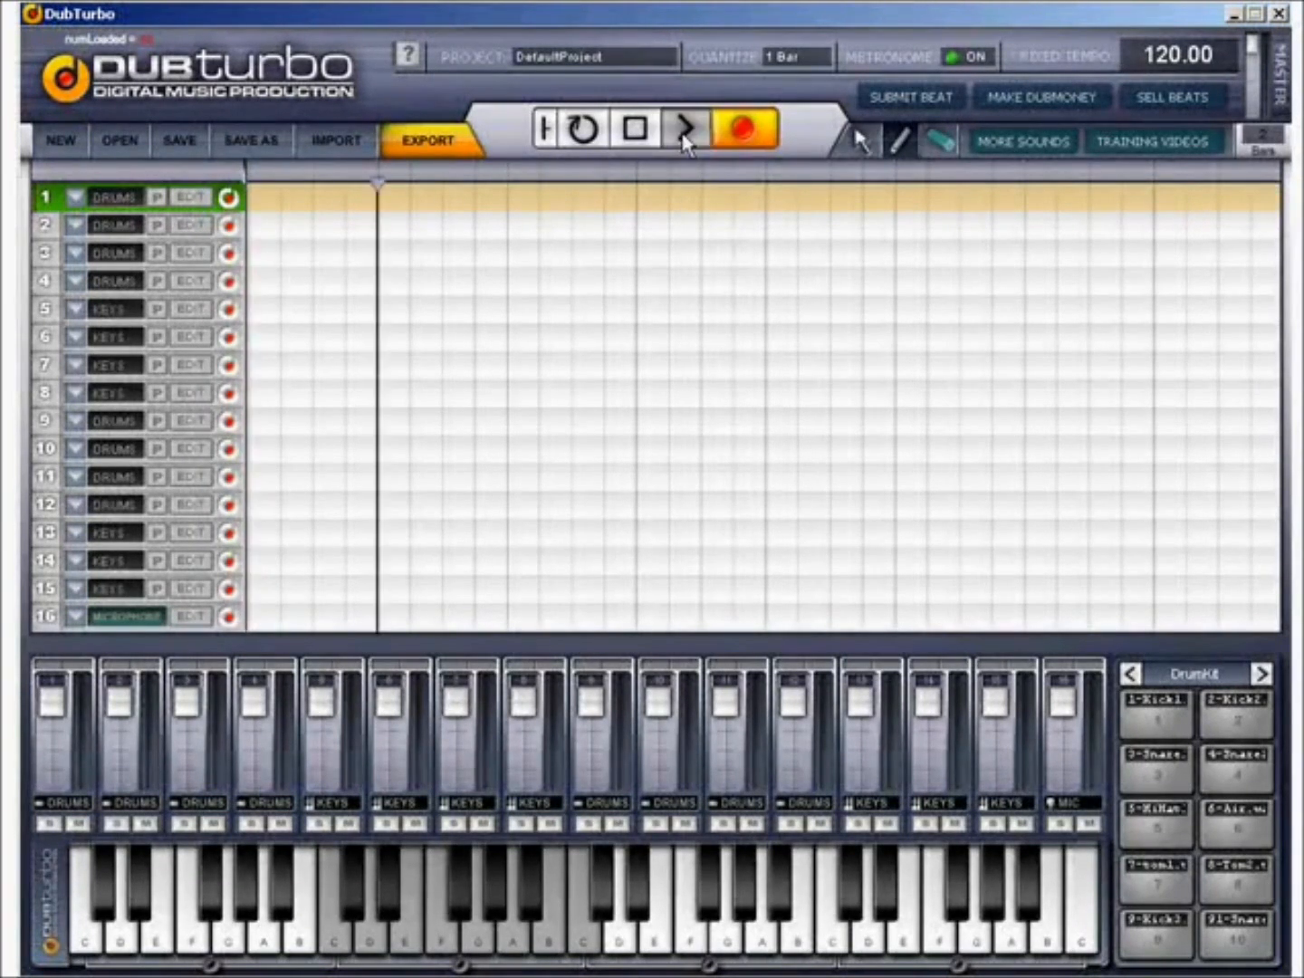
left_click(633, 127)
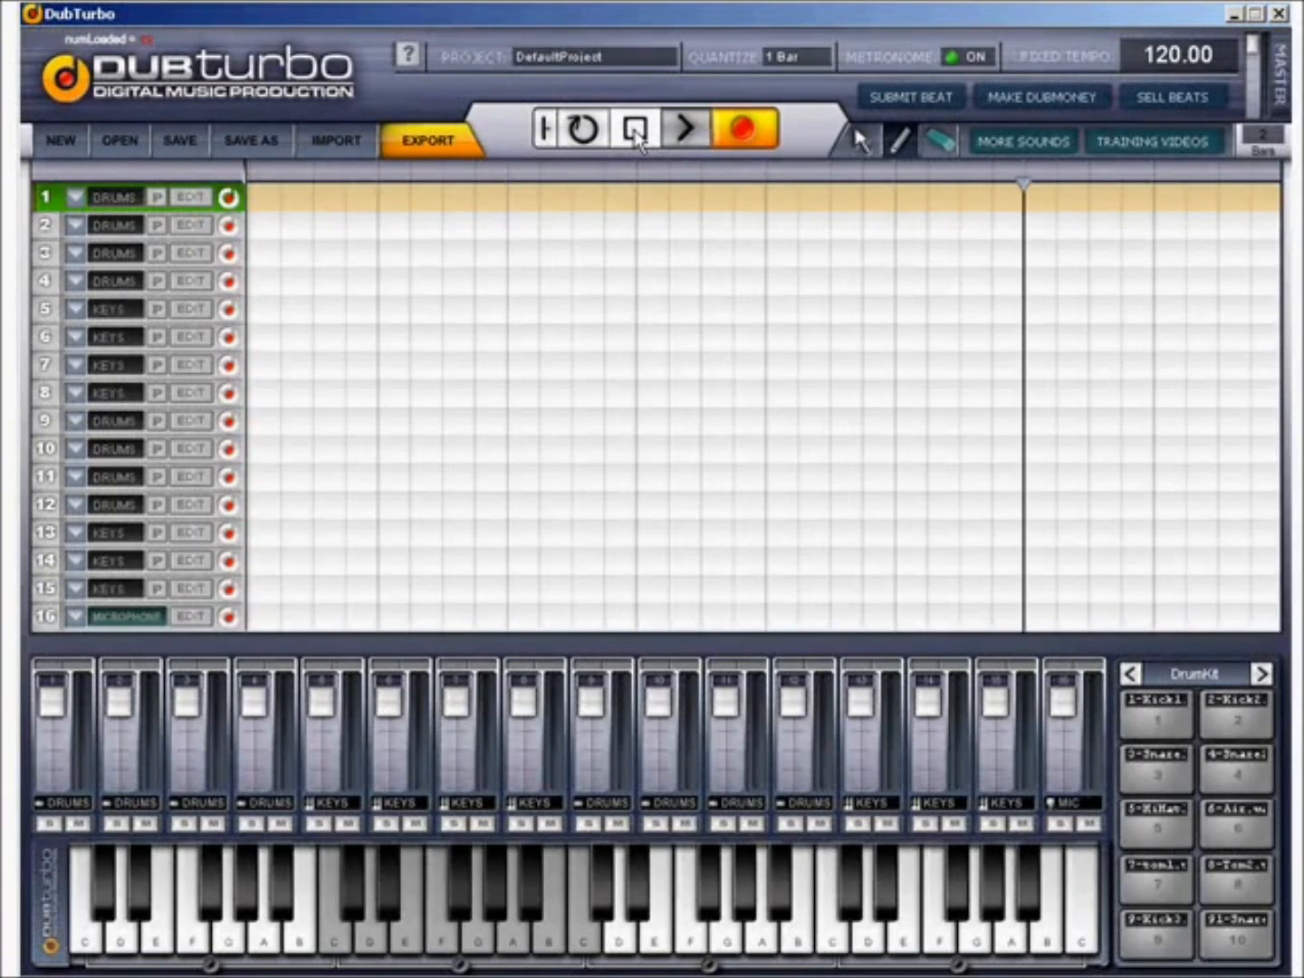
left_click(633, 129)
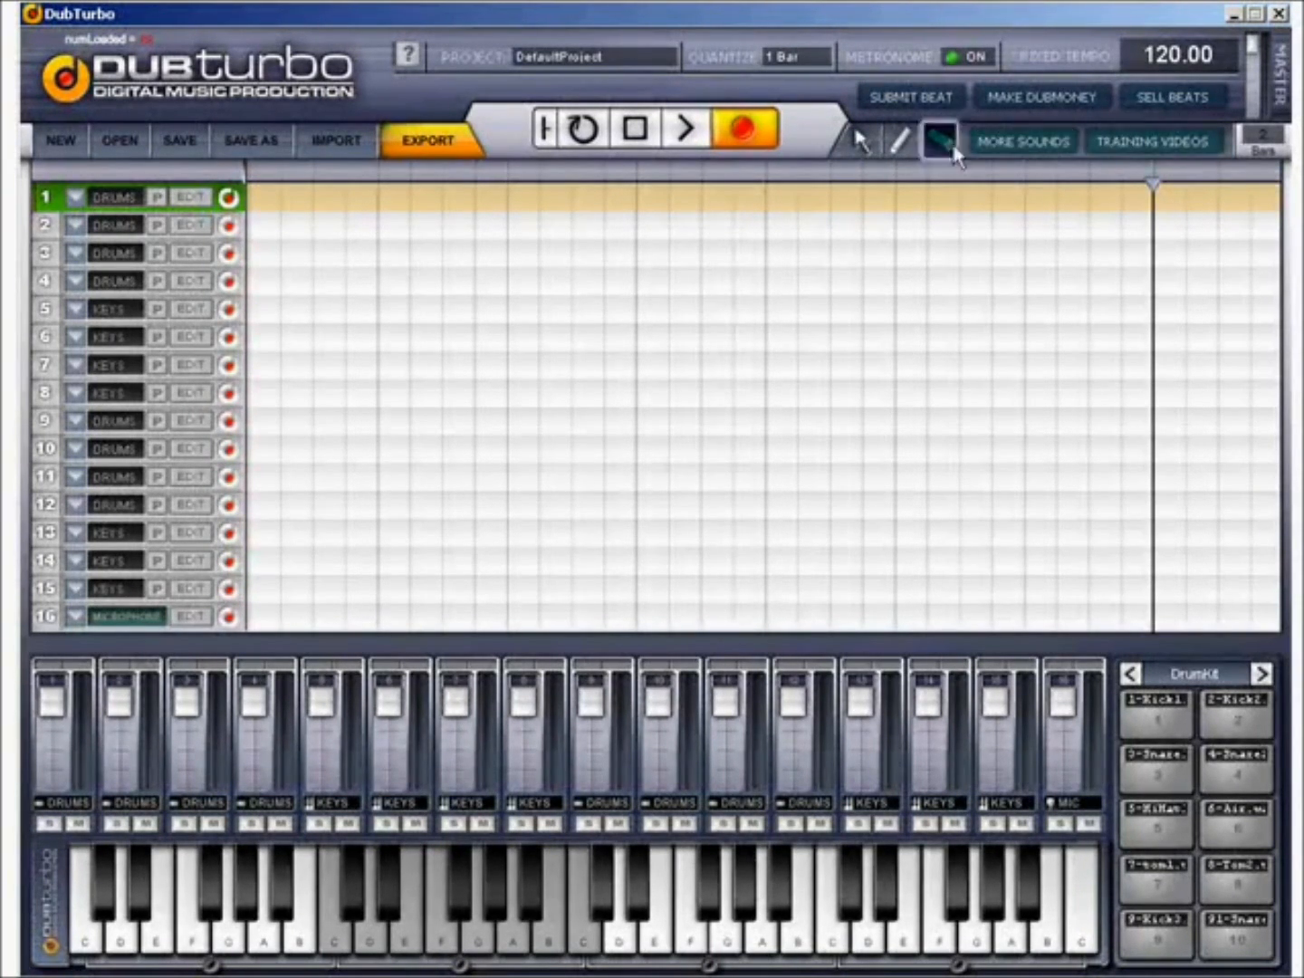
- Select track 1 (Drums) so its lane turns green, ready for recording
left_click(746, 130)
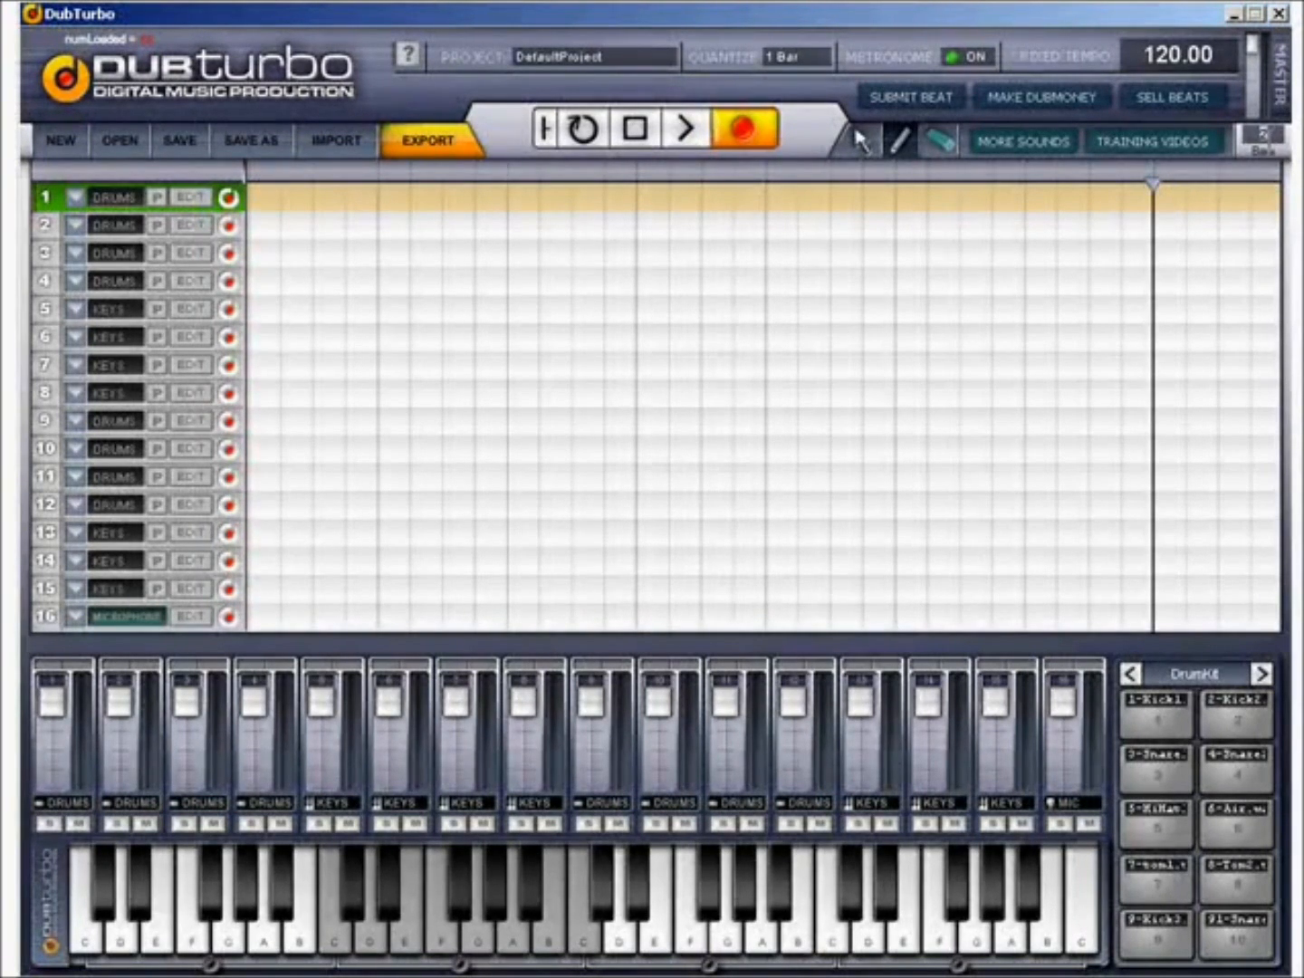
mouse_move(1011, 237)
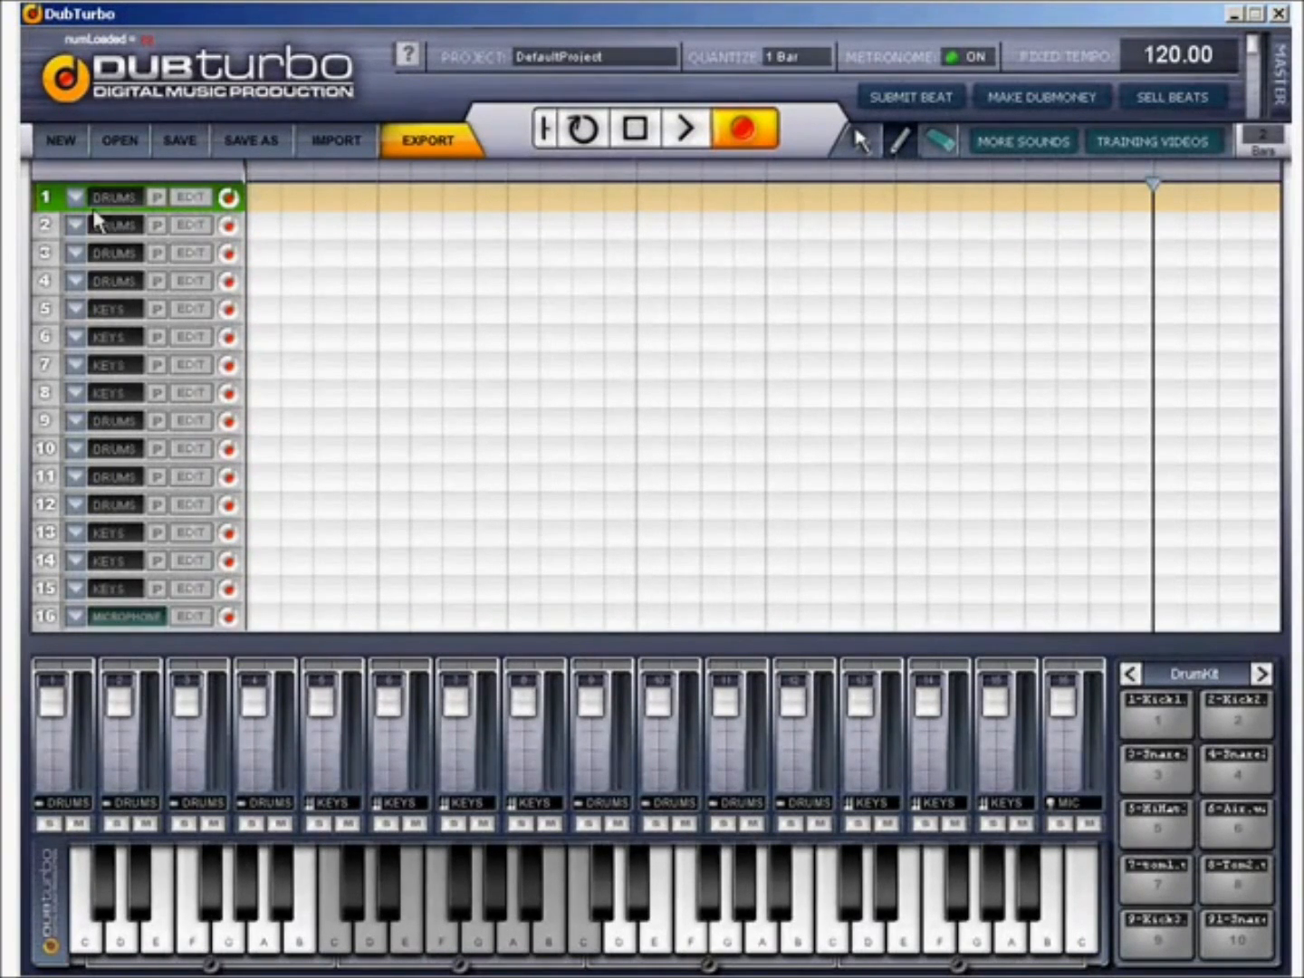
mouse_move(101, 266)
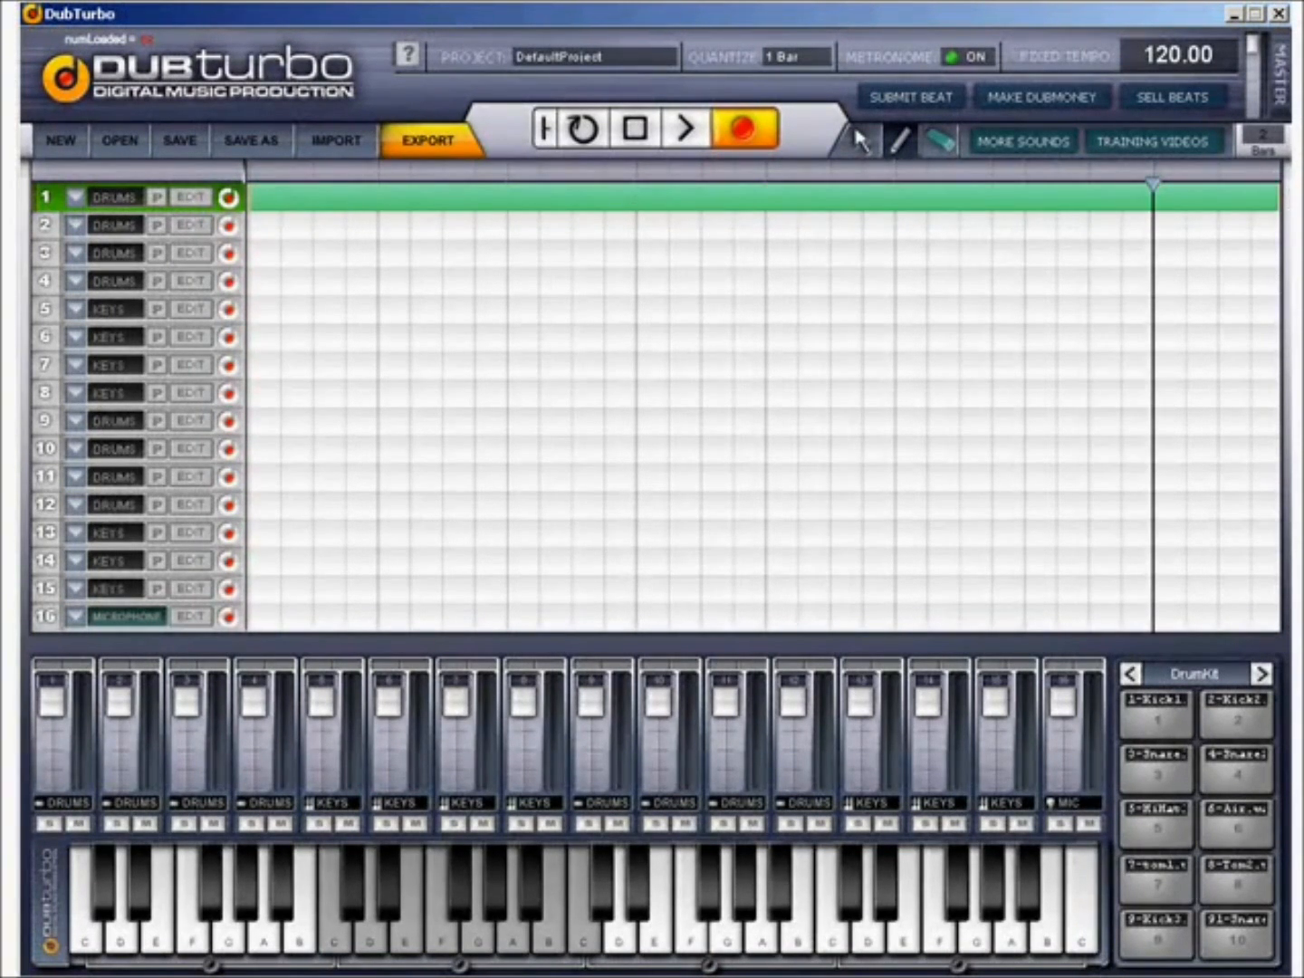
mouse_move(552, 234)
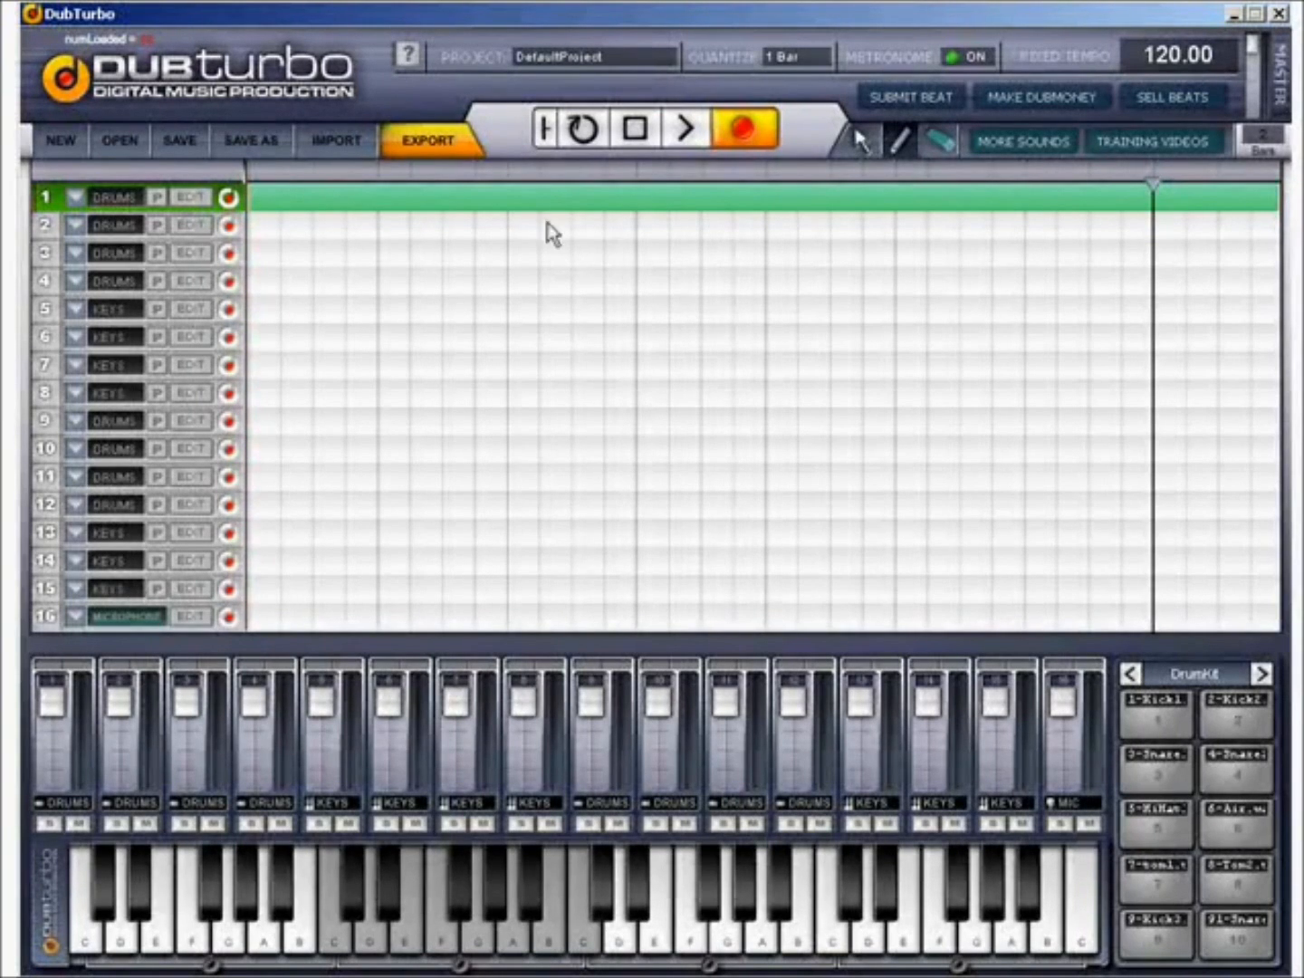
mouse_move(848, 225)
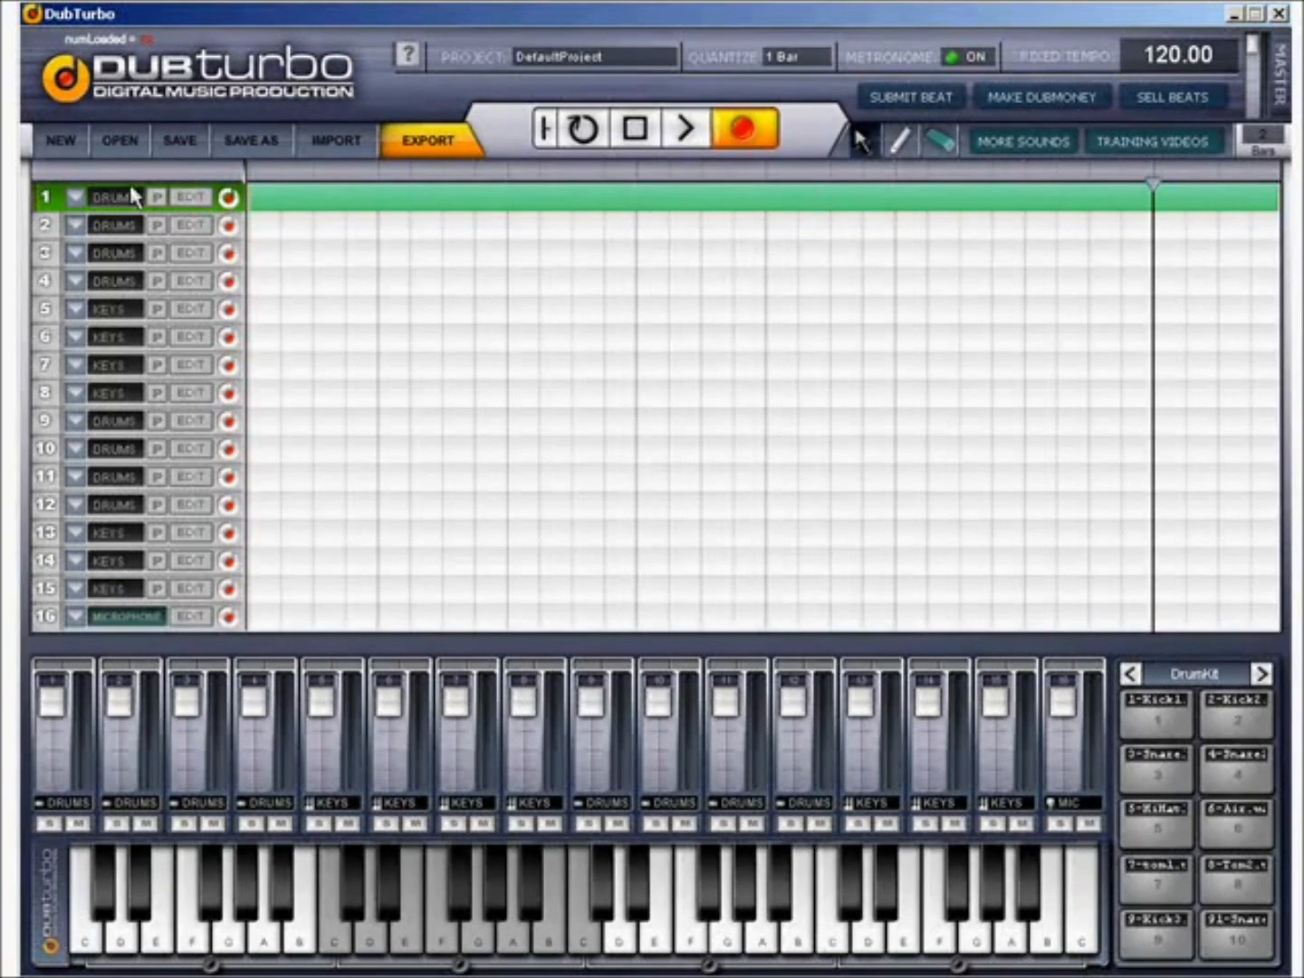
mouse_move(378, 214)
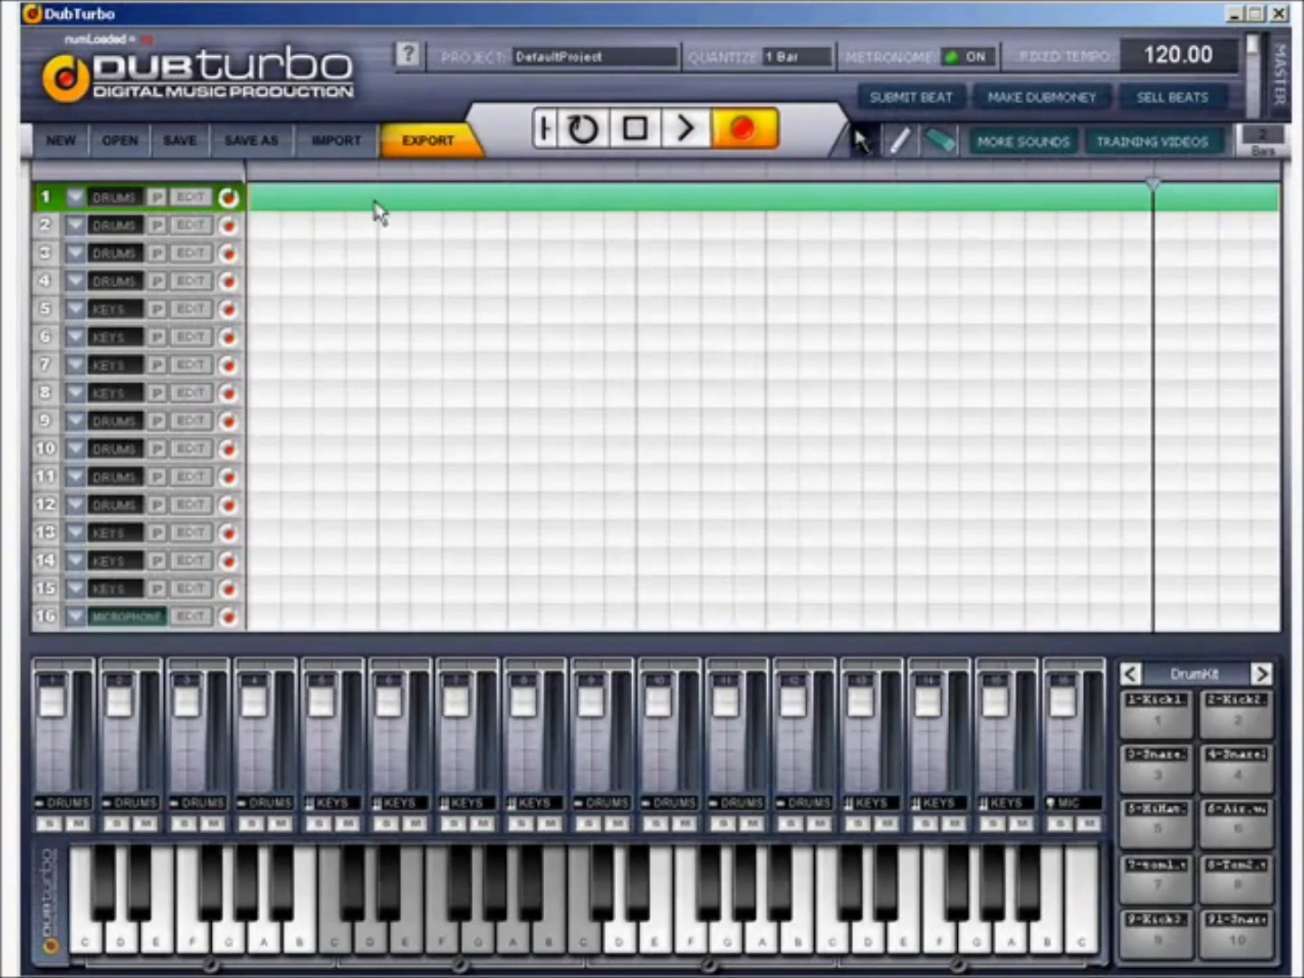
mouse_move(250, 190)
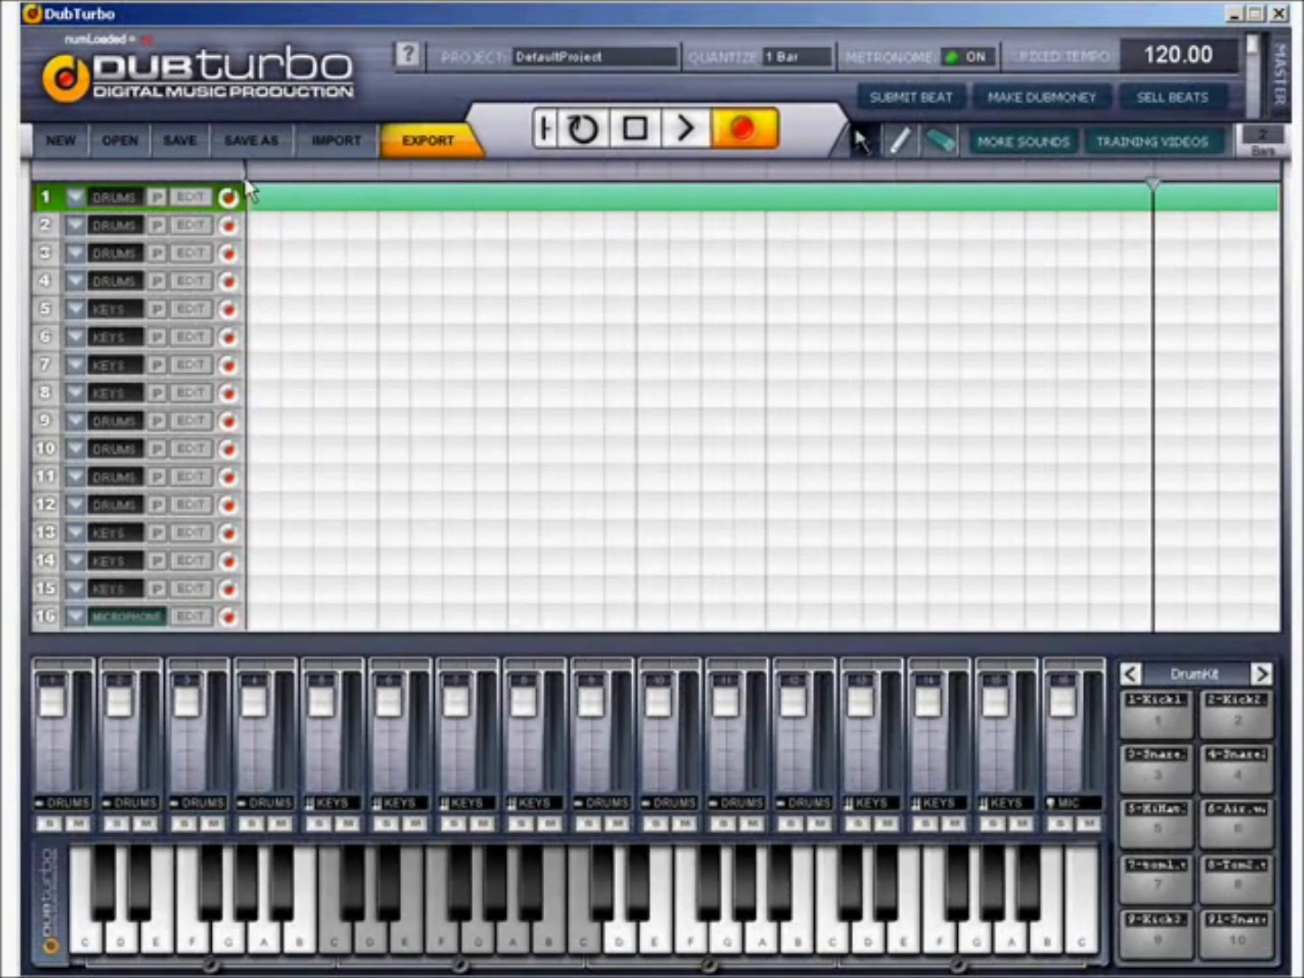
- Bring up track 1's Drum Editor and audition its Kick1 sound
left_click(190, 195)
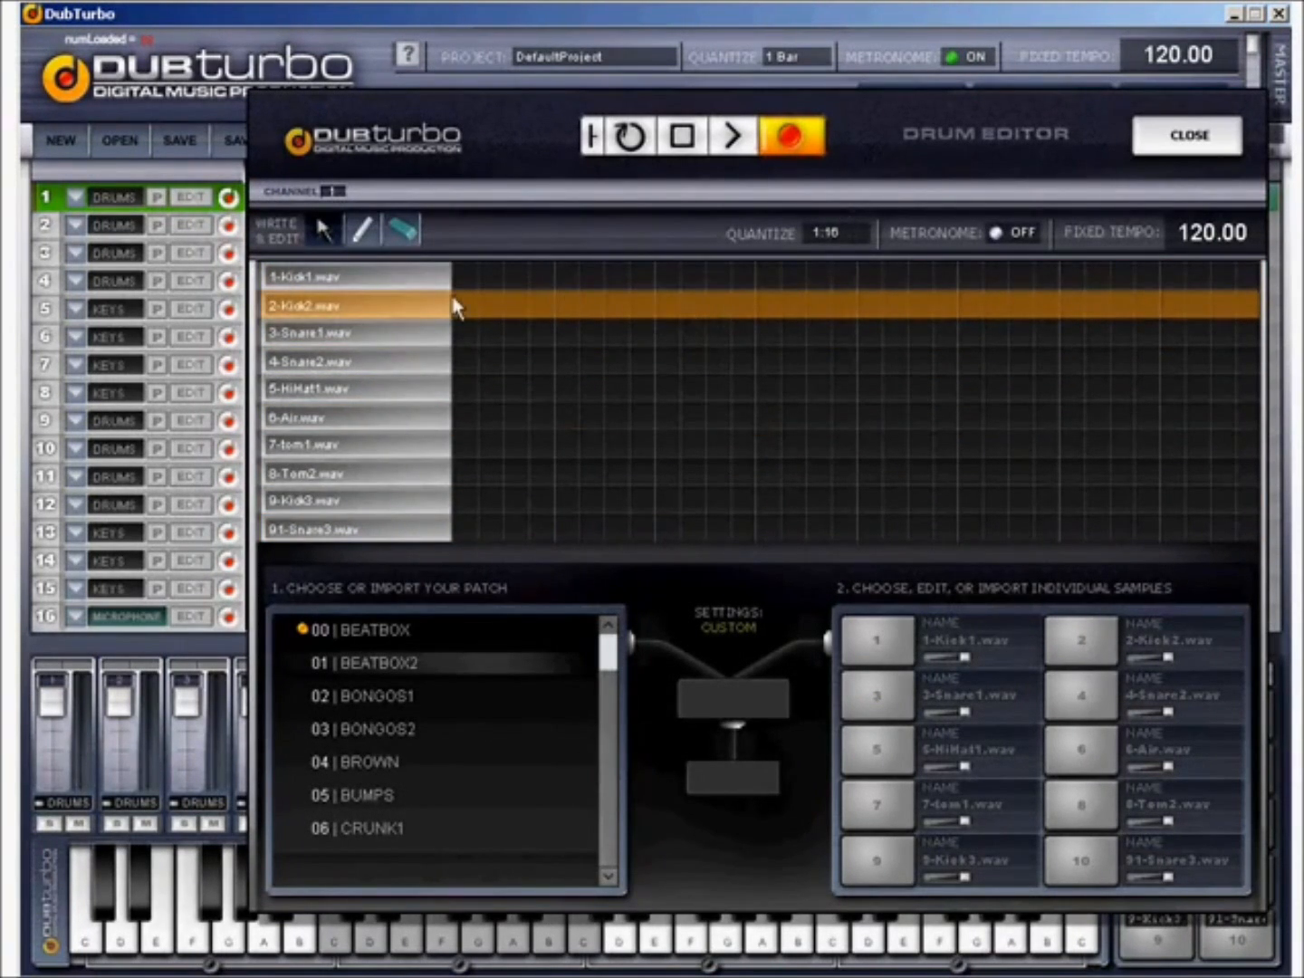
left_click(326, 275)
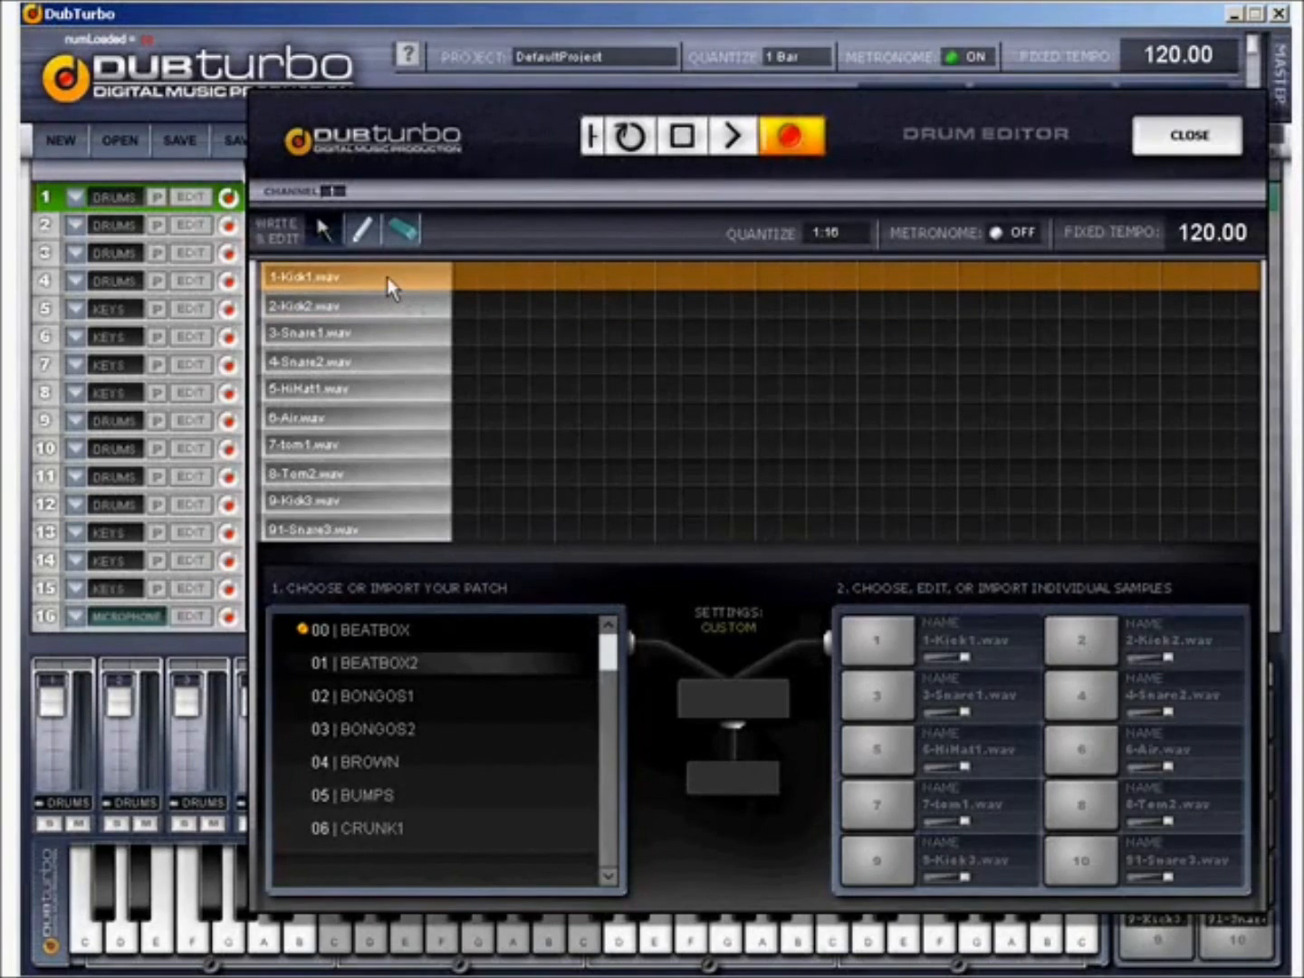
mouse_move(444, 279)
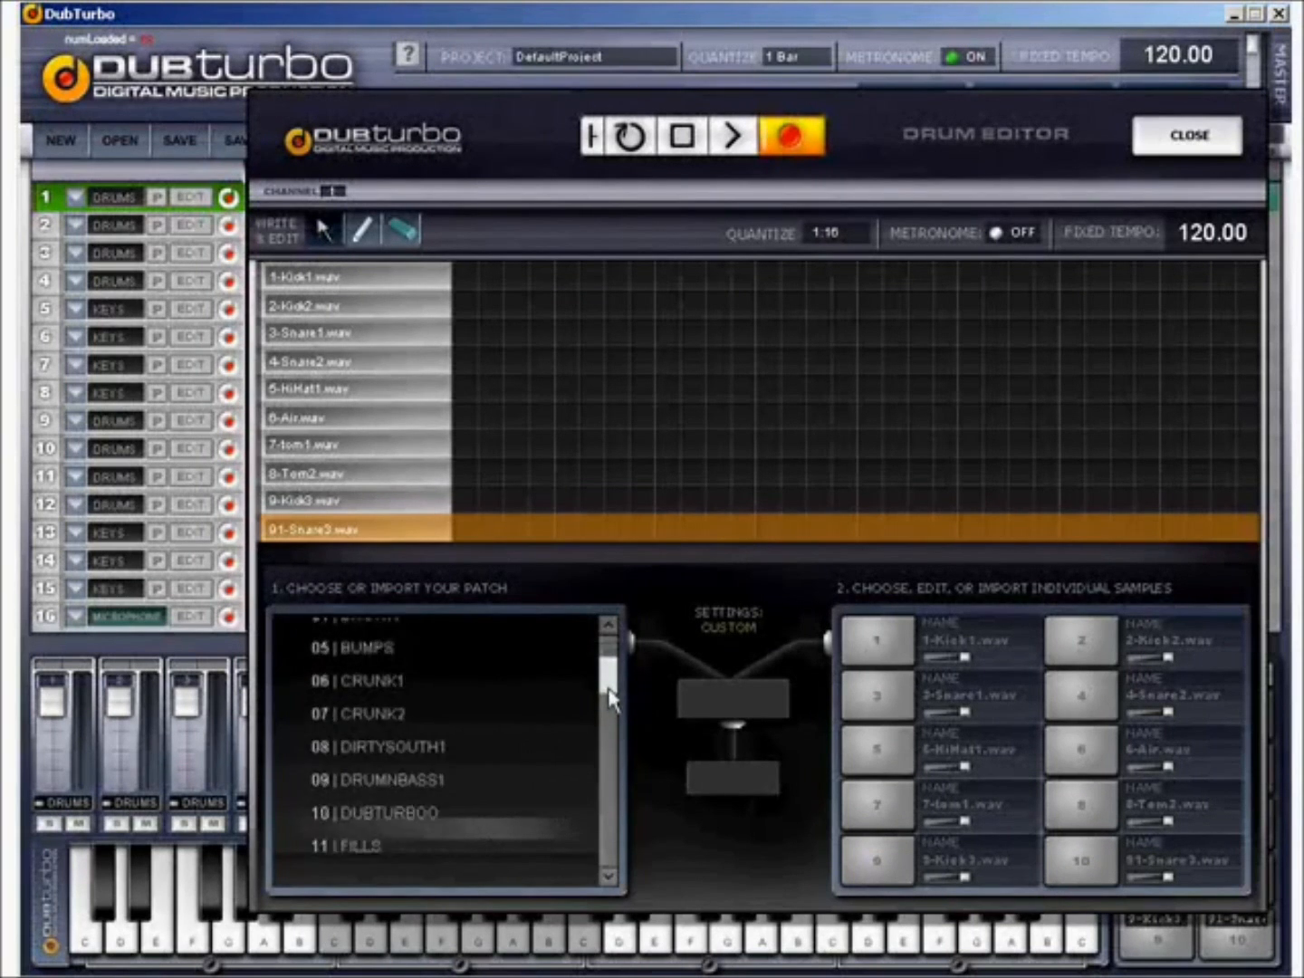
left_click_drag(608, 688, 608, 796)
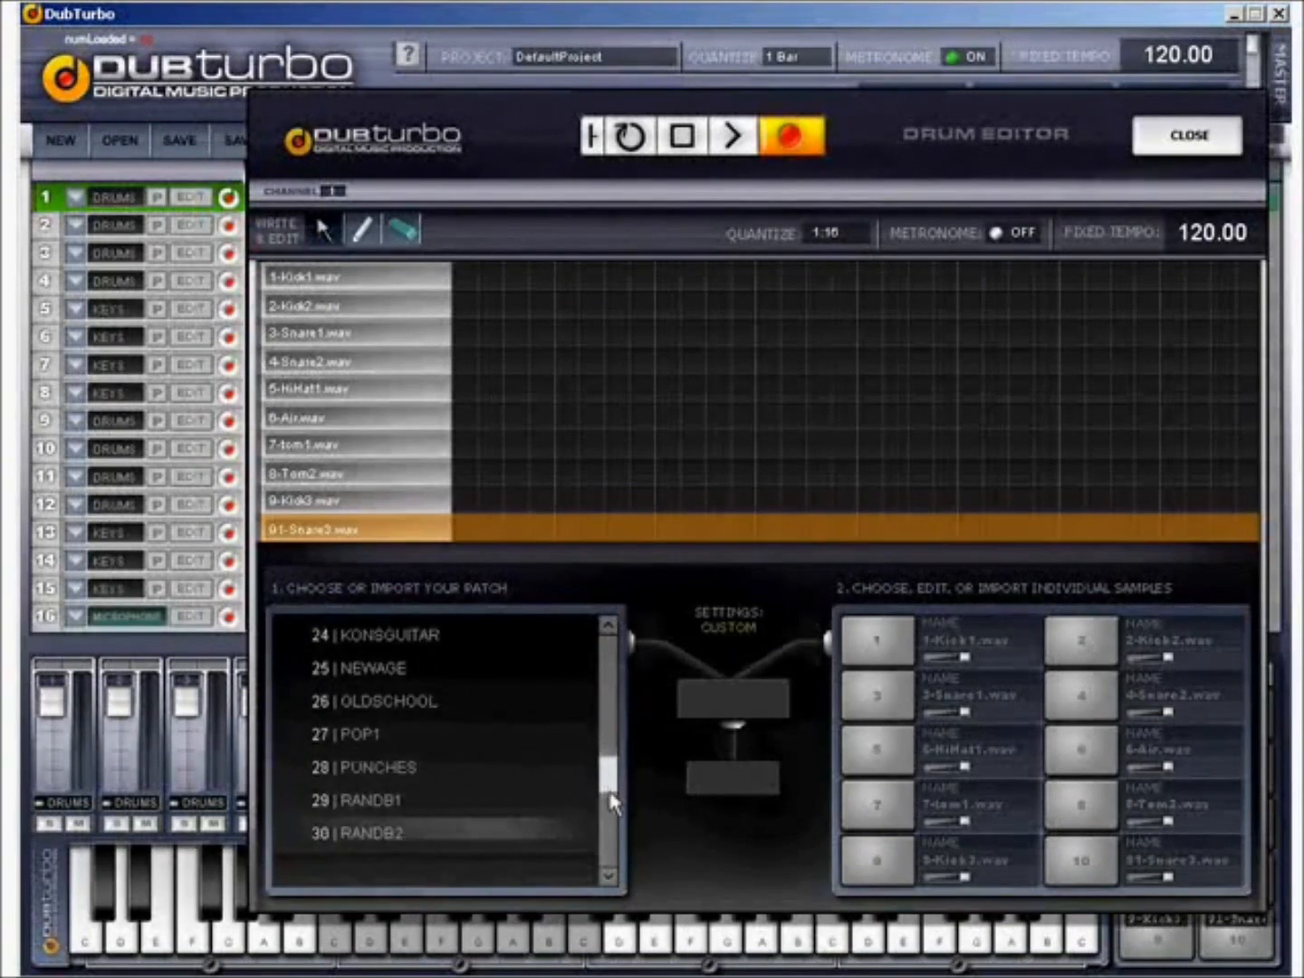
scroll("down", 3)
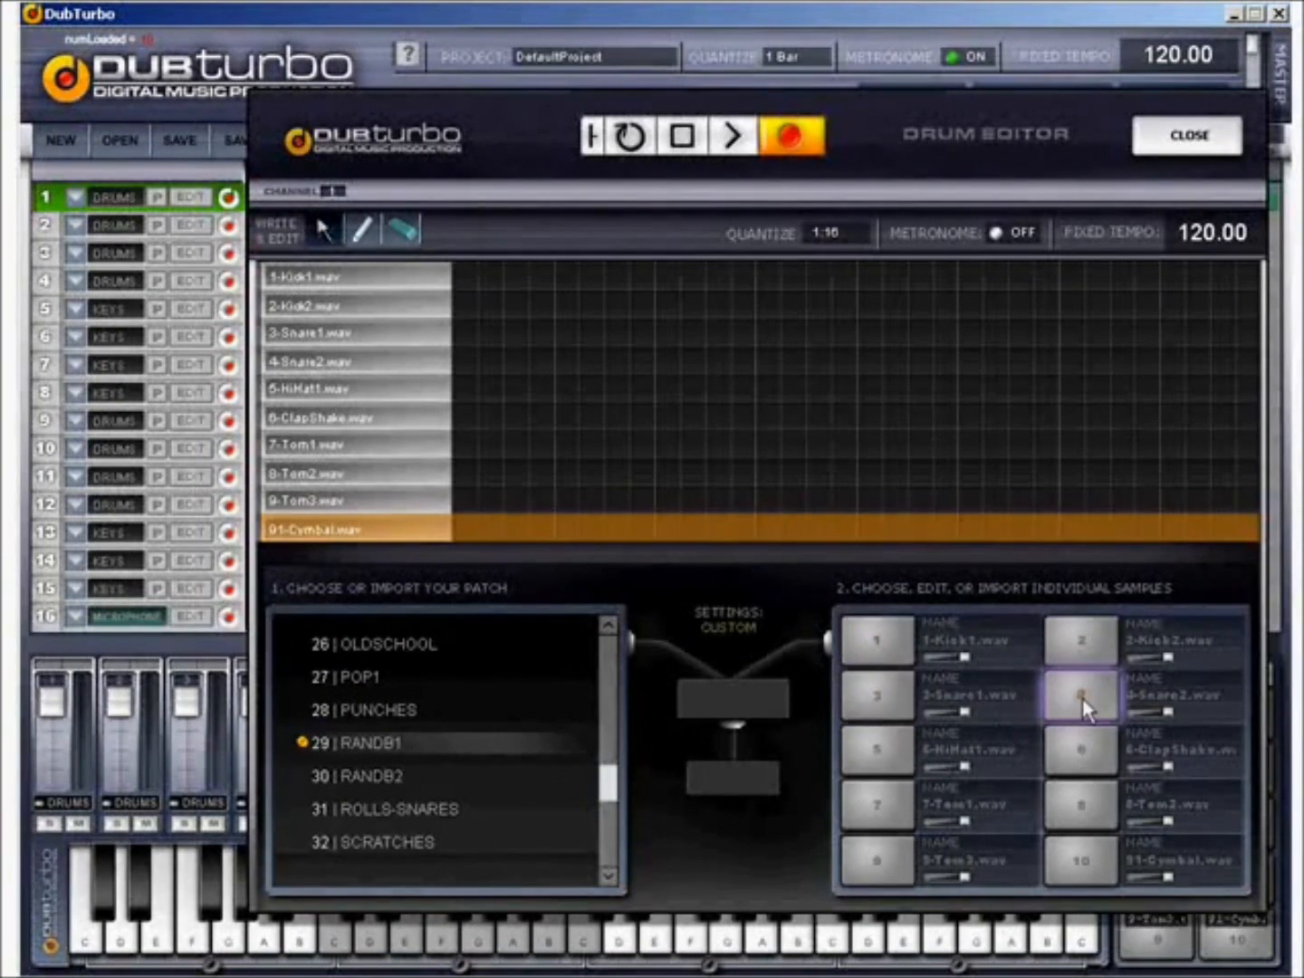
- Load the RANDB2 patch, then settle on PUNCHES with samples Bang to WeeKick
left_click(380, 775)
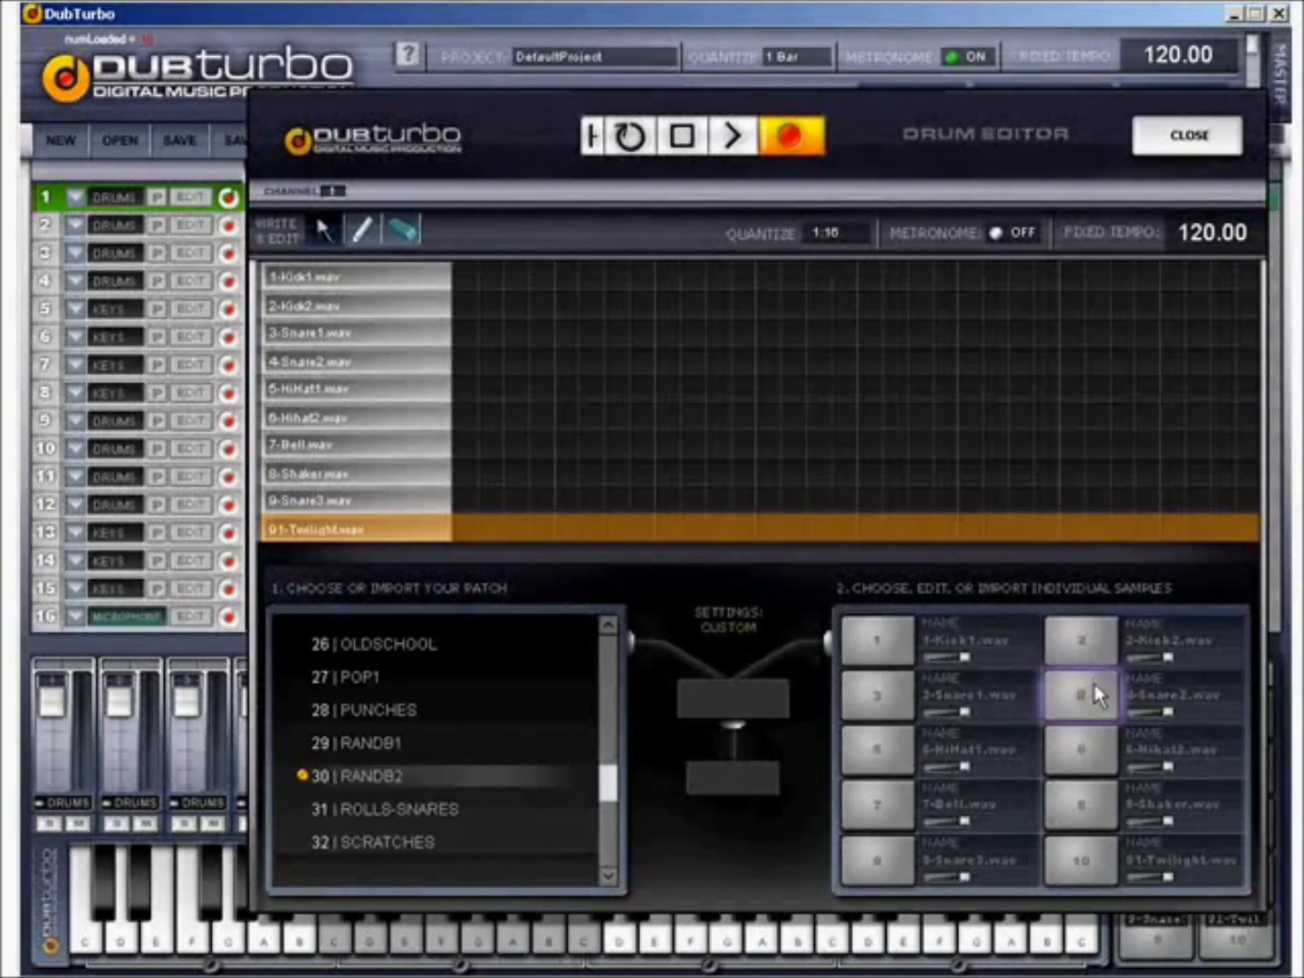
left_click(377, 709)
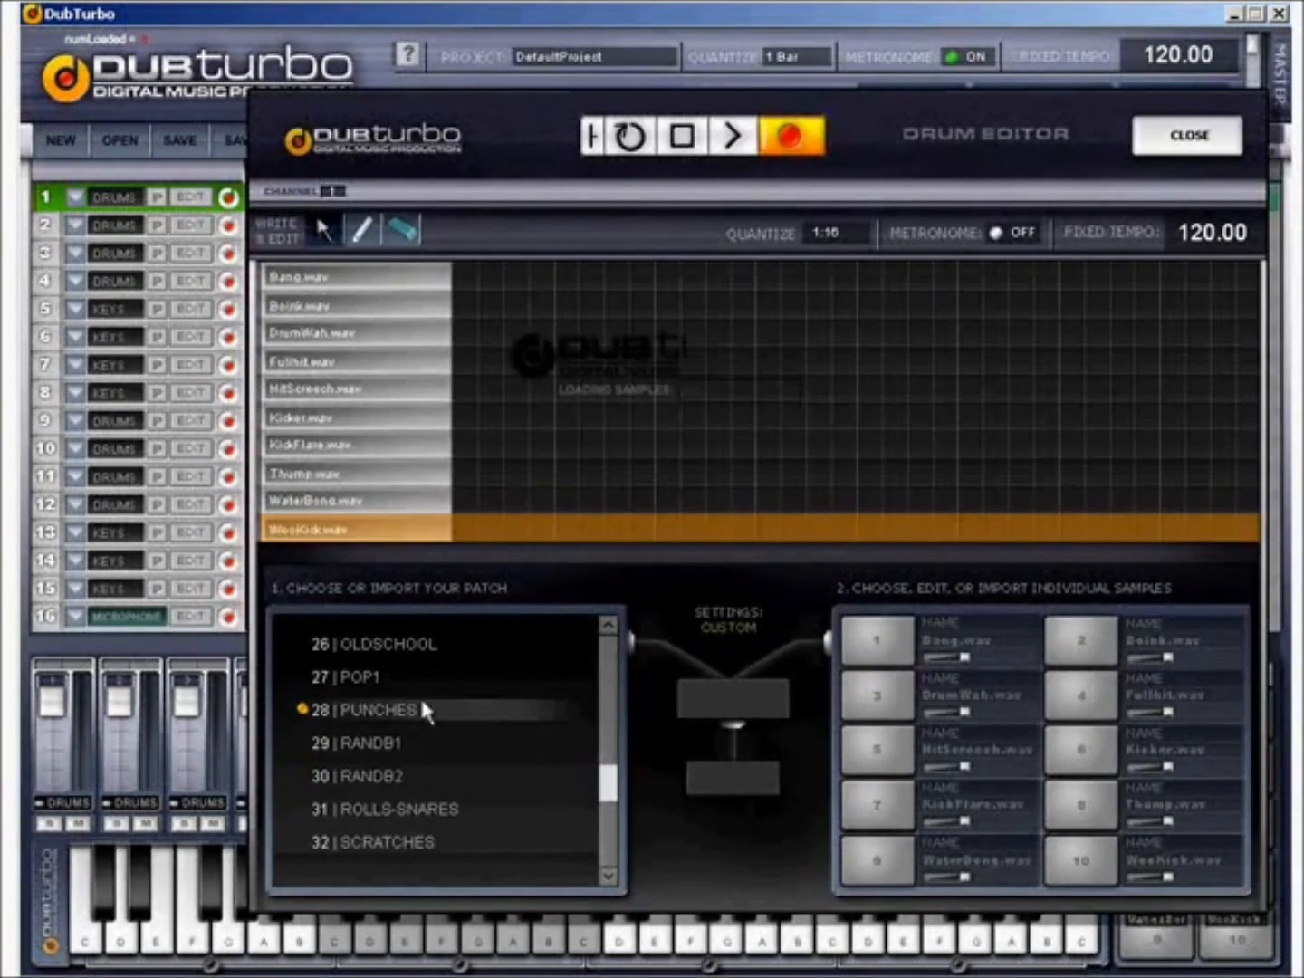
scroll("down", 3)
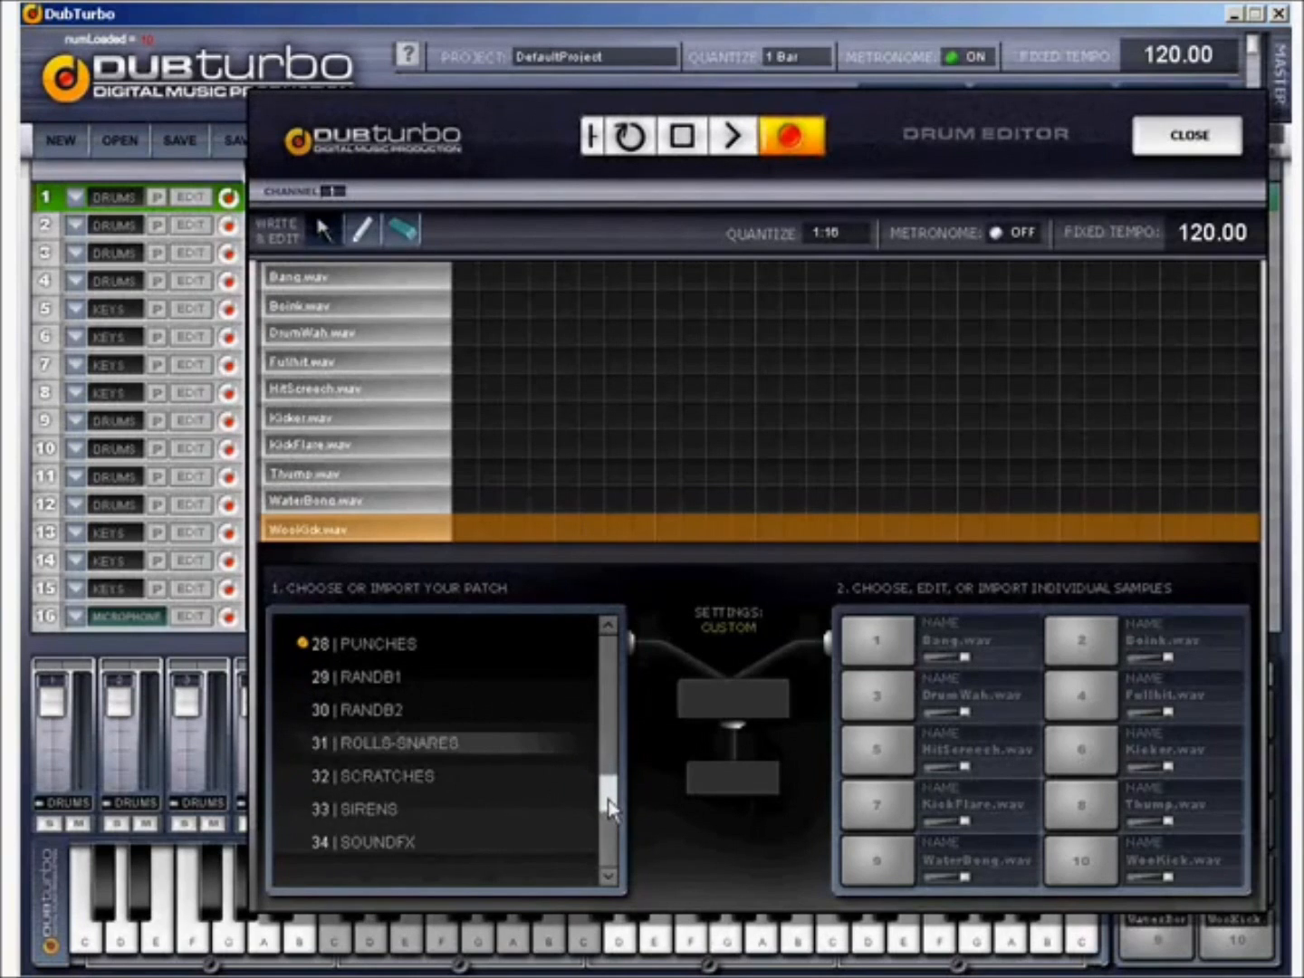
scroll("down", 3)
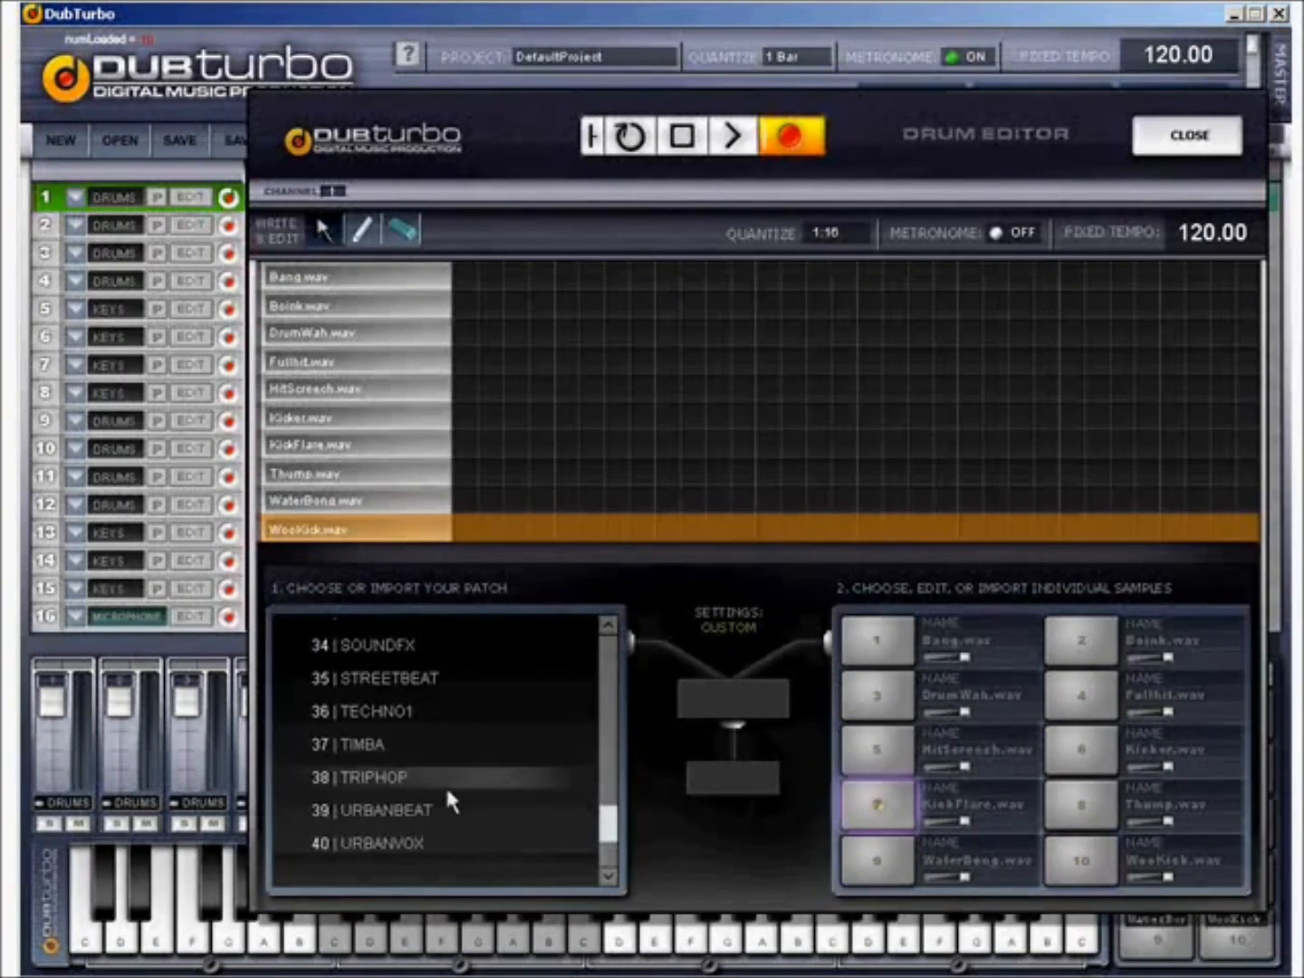
scroll("down", 3)
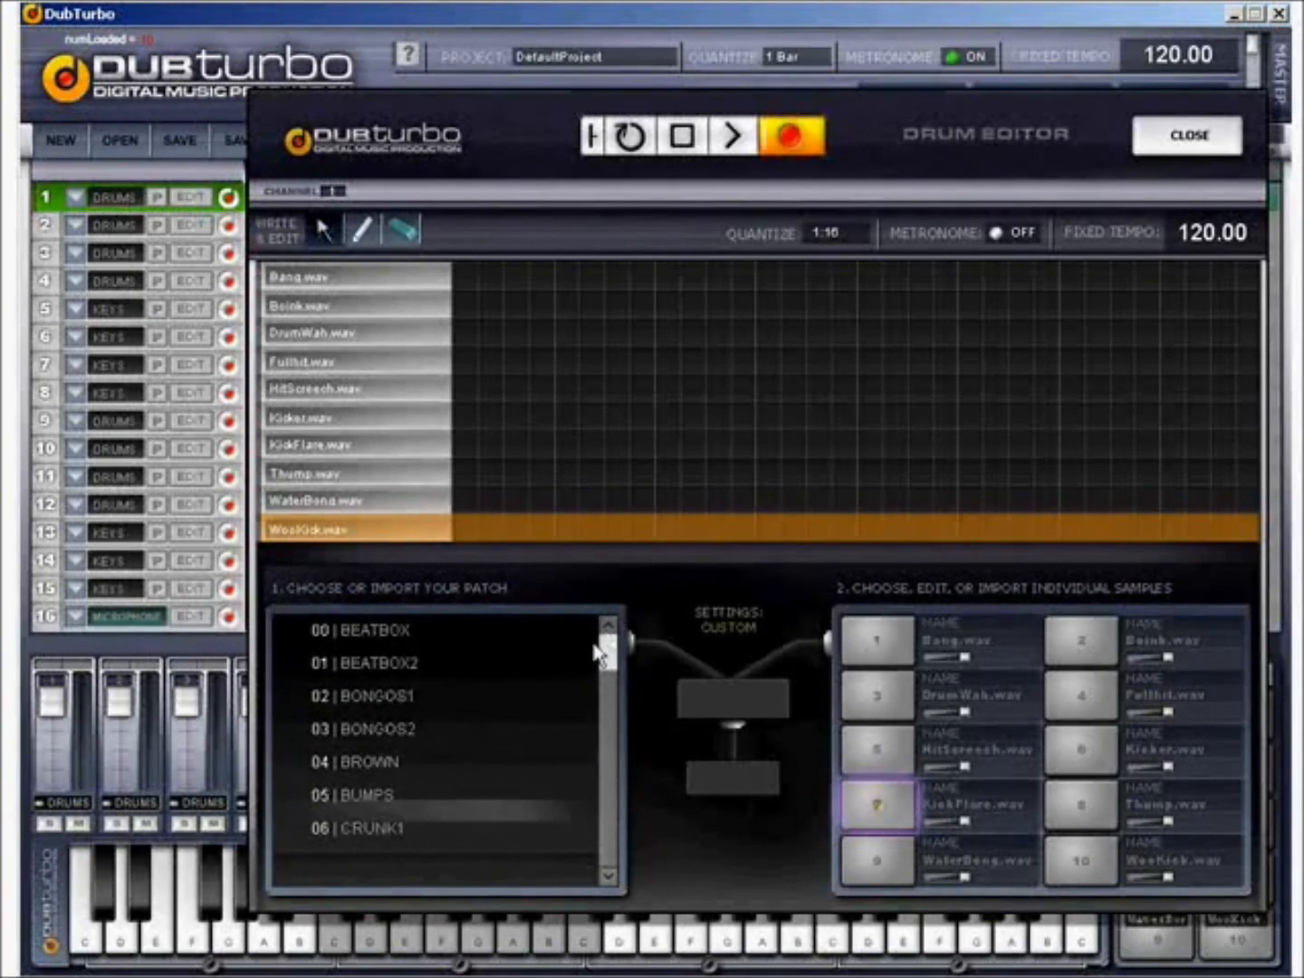
mouse_move(633, 688)
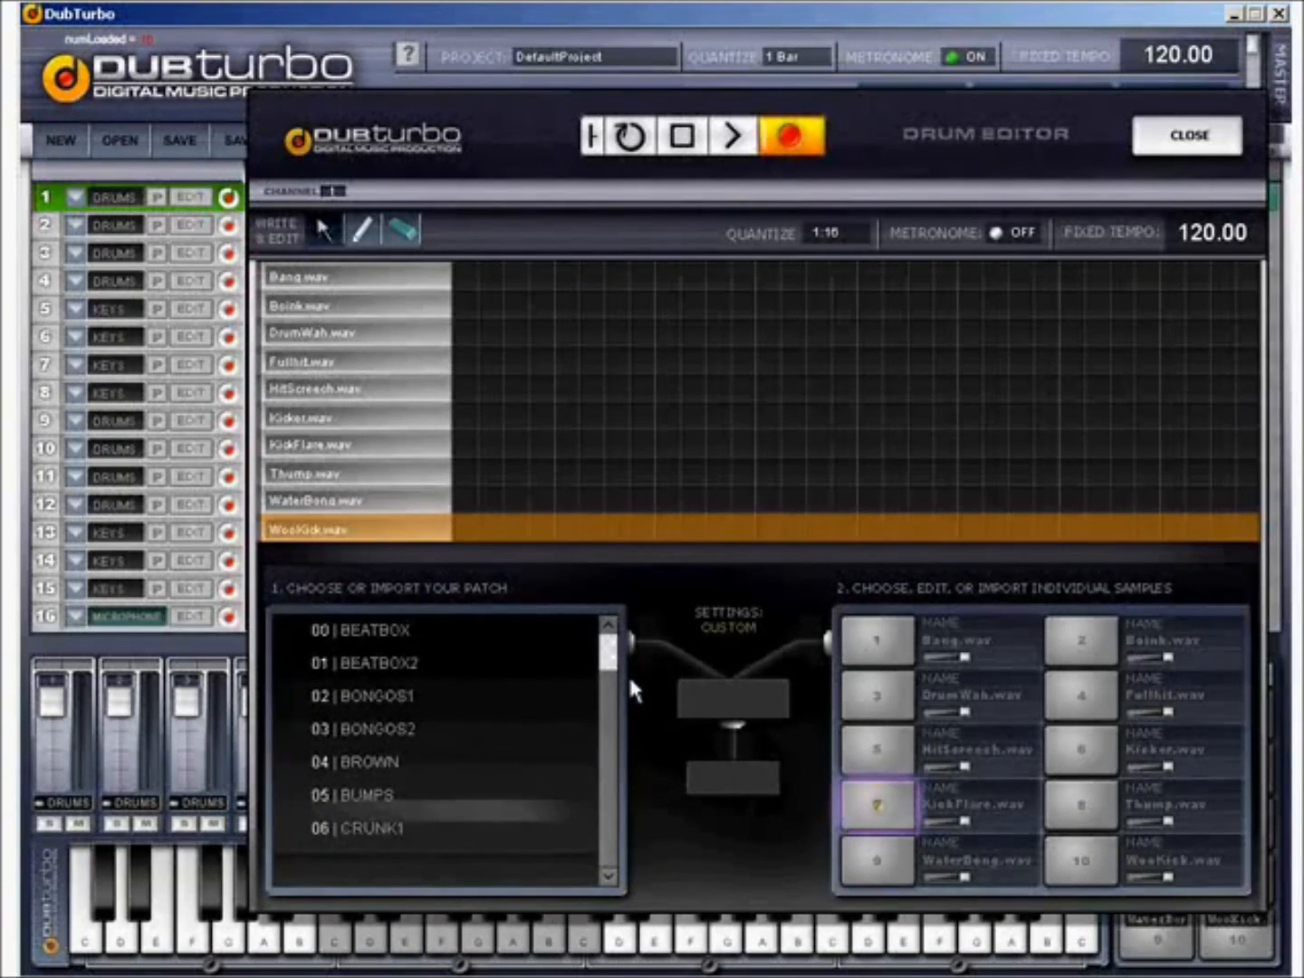
- Load the 06 CRUNK1 kit onto the drum channel and audition its Kick1
left_click(874, 695)
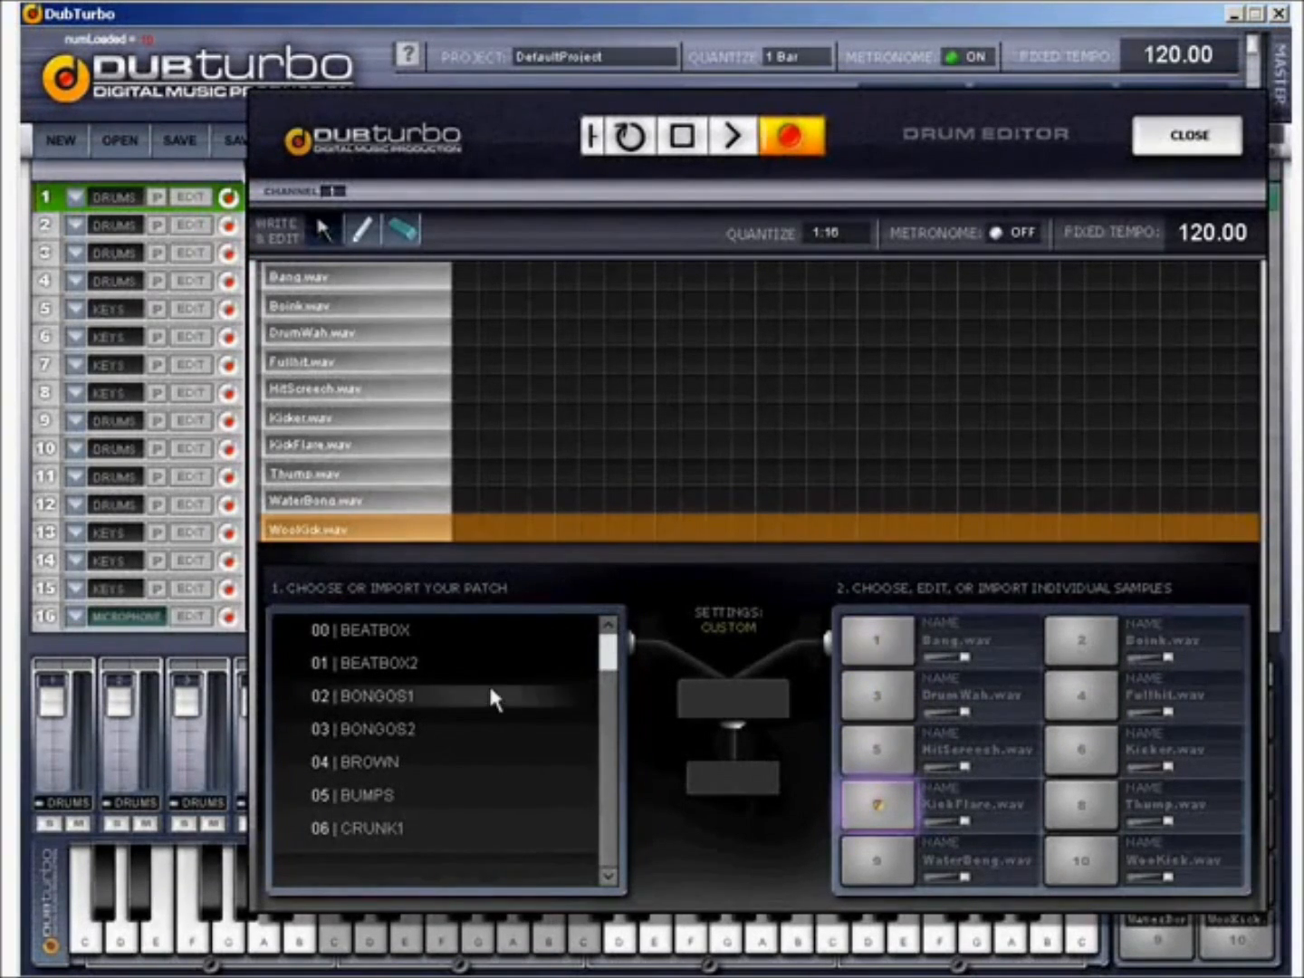
mouse_move(420, 778)
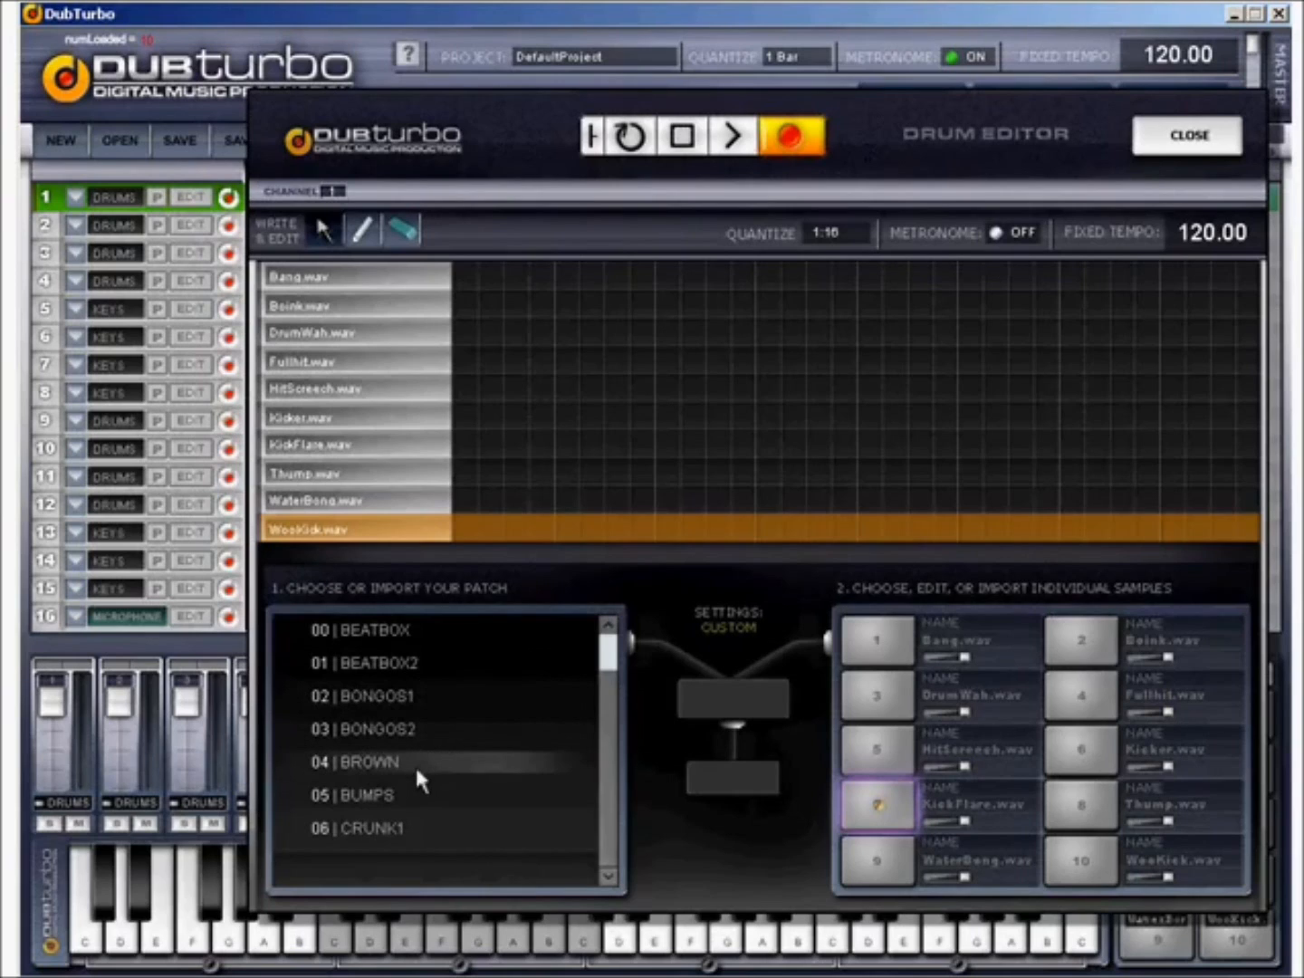
left_click(373, 828)
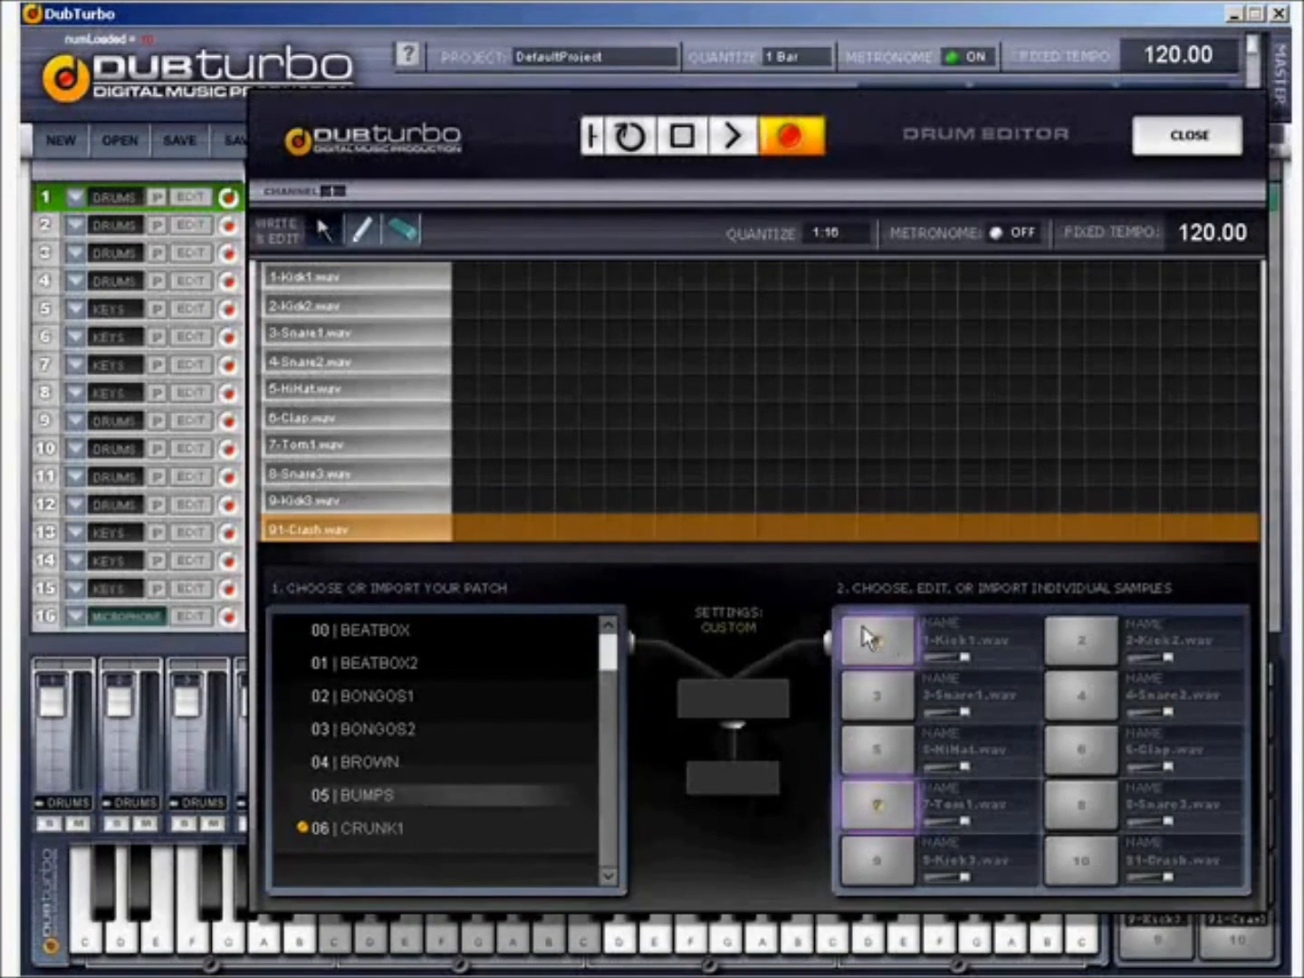
left_click(353, 362)
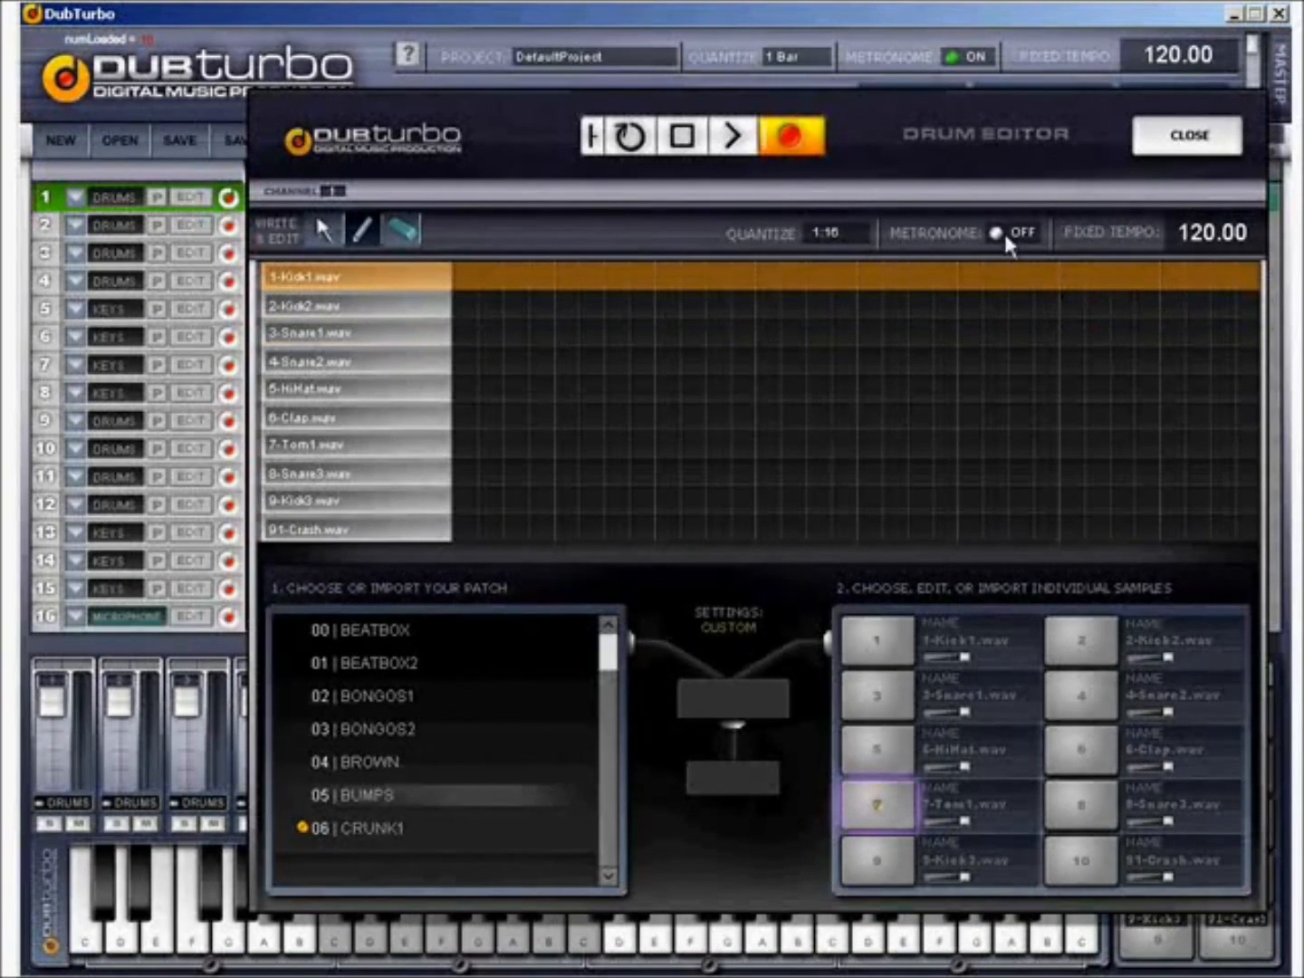
- Turn the editor metronome on, set Fixed Tempo to 105 and tap pad 1
left_click(999, 231)
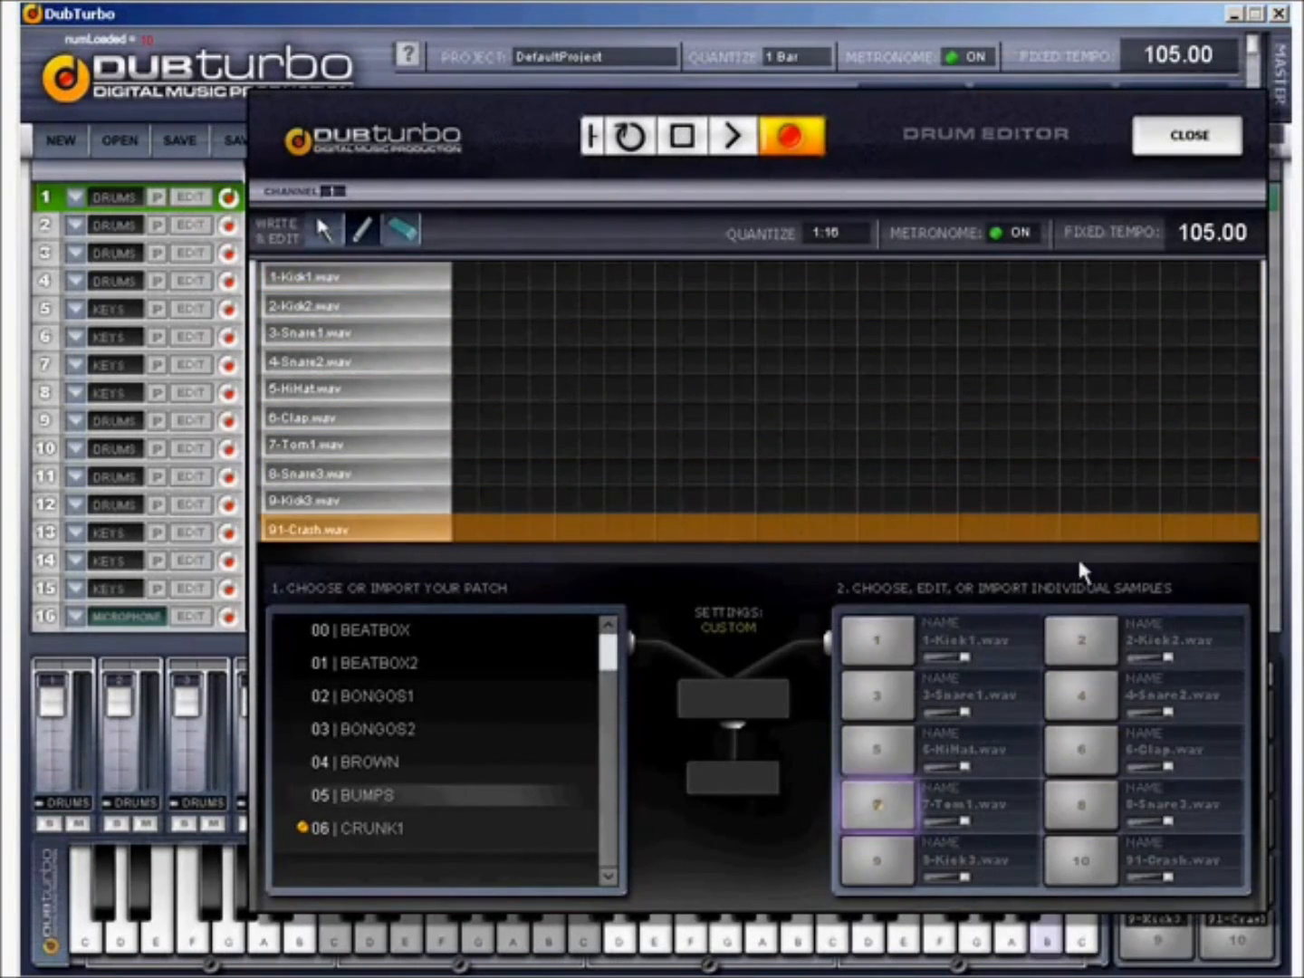
left_click(875, 639)
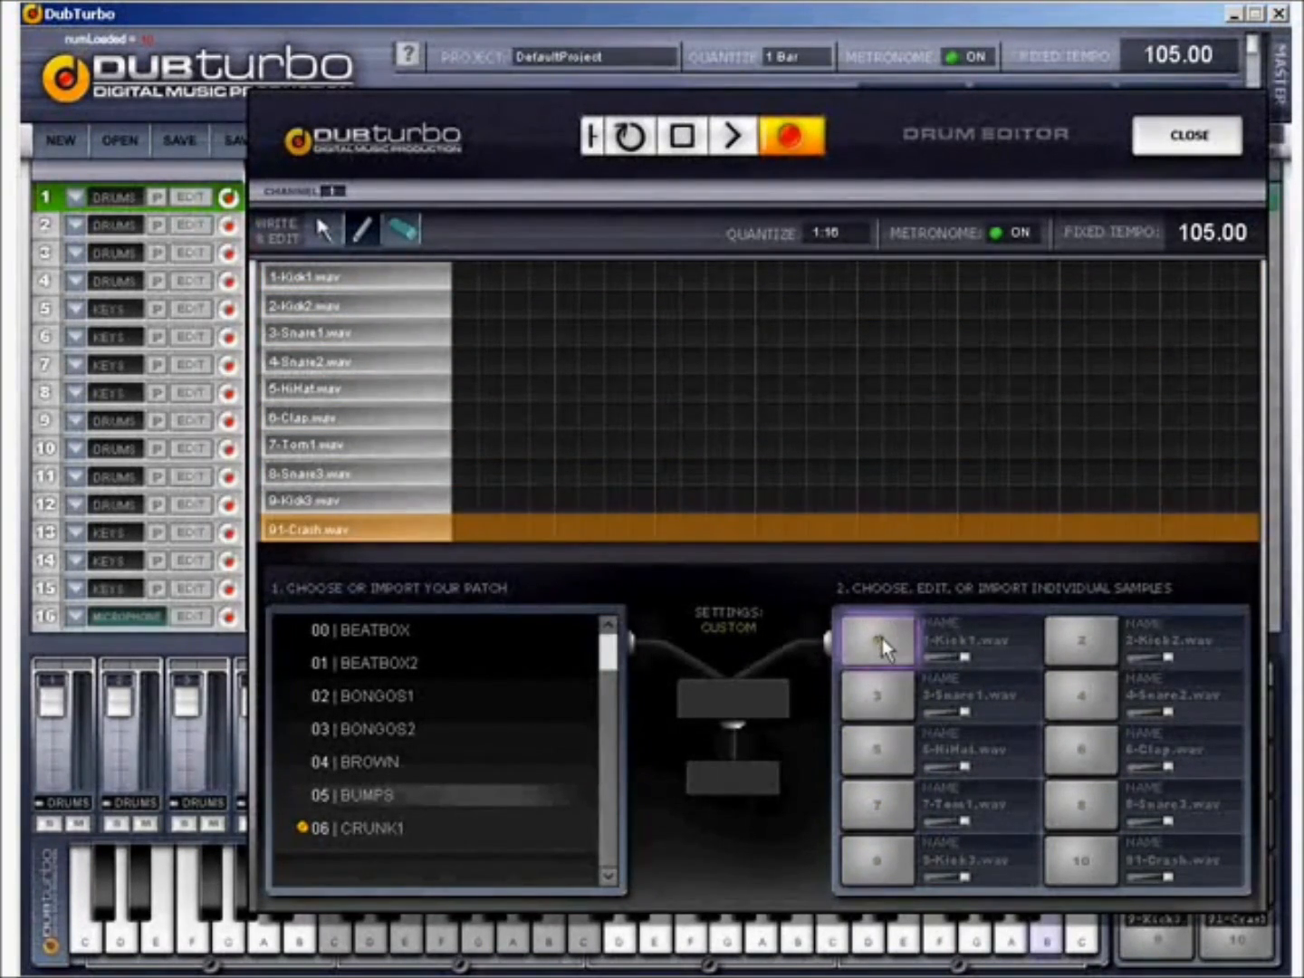
left_click(1080, 804)
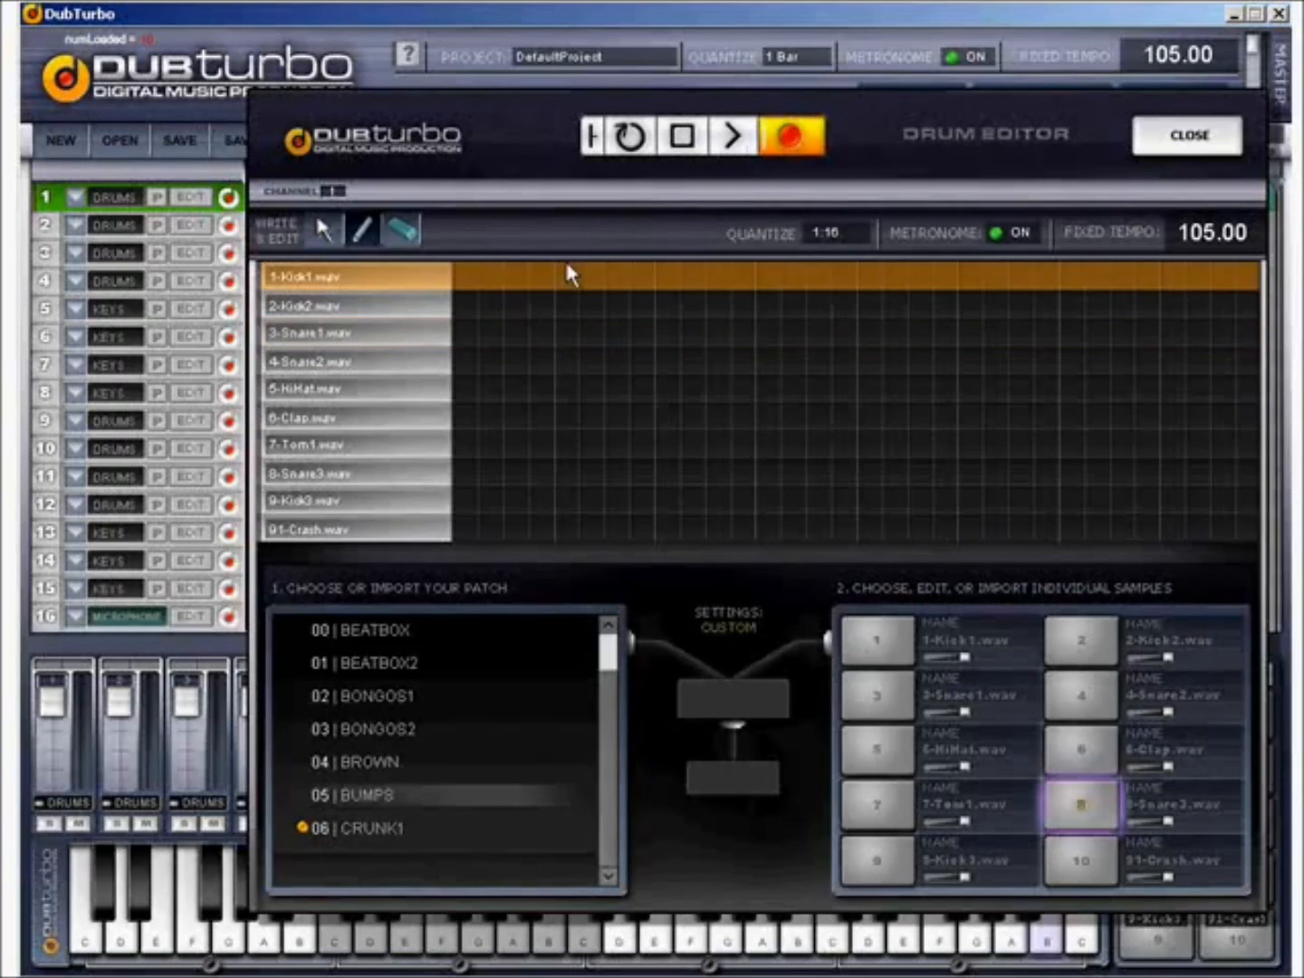
- Arm record, start playback and tap in a live pattern of Kick1 hits and four Snare1 hits
left_click(364, 228)
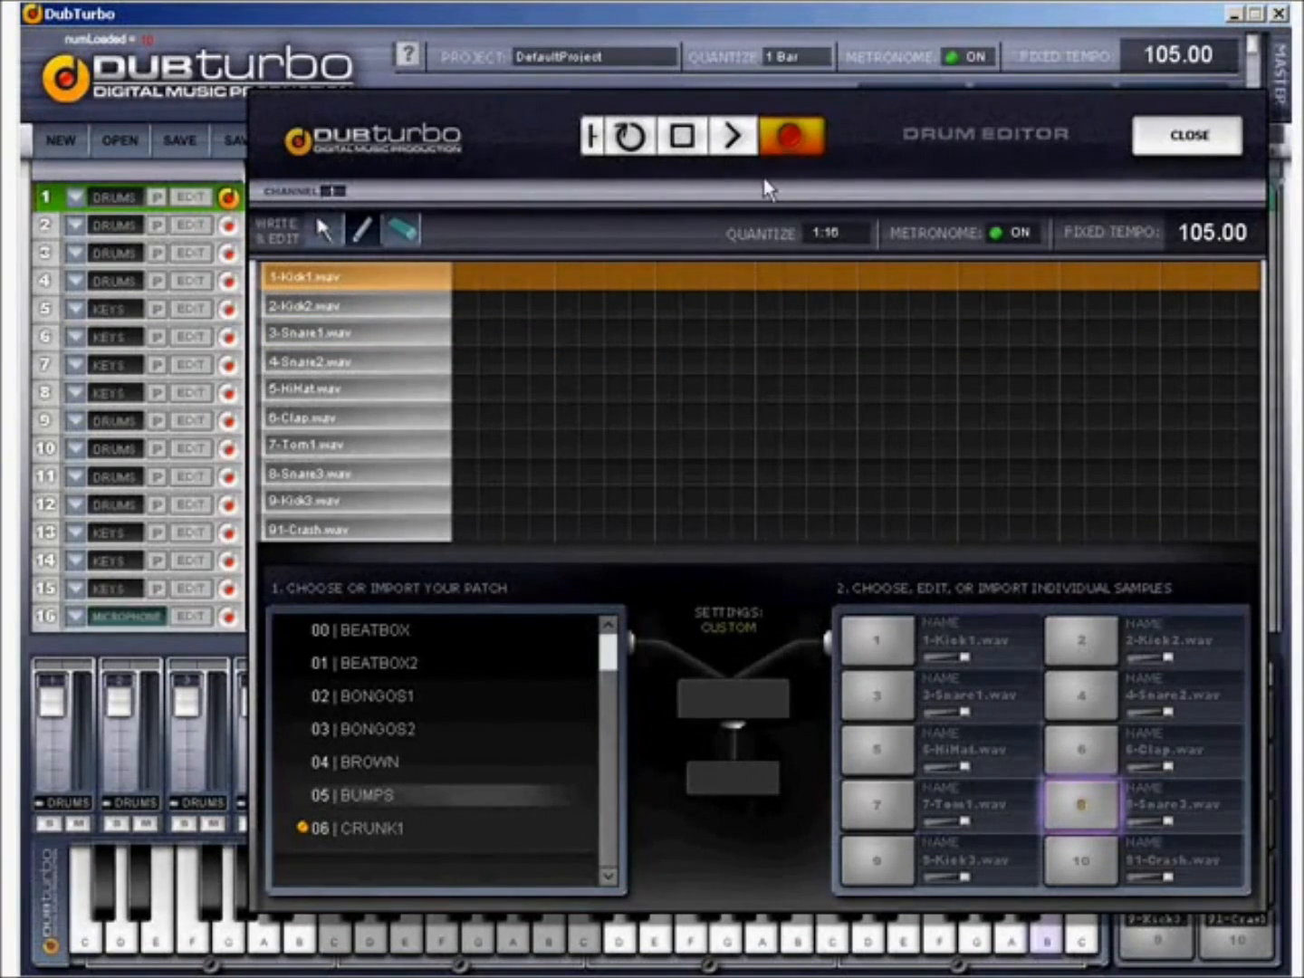
left_click(874, 641)
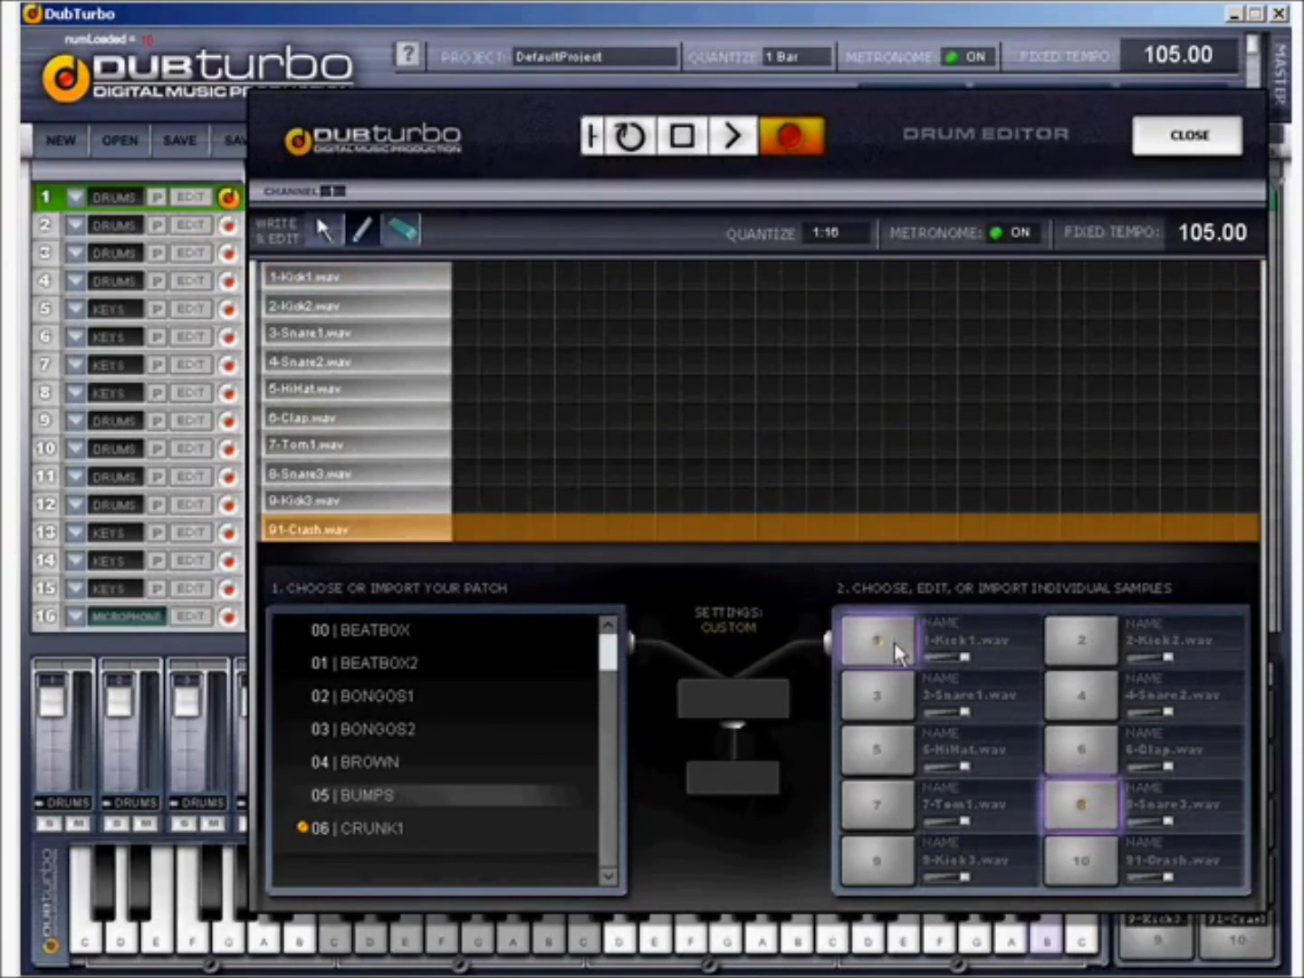
left_click(874, 641)
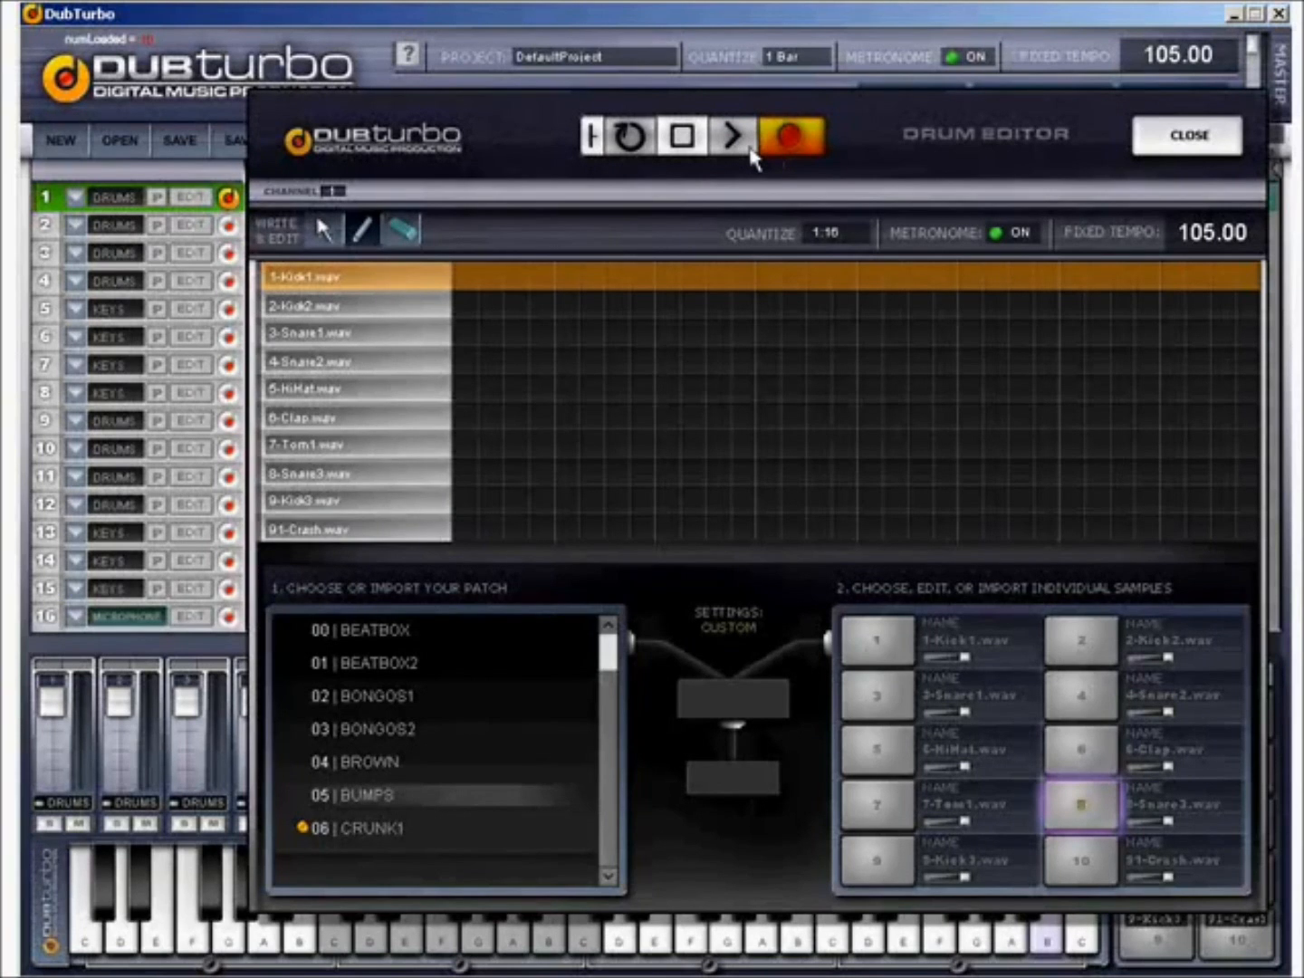
left_click(539, 334)
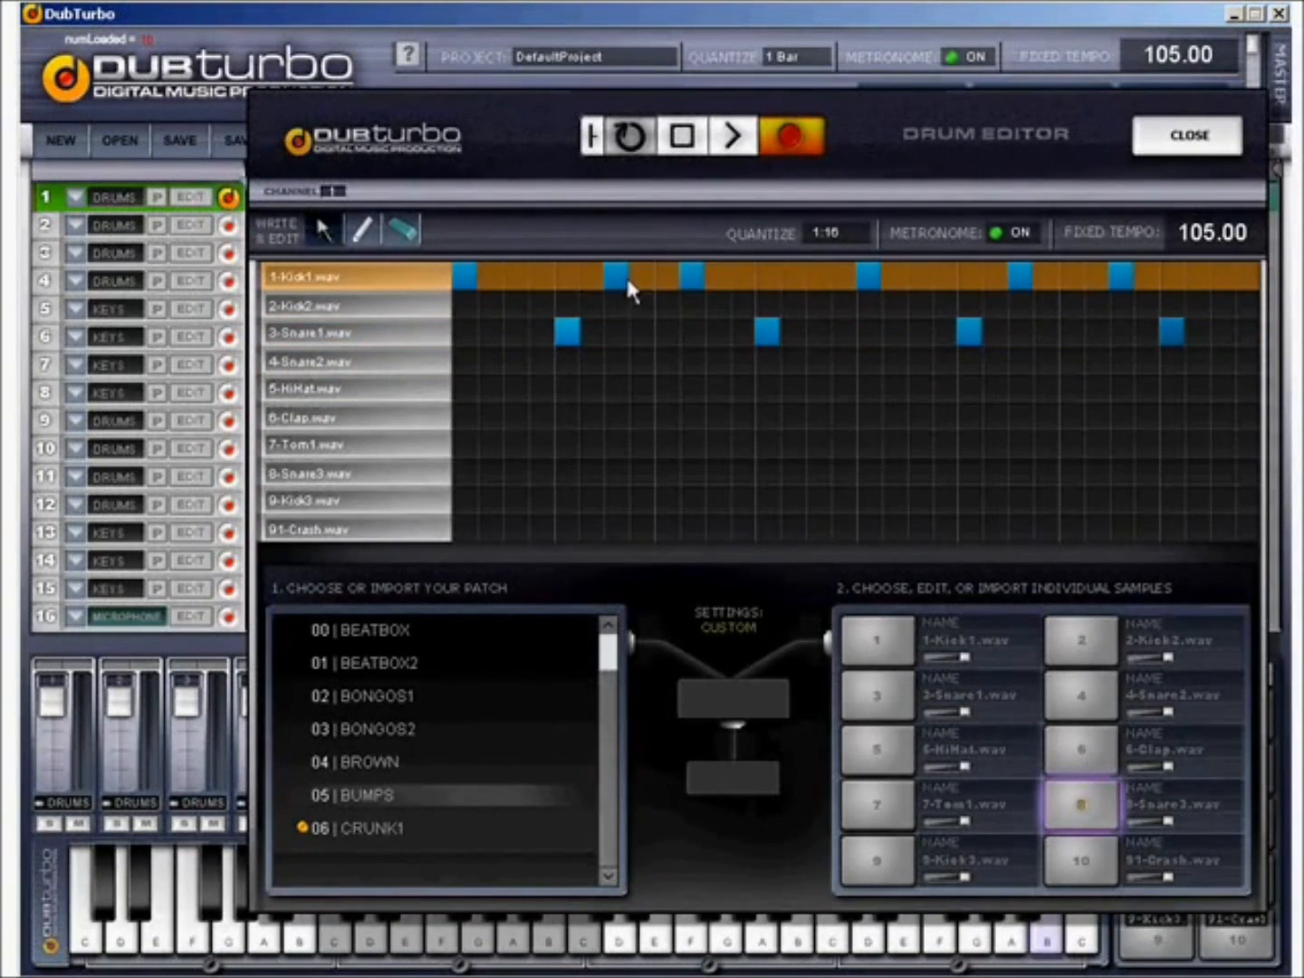
- Add four HiHat hits to the kick and snare pattern, then switch the metronome off
left_click(402, 228)
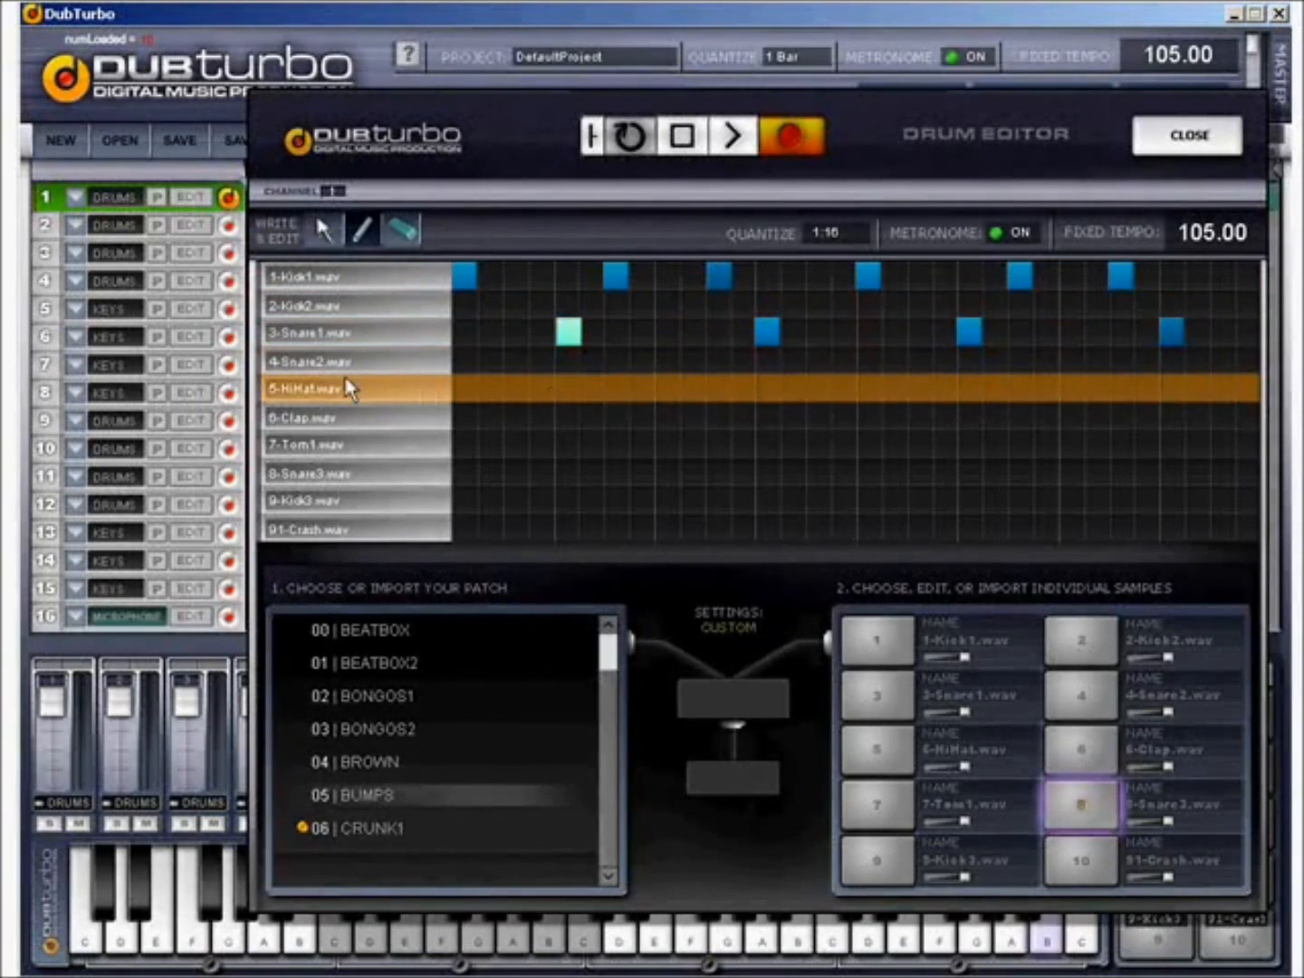
mouse_move(317, 400)
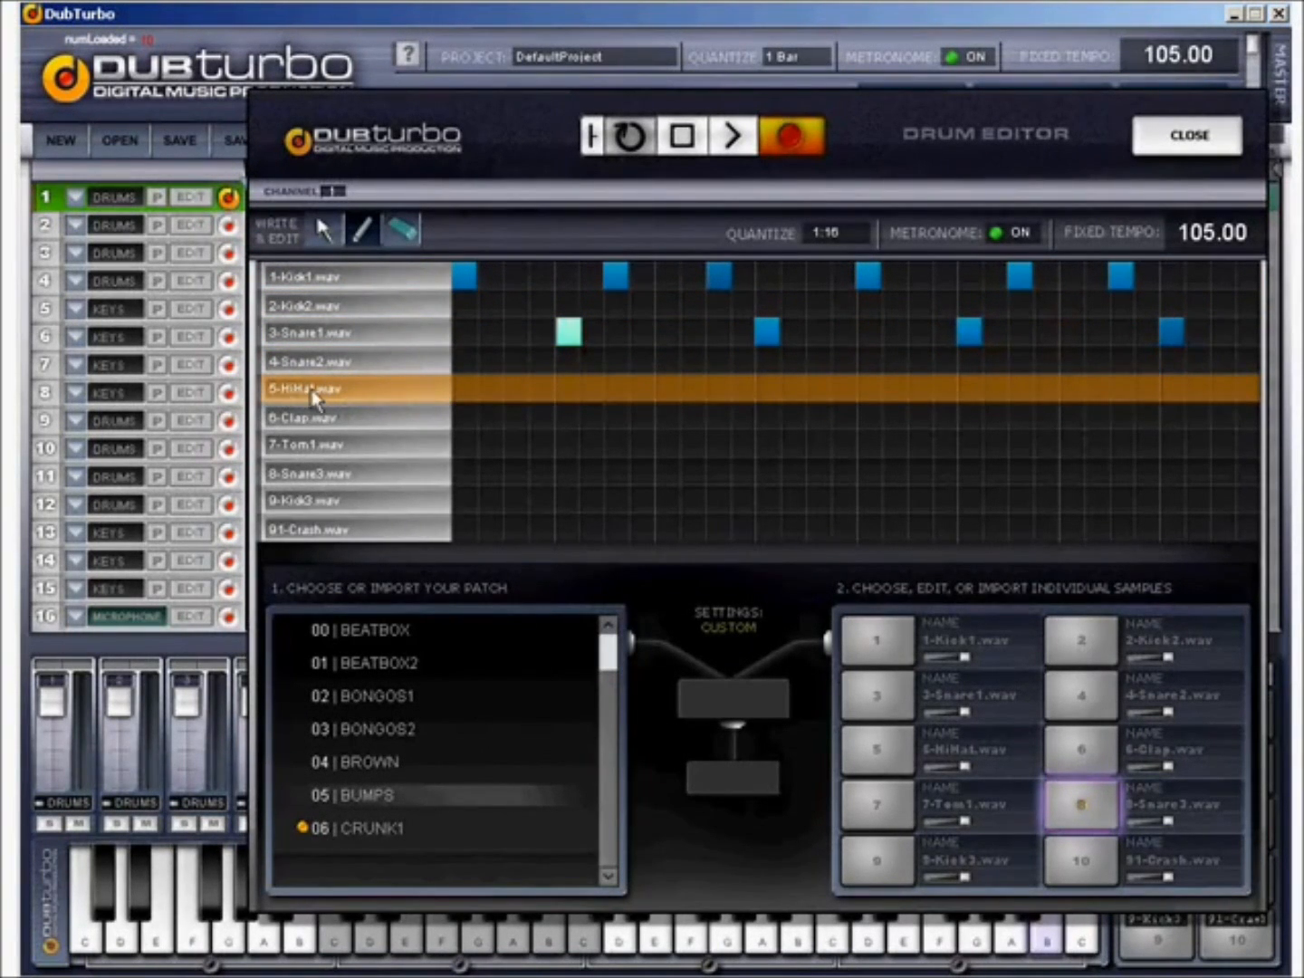
left_click(518, 388)
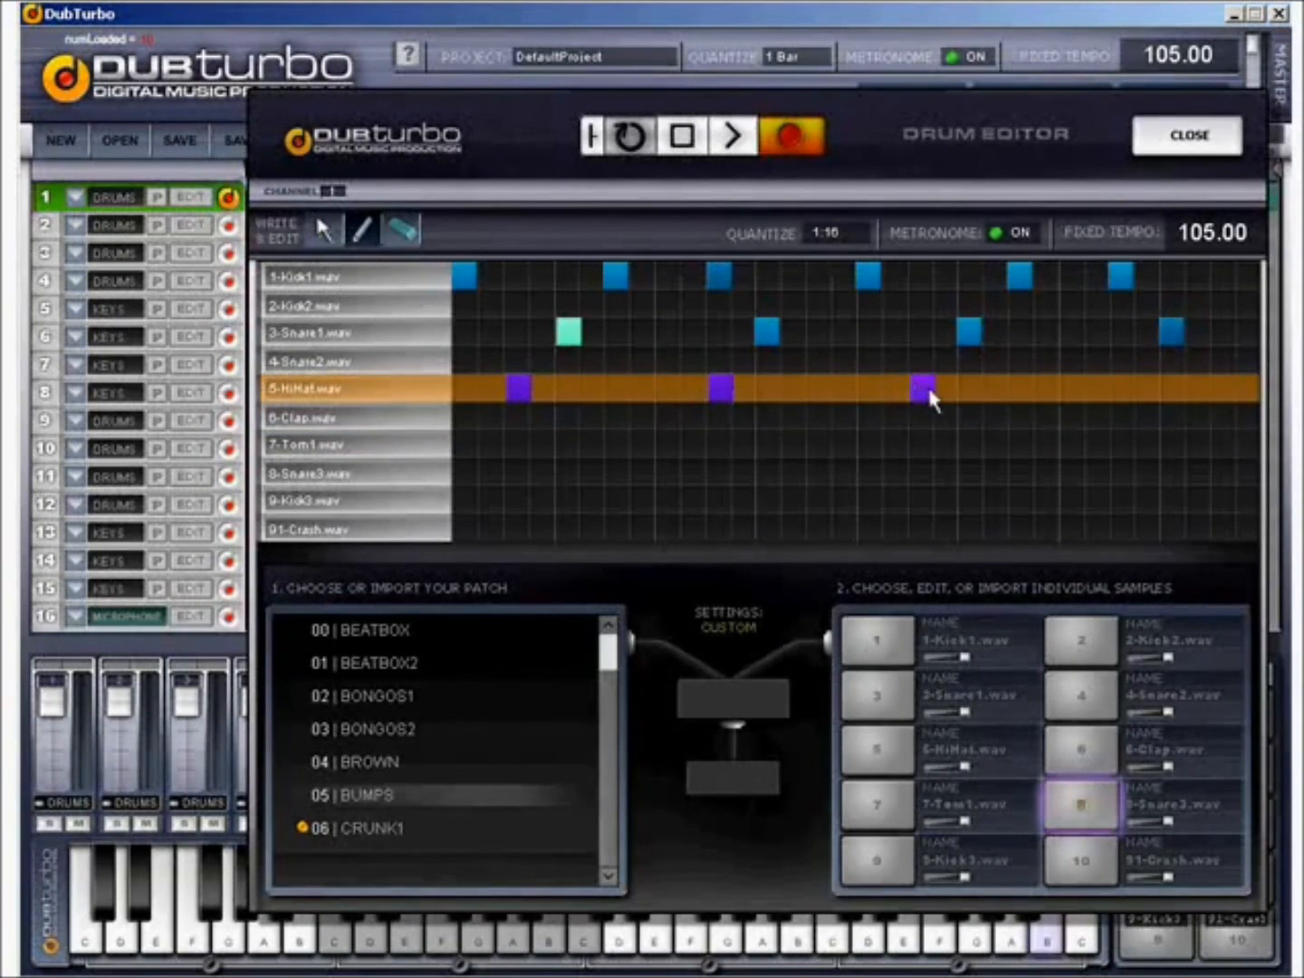
left_click(311, 334)
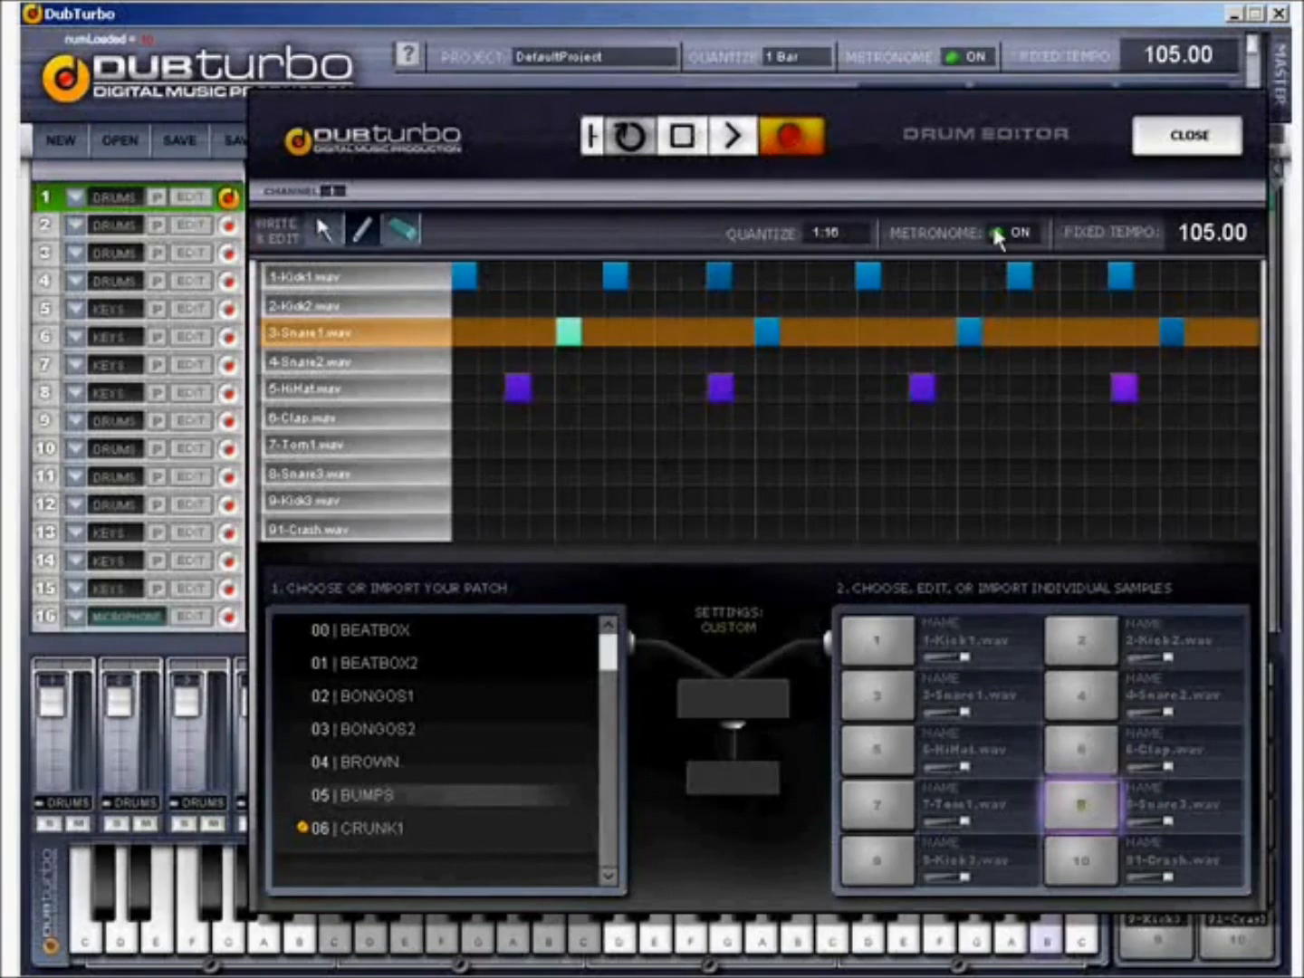
left_click(1007, 232)
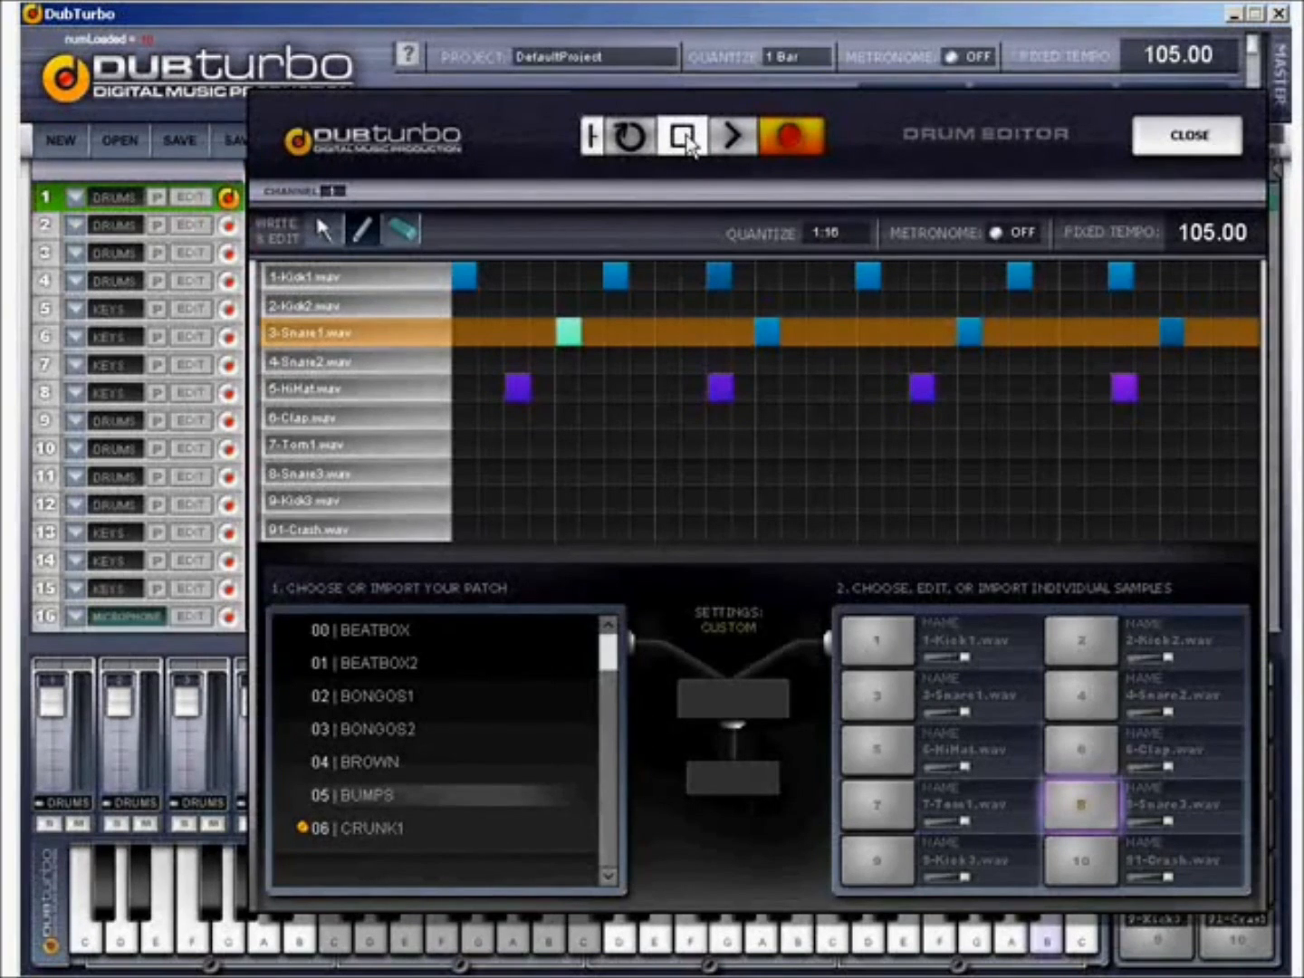
- Stop the pattern, load the DIRTYSOUTH1 kit and replay the pattern with it
left_click(681, 136)
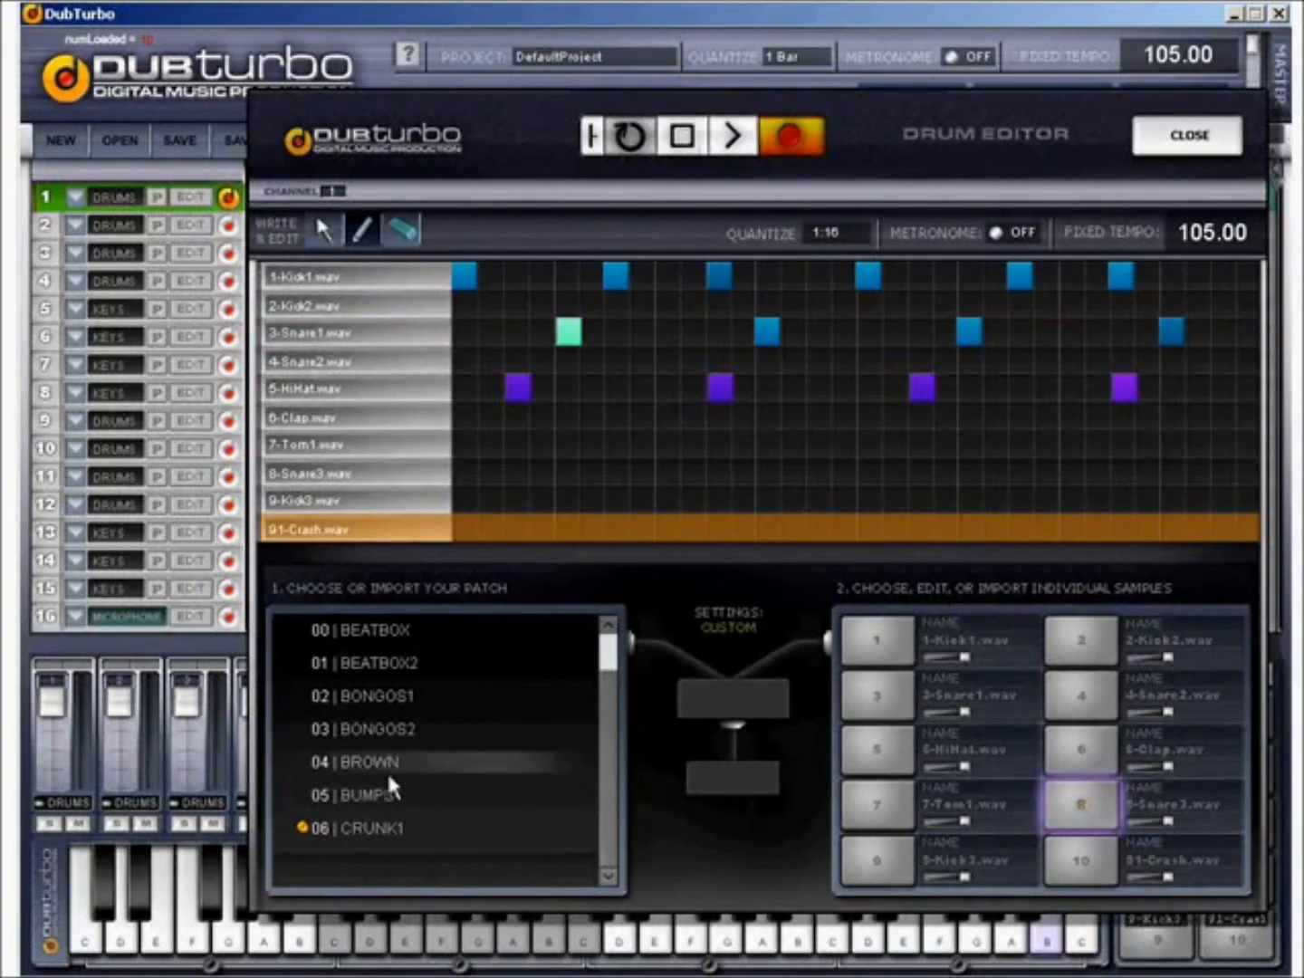
scroll("down", 3)
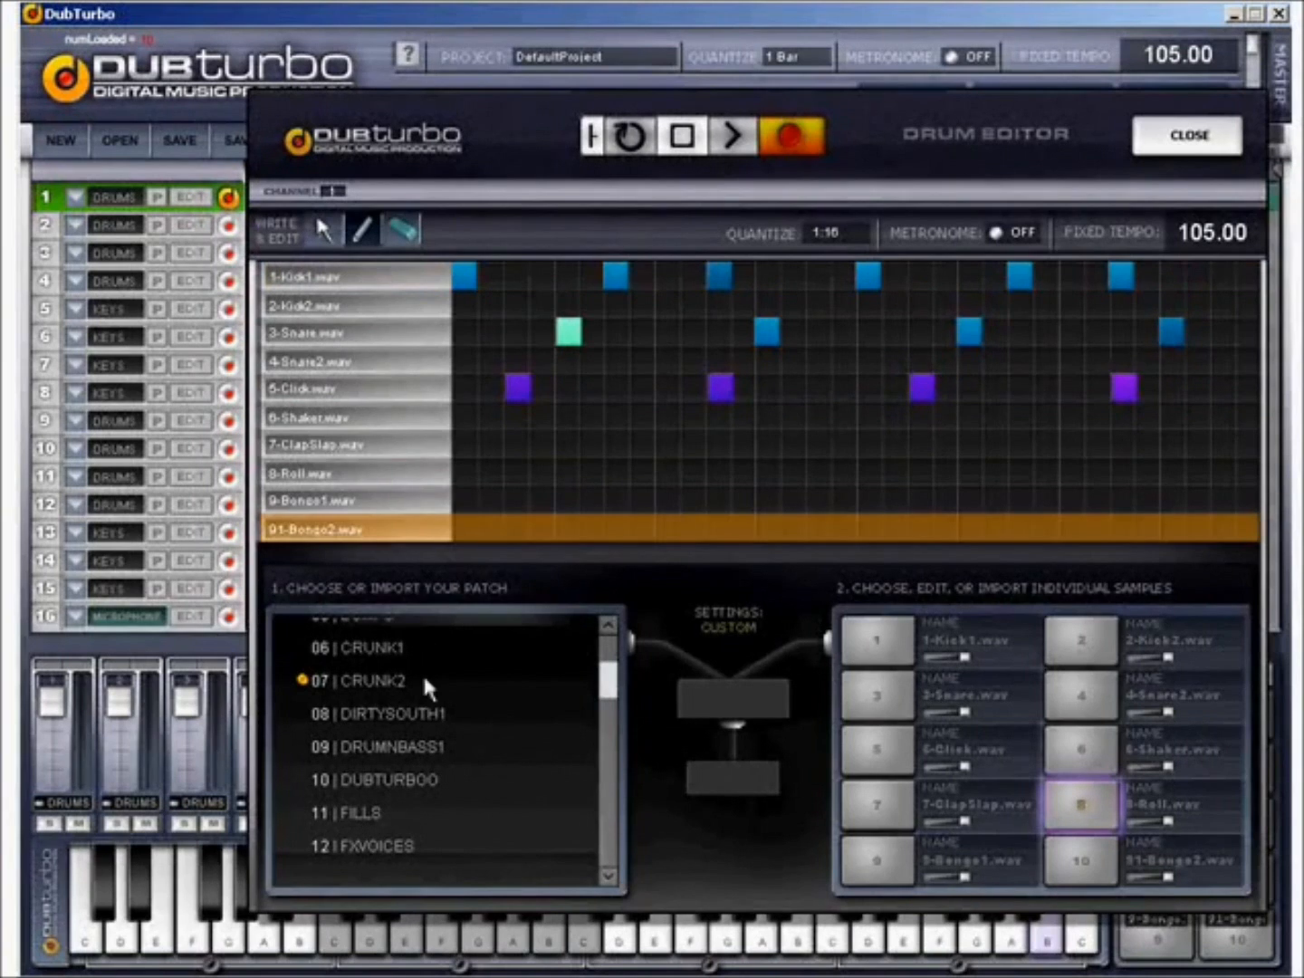
left_click(393, 713)
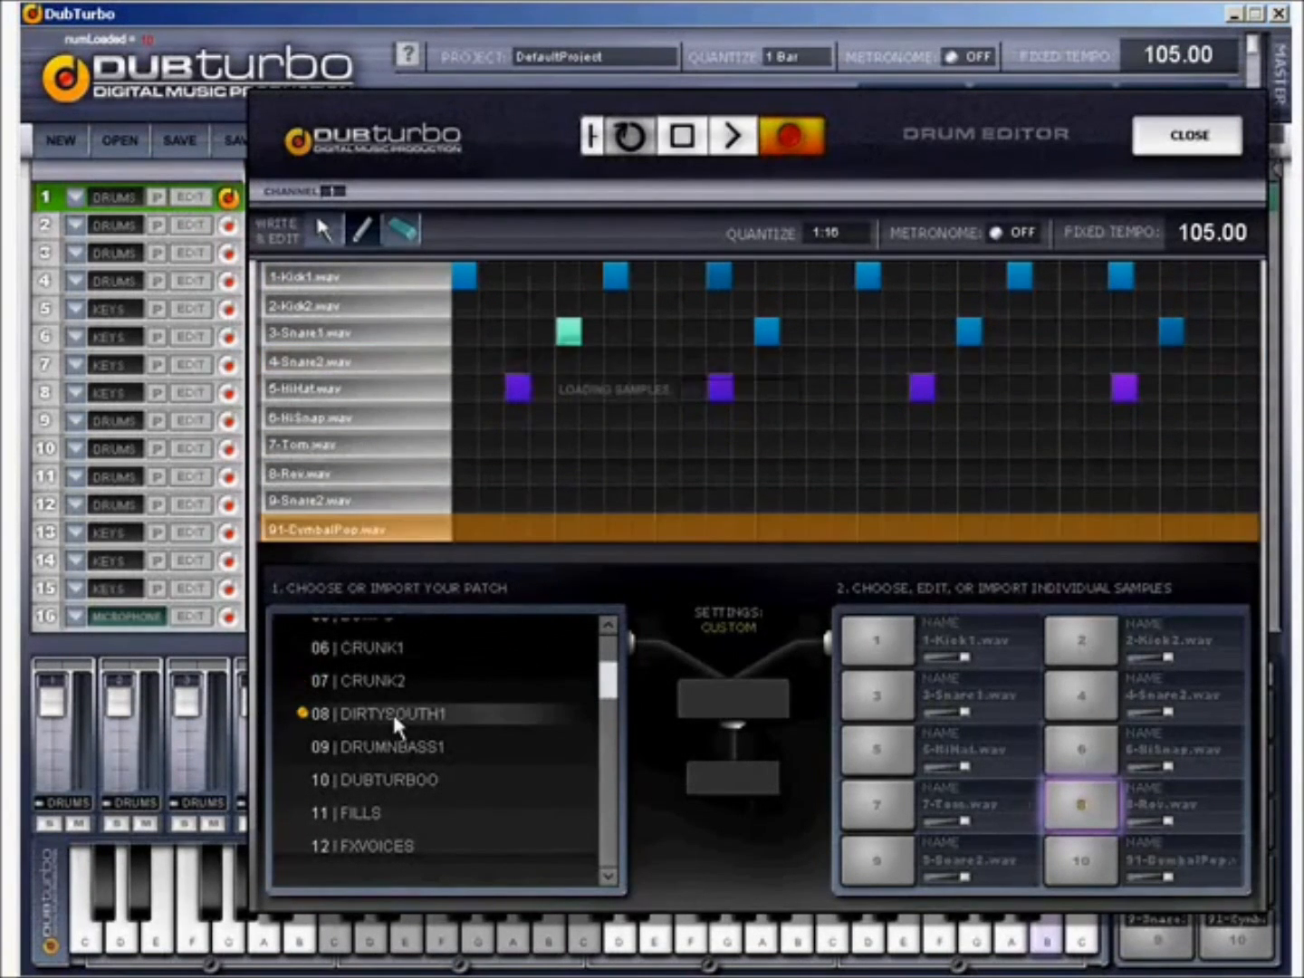
left_click(732, 136)
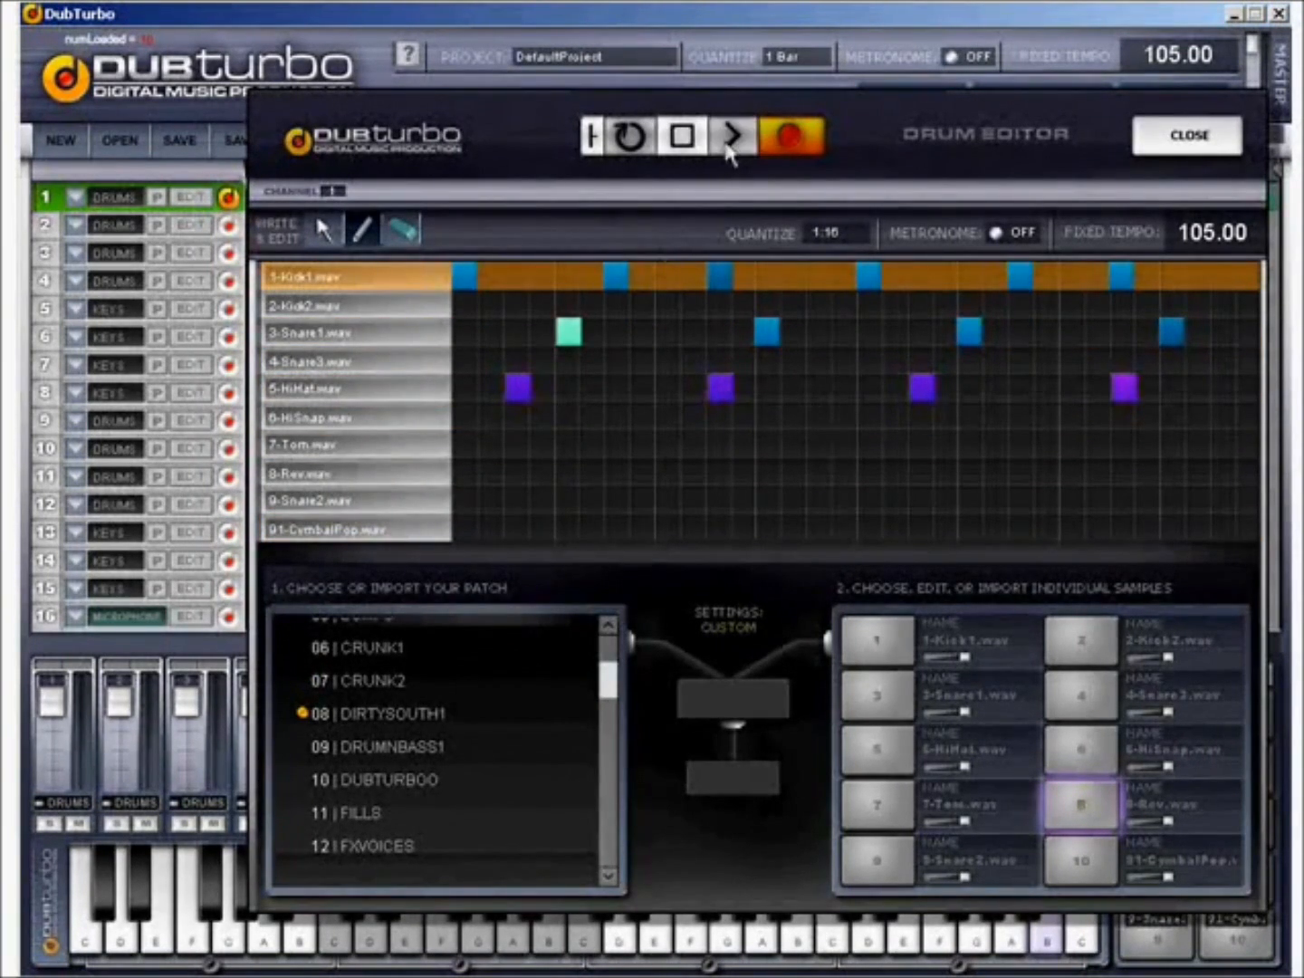
- Stop playback and close the Drum Editor, returning to the main sequencer
left_click(680, 136)
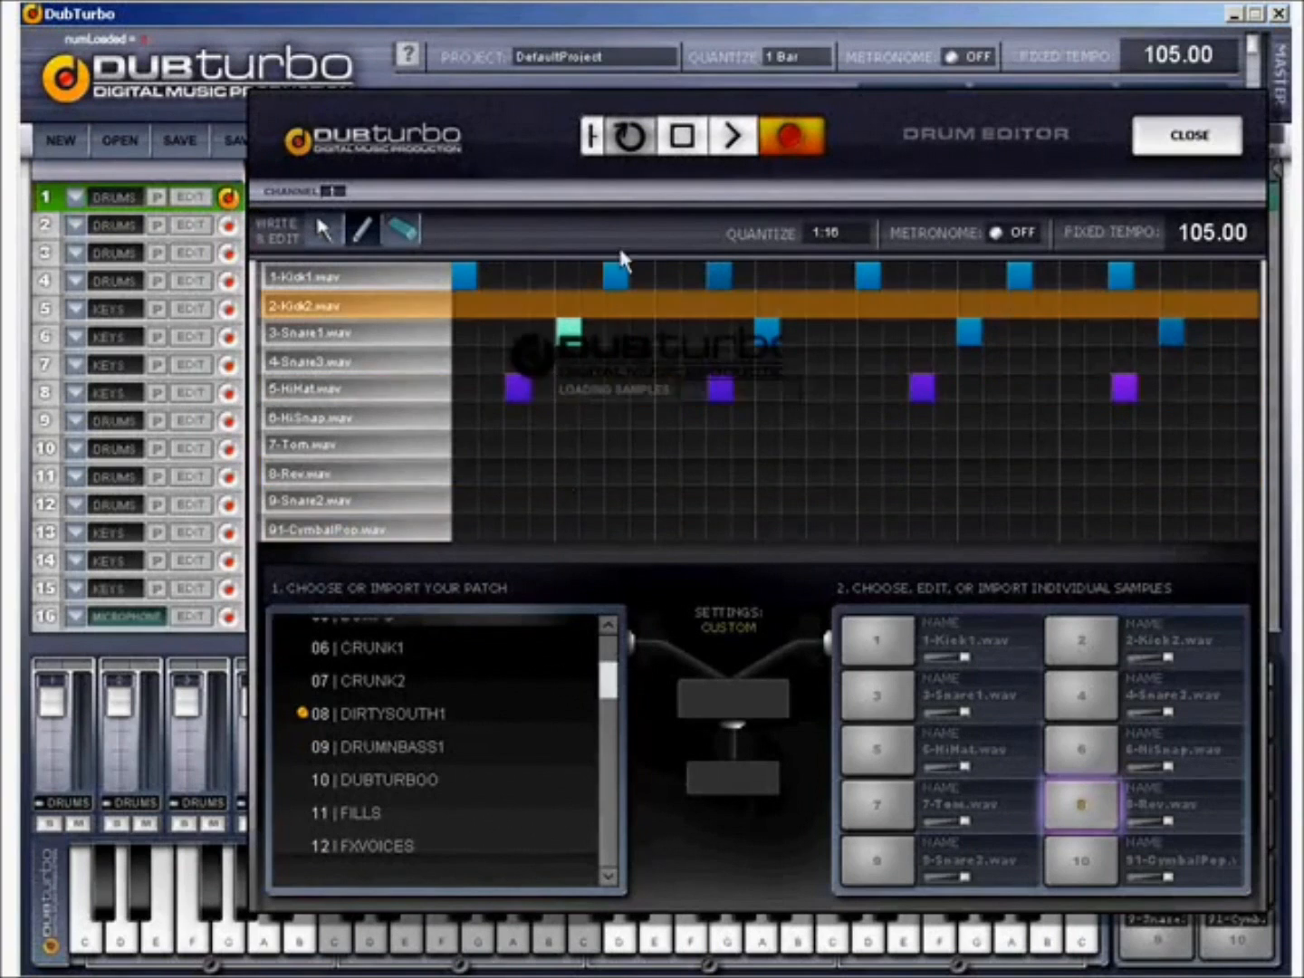
left_click(1186, 134)
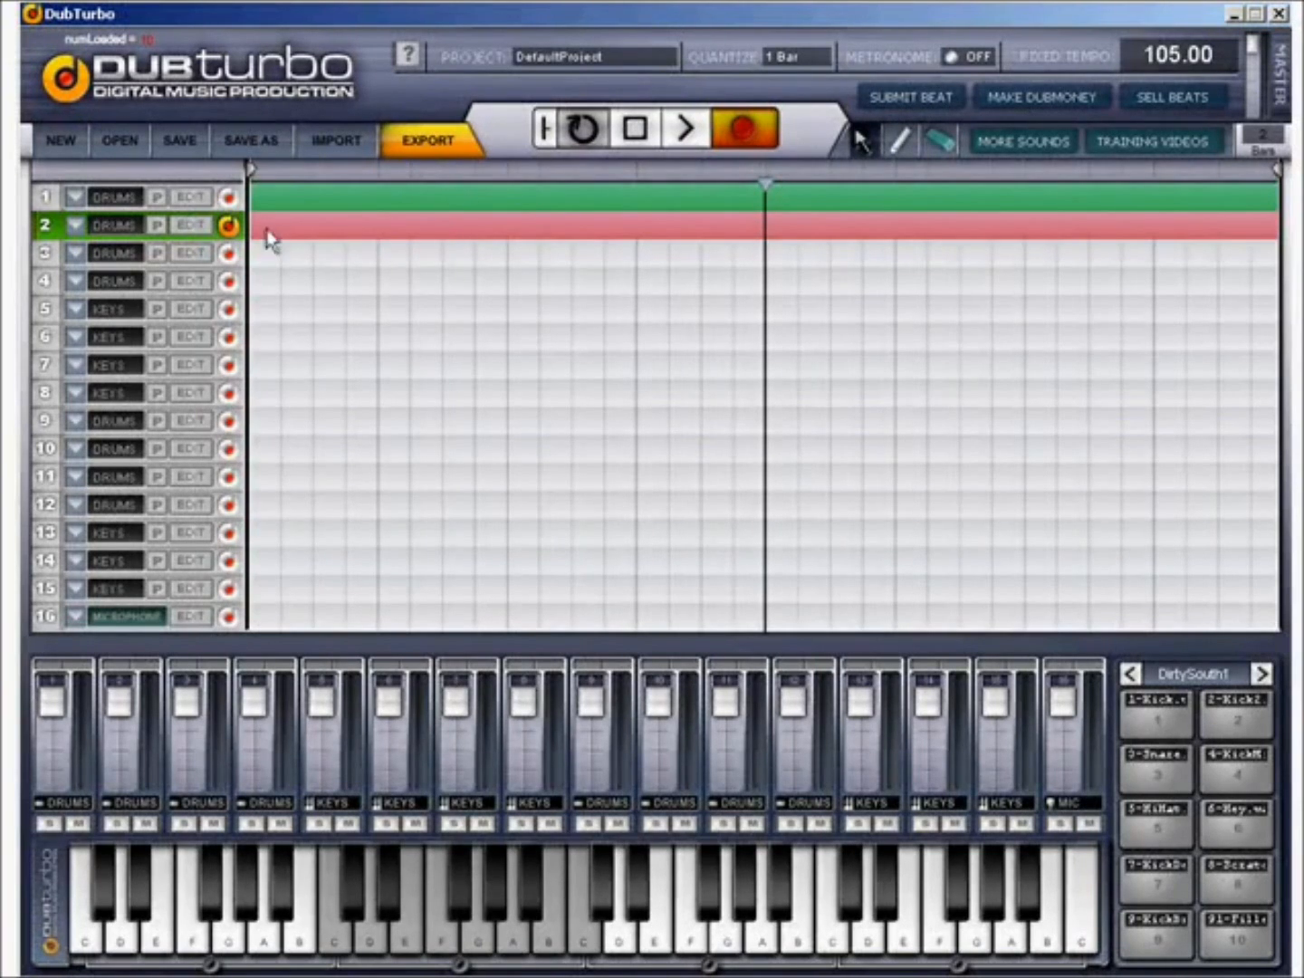
- From the Edit Drum Kit list, load CRUNK1 onto the pads
left_click(190, 224)
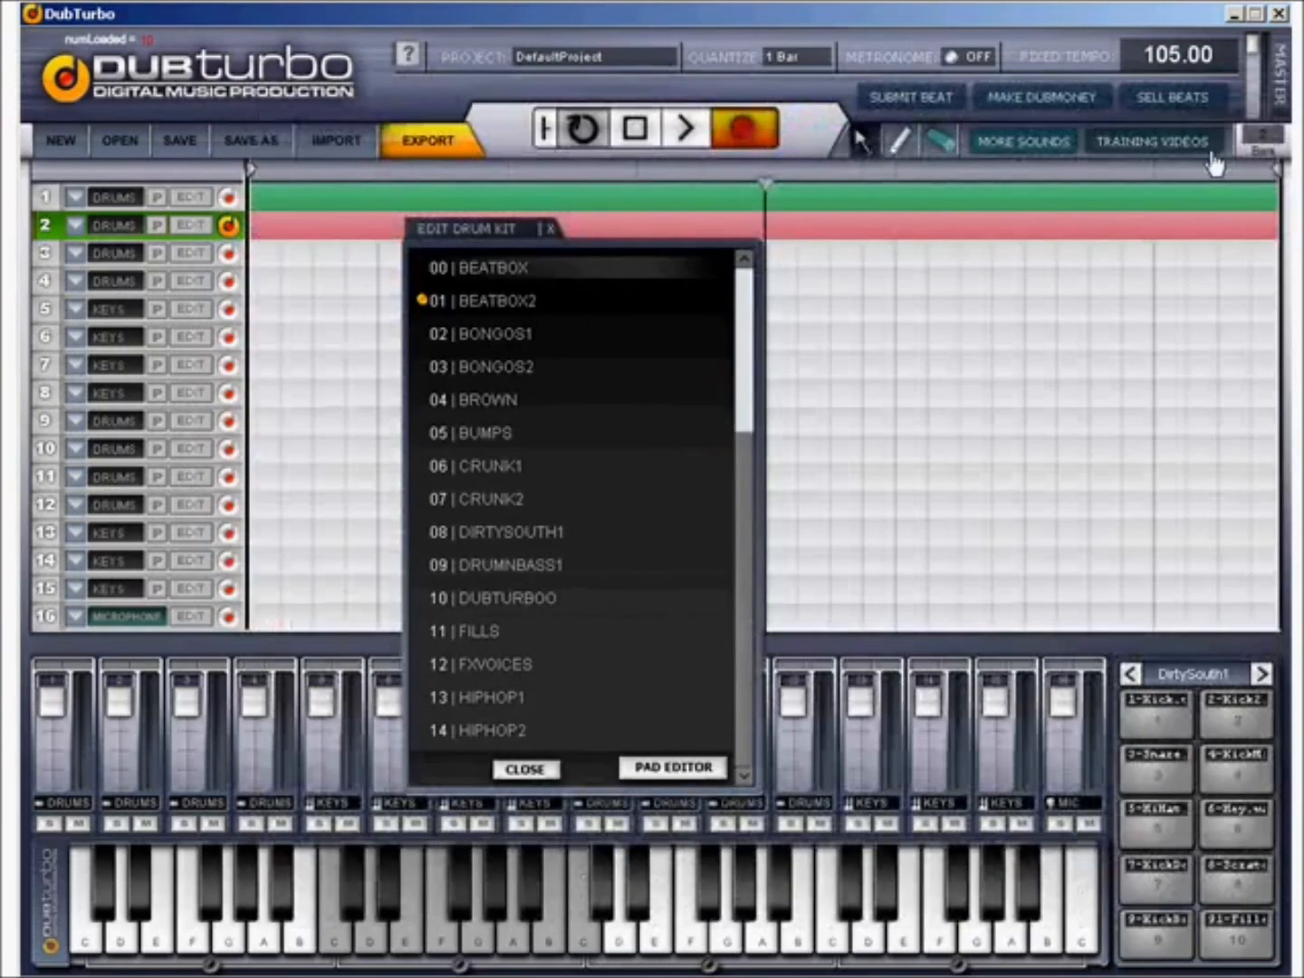
left_click(525, 768)
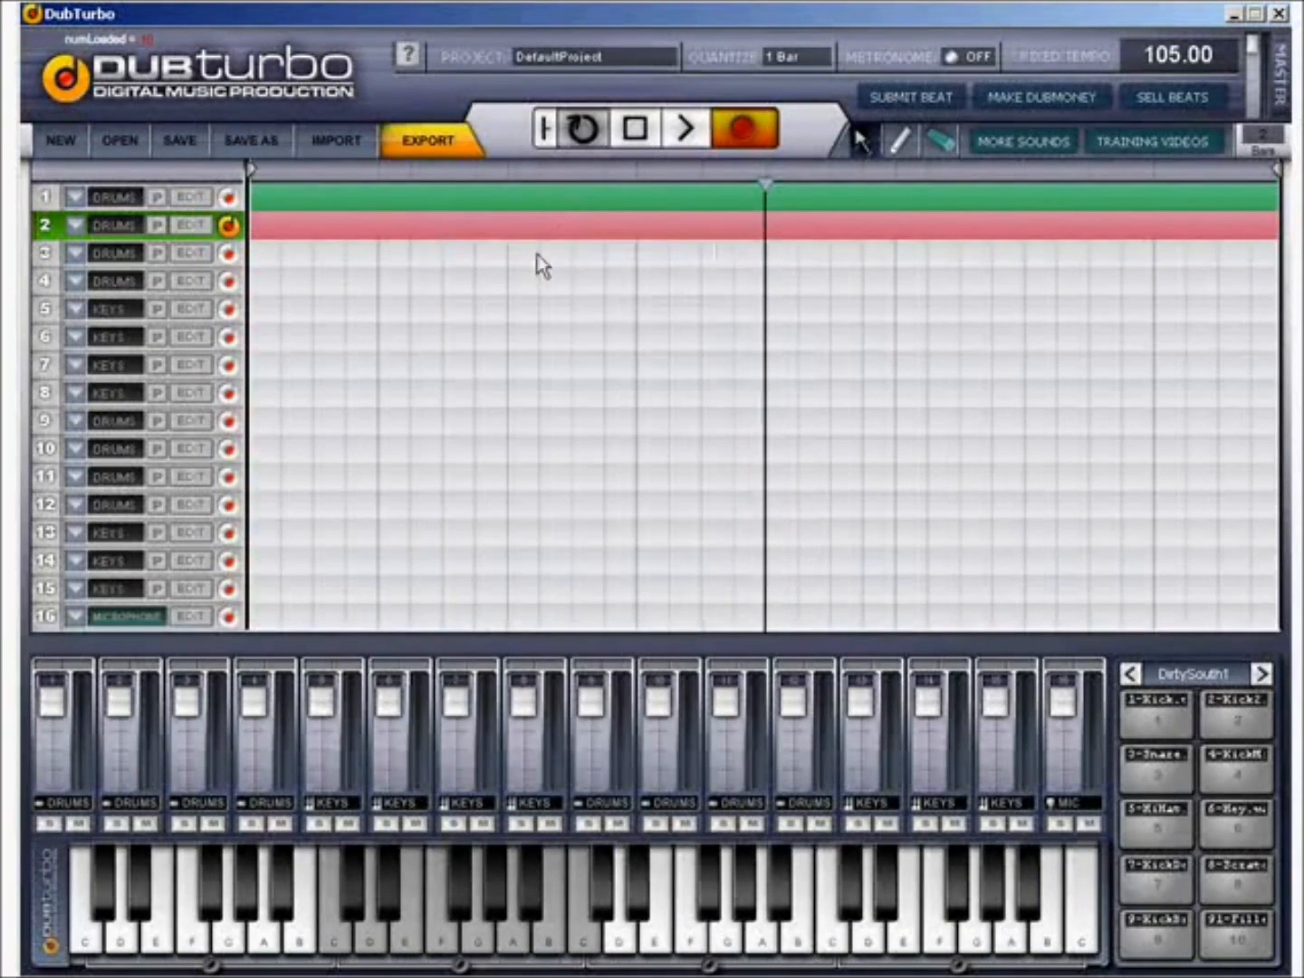
left_click(190, 225)
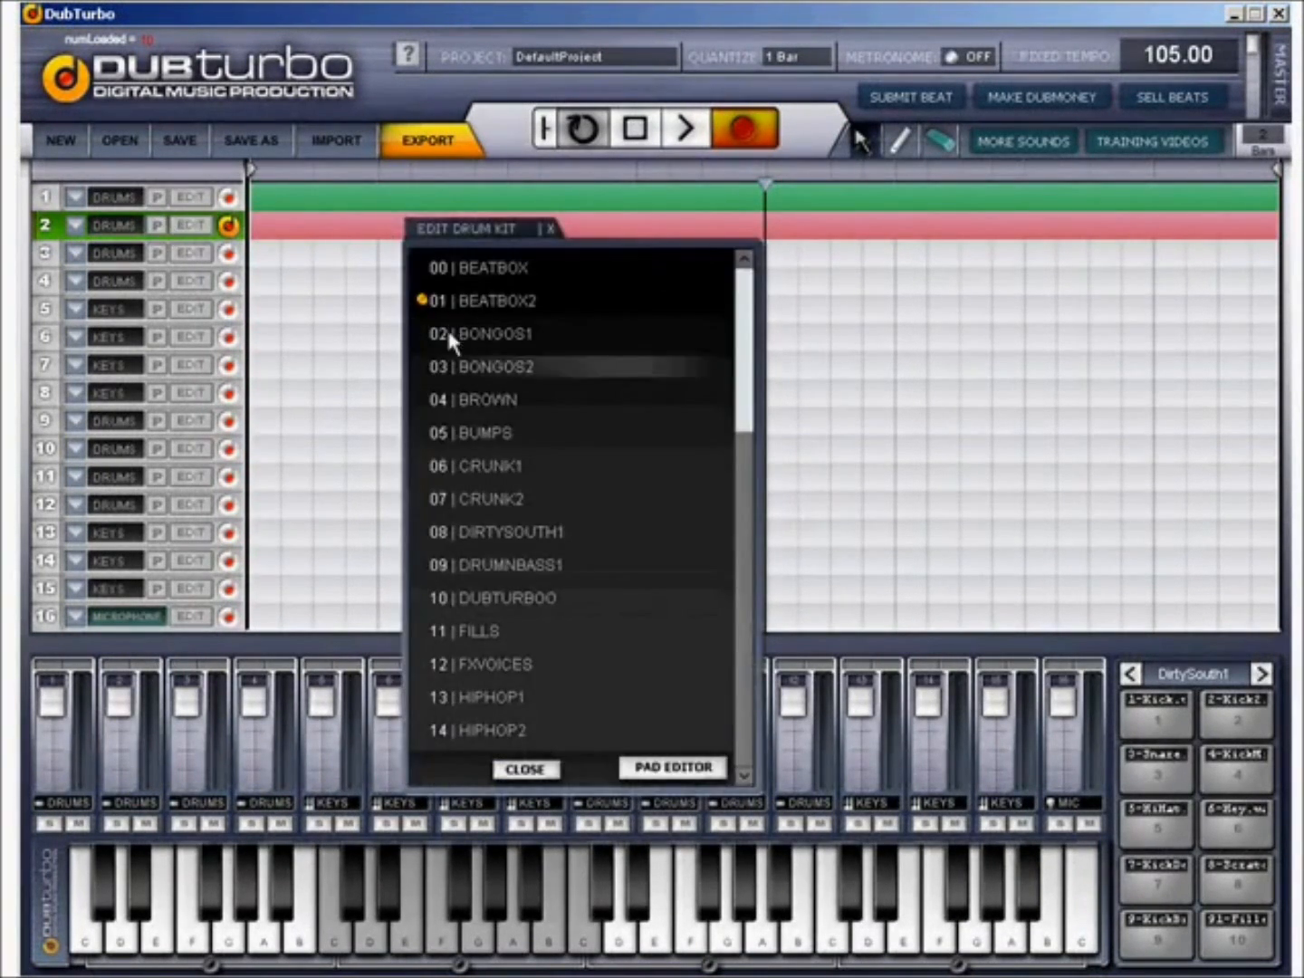
left_click(525, 768)
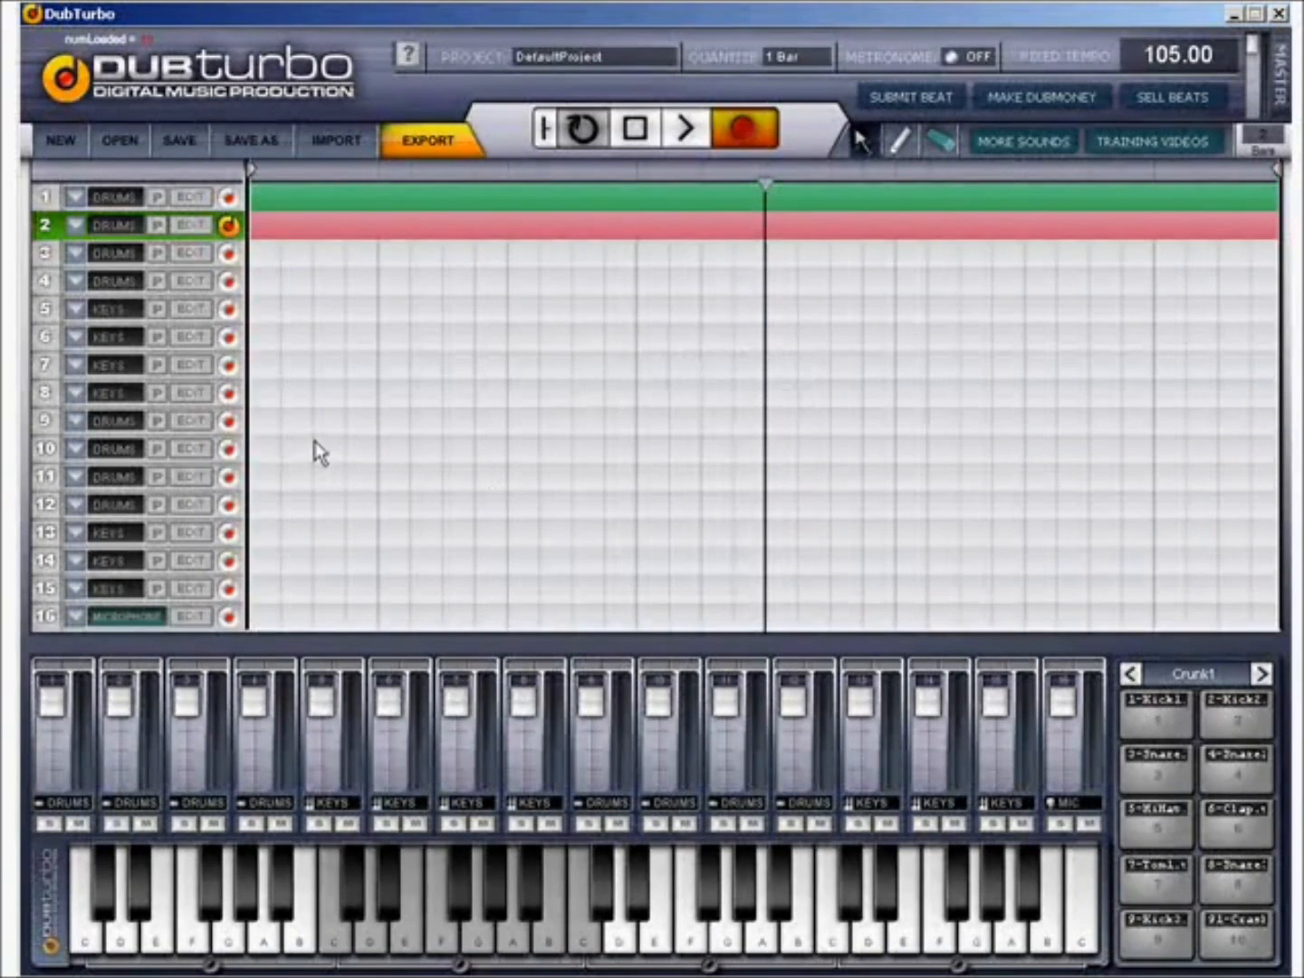
- Step the pads on to the Crunk2 kit and audition its Kick2 sound
left_click(1235, 704)
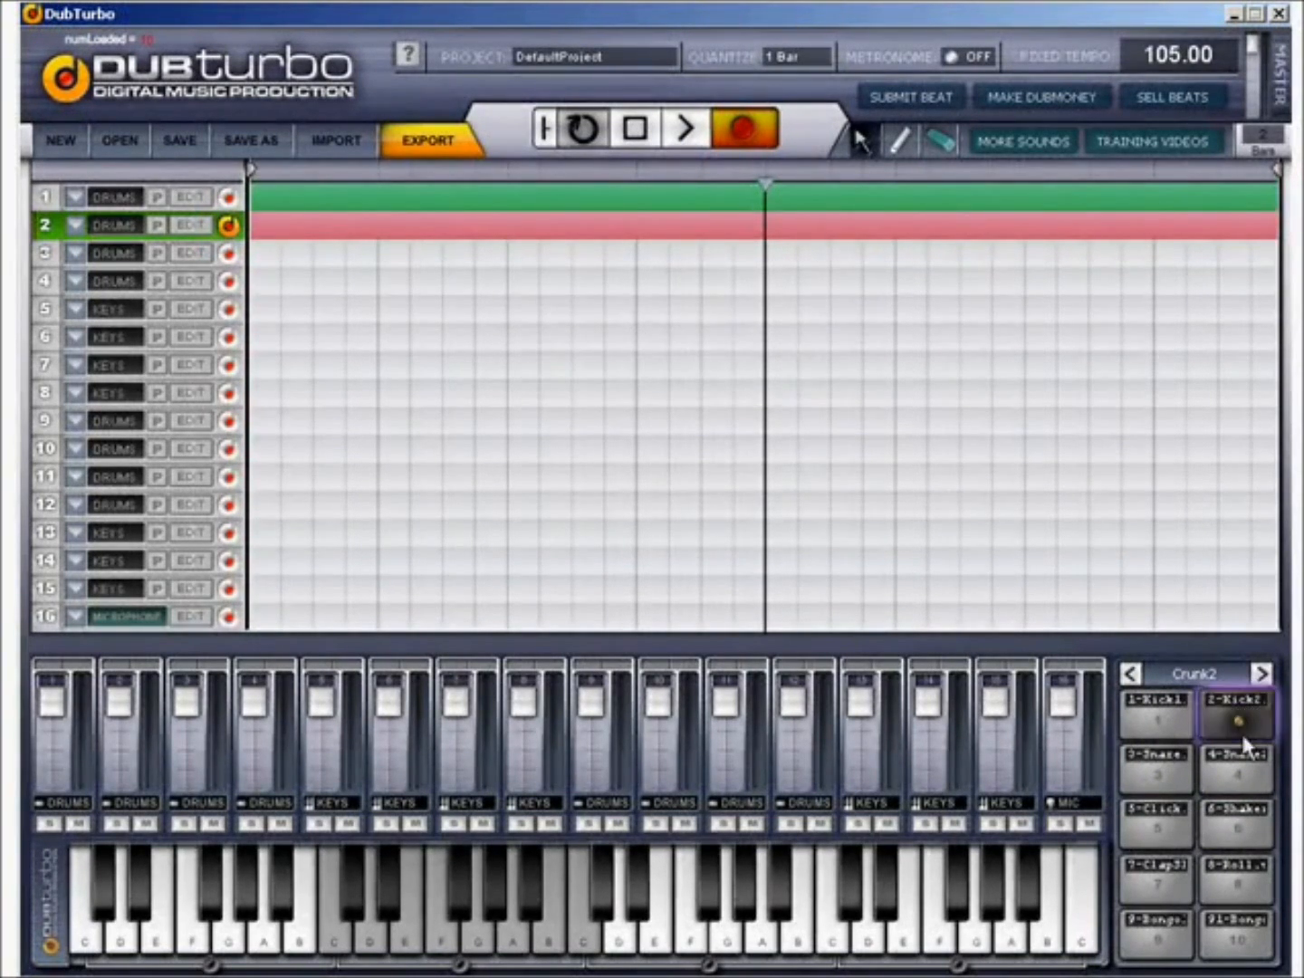
left_click(1233, 710)
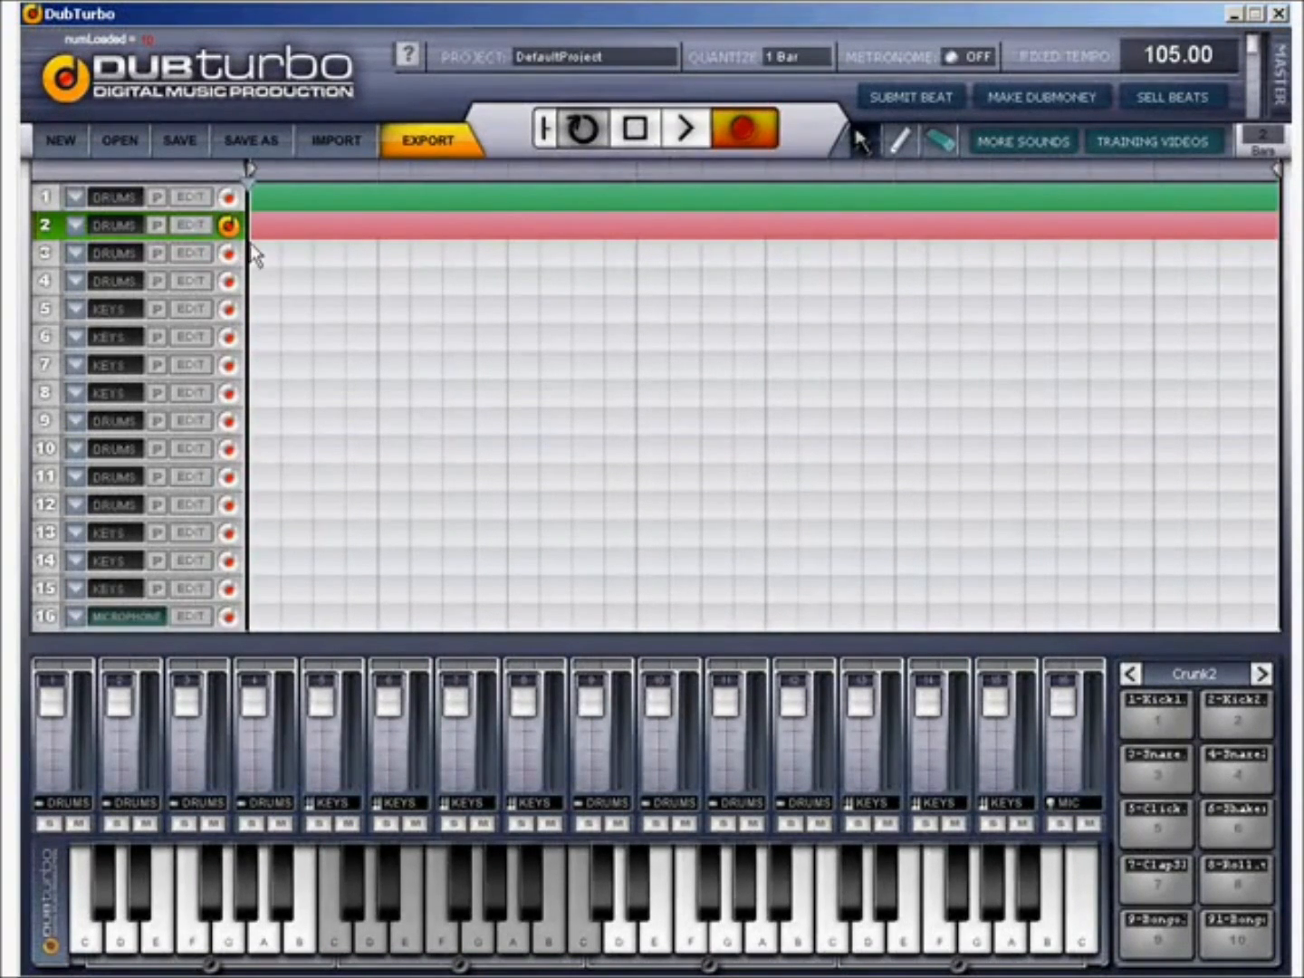
mouse_move(436, 250)
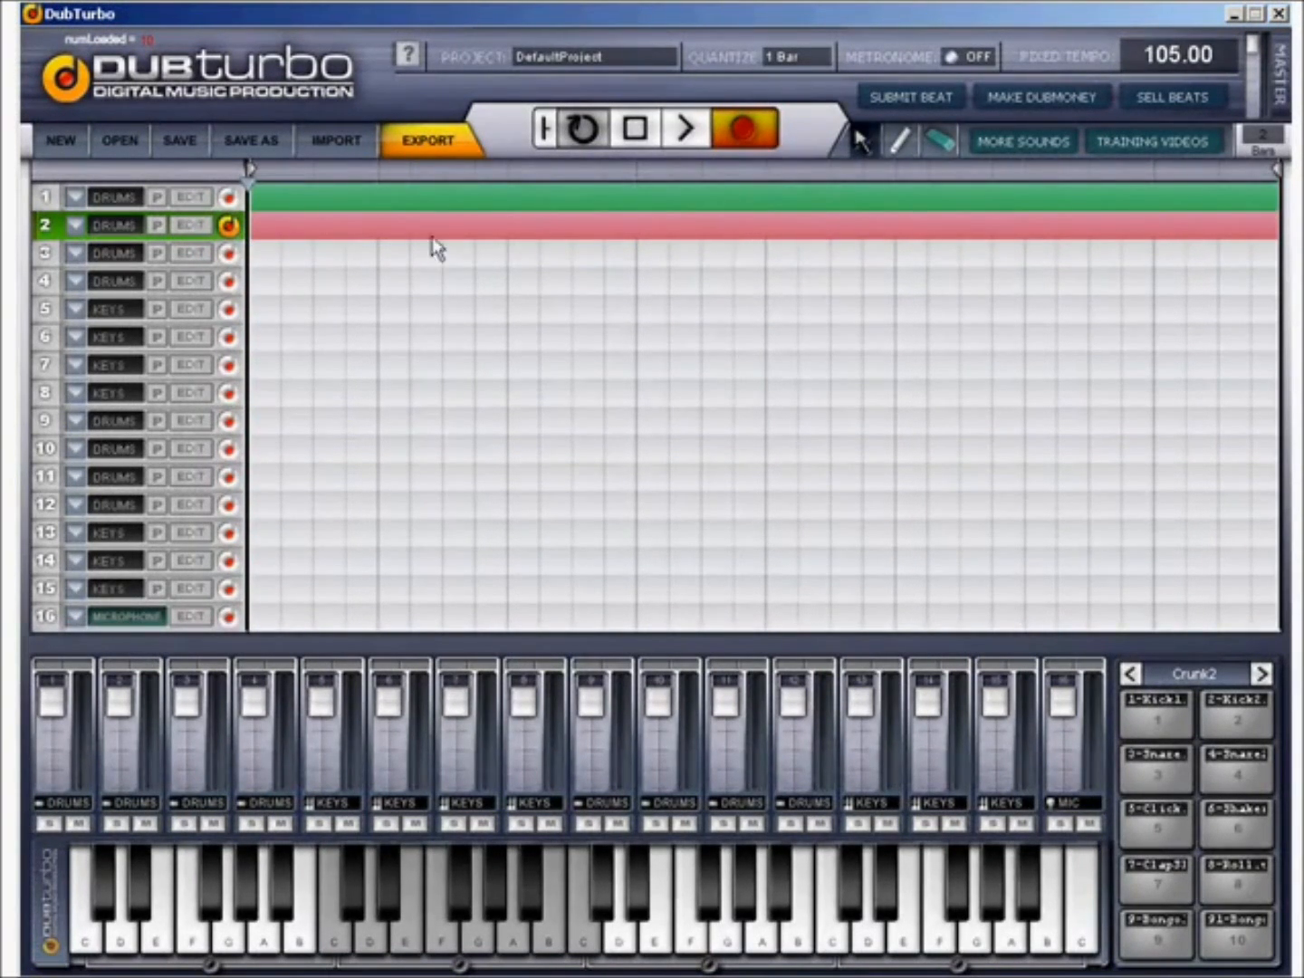
left_click(192, 225)
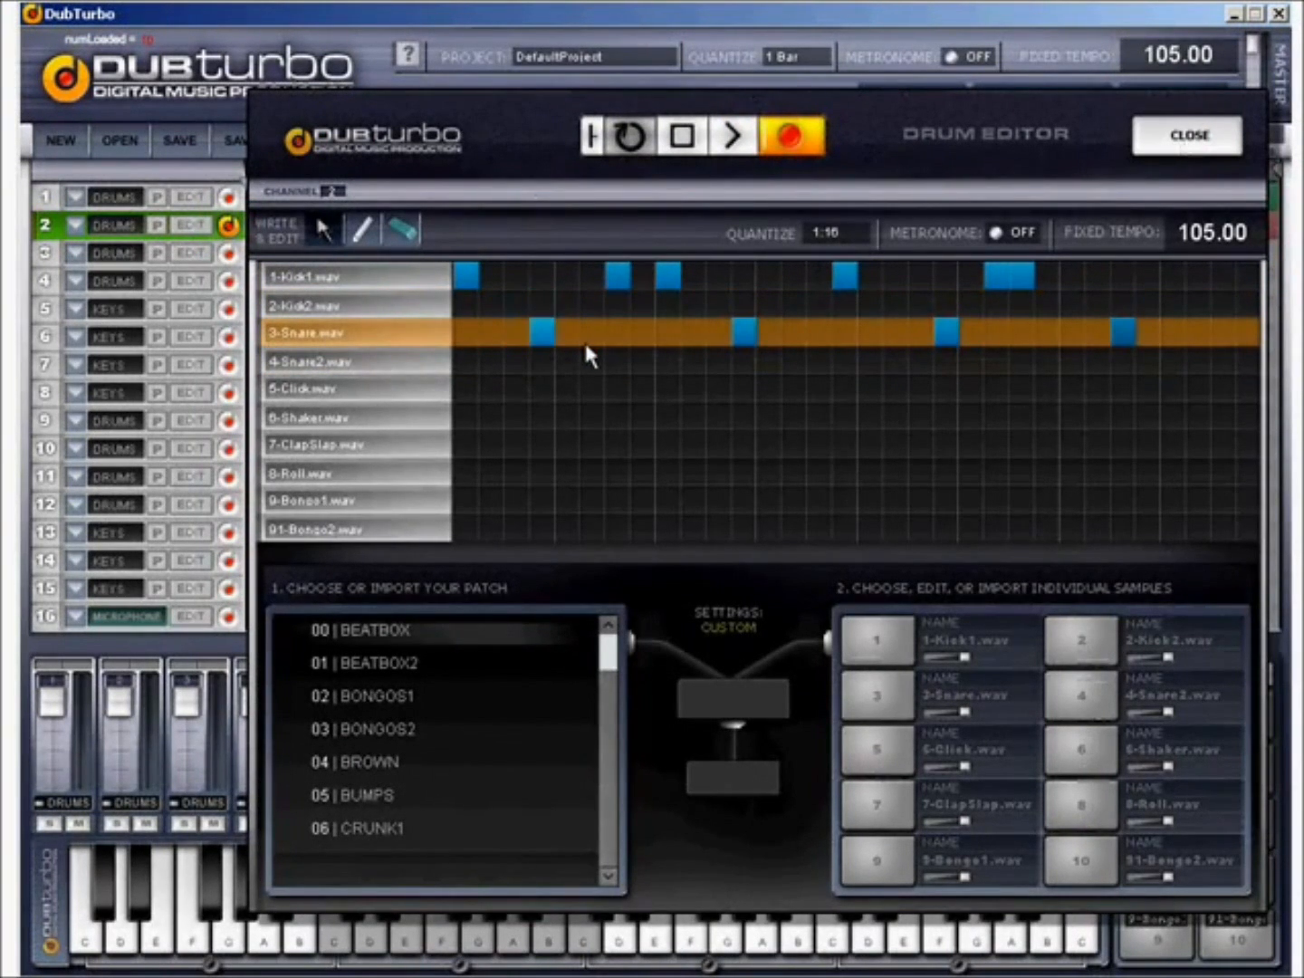
left_click(561, 333)
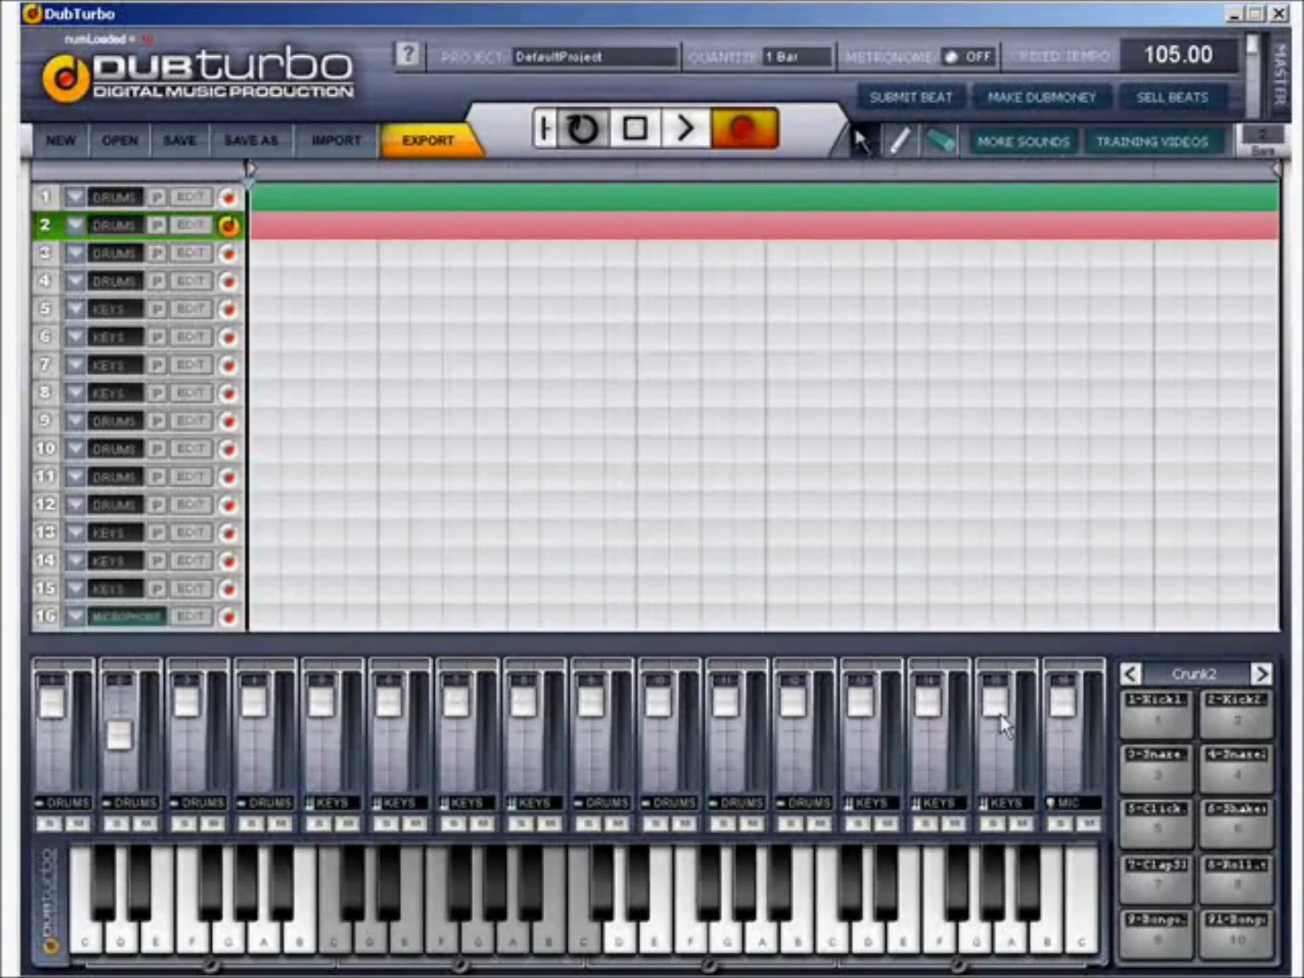
mouse_move(177, 744)
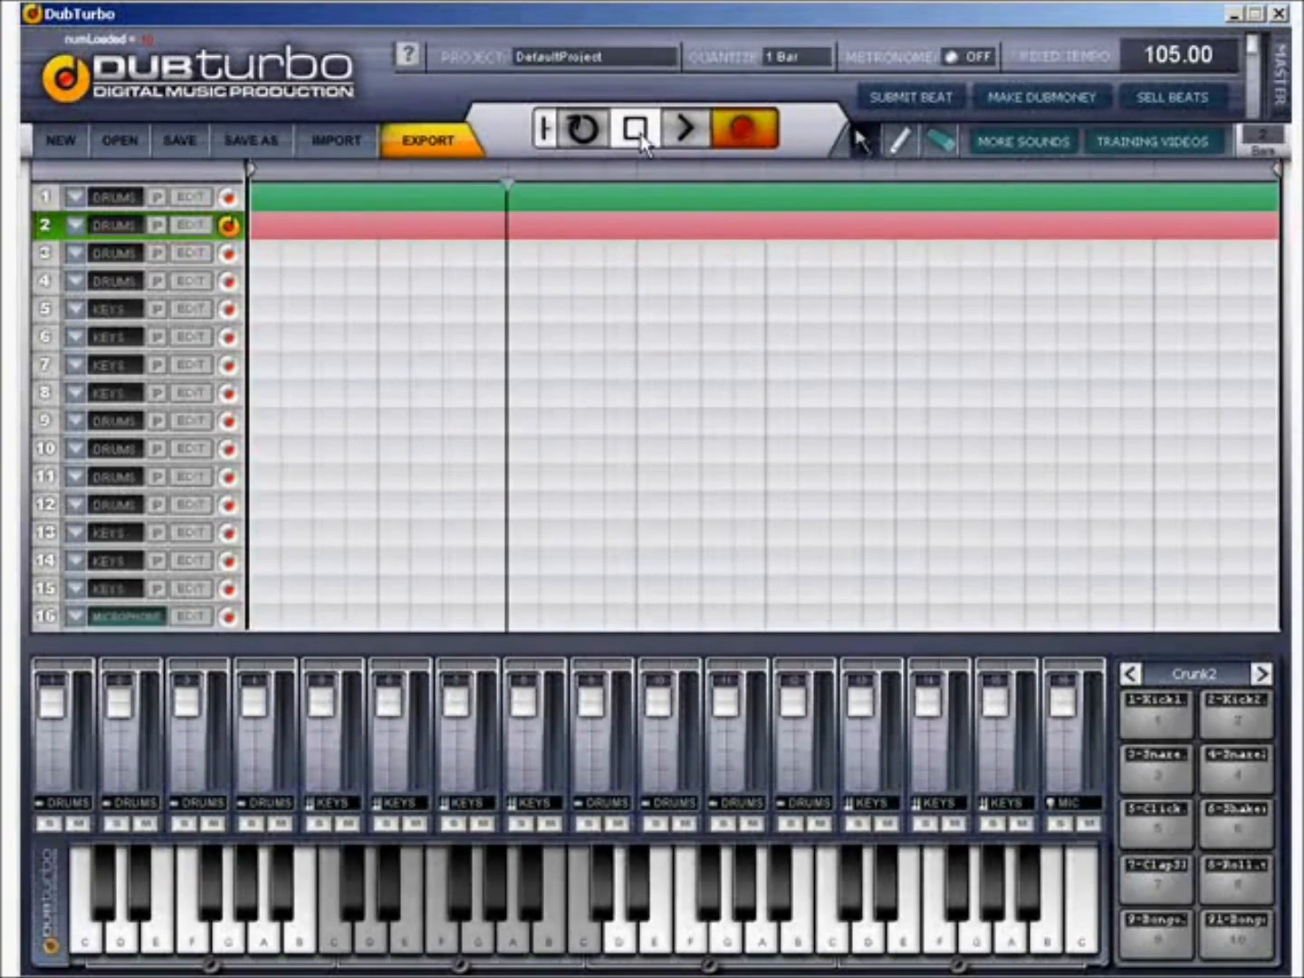
- Stop playback before trimming tracks 1 and 2's clips to the same two-bar length
left_click(634, 126)
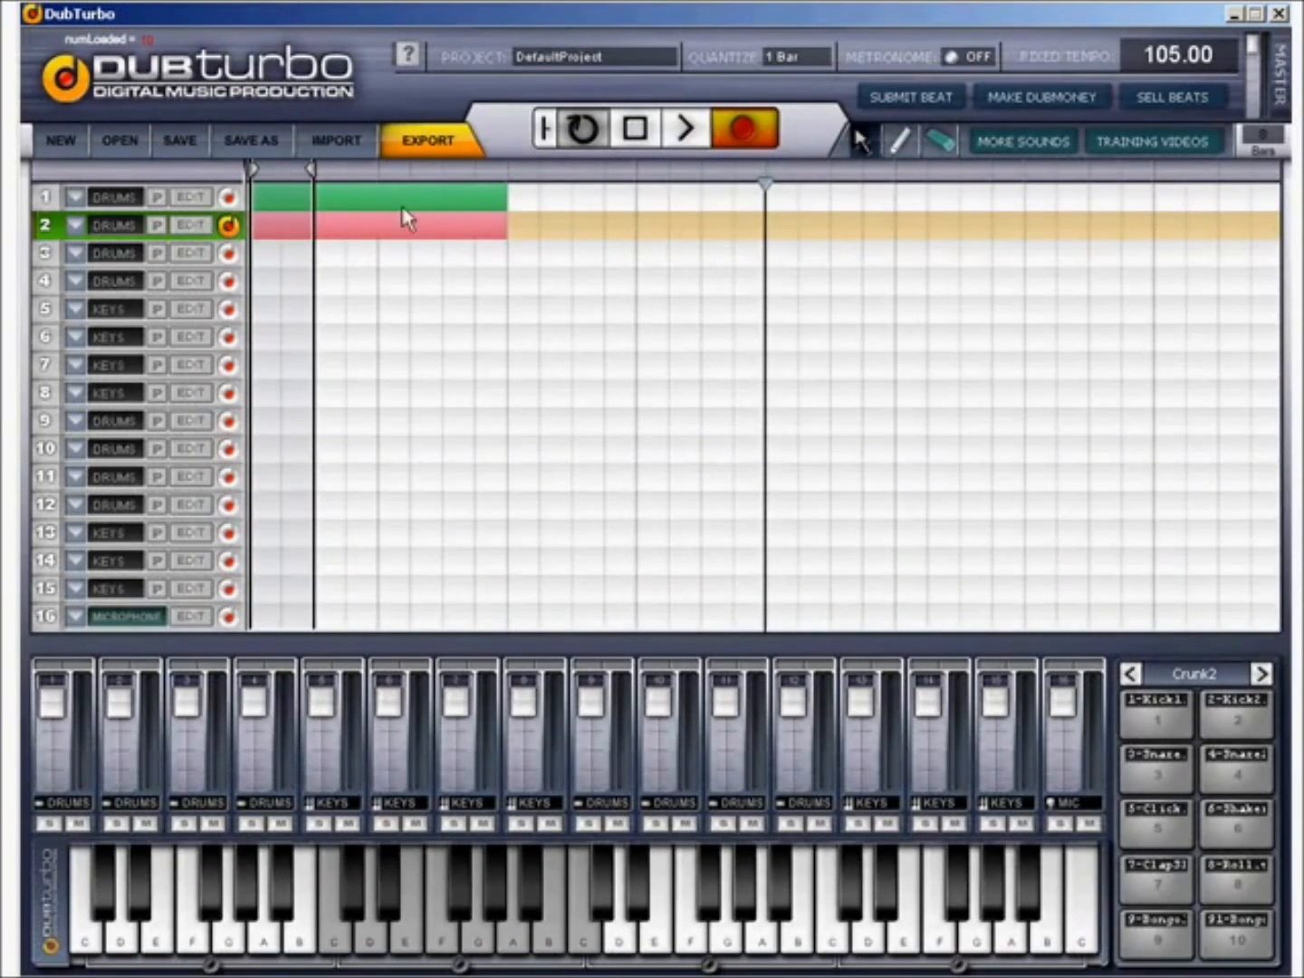
mouse_move(819, 141)
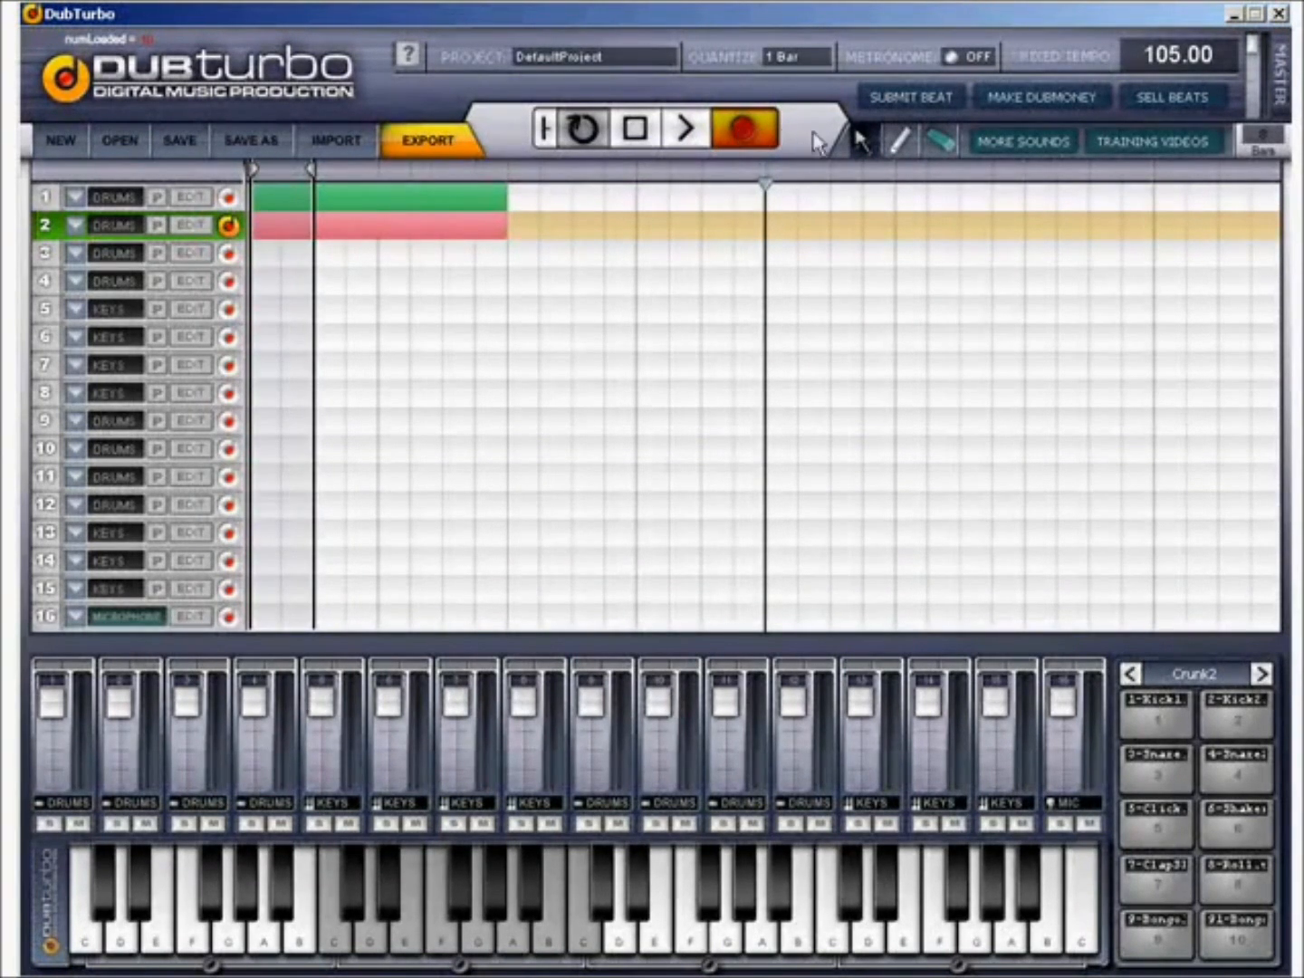
mouse_move(437, 210)
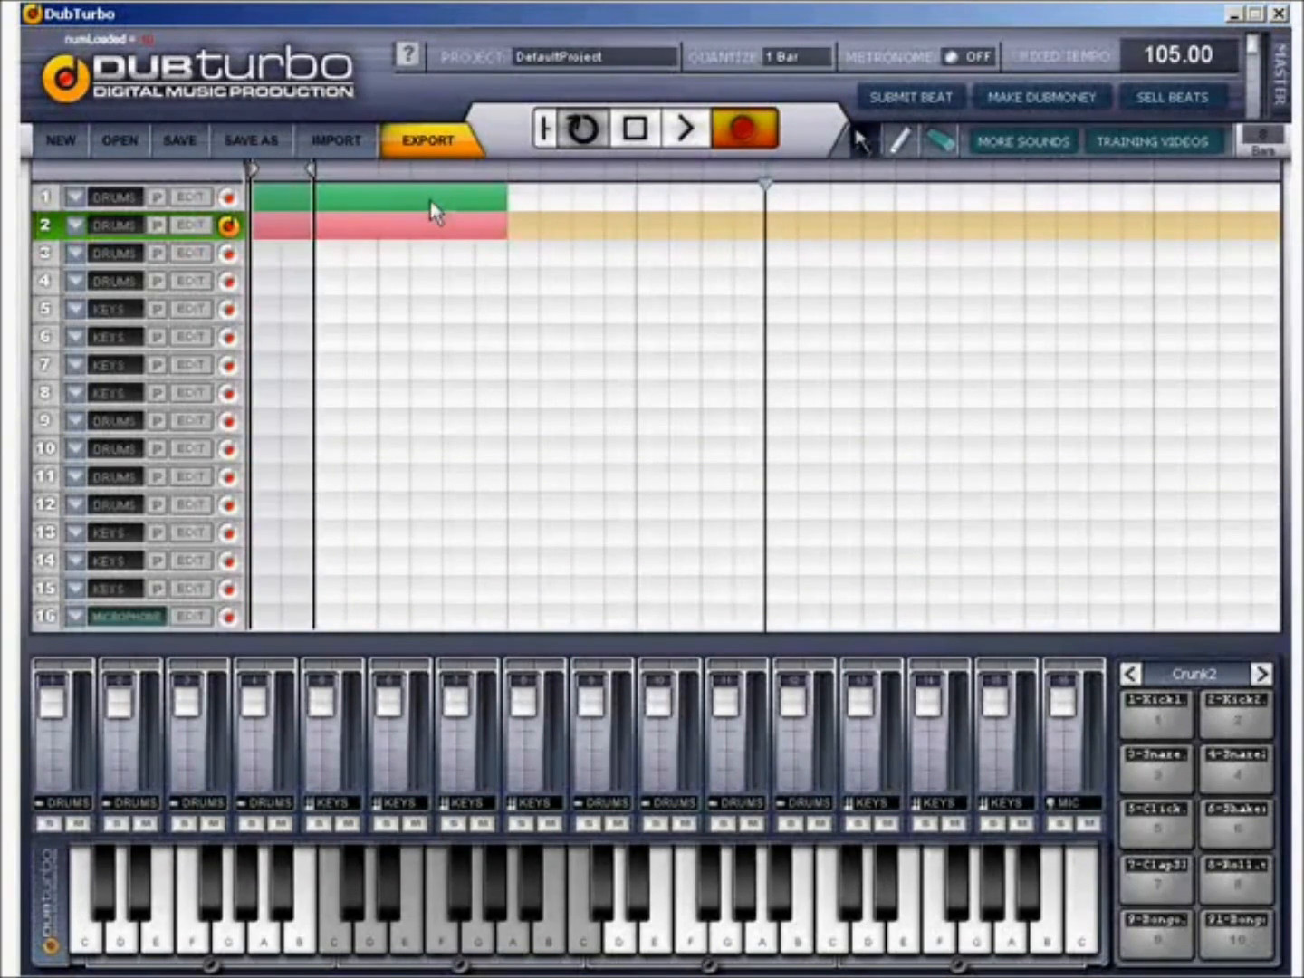
mouse_move(408, 207)
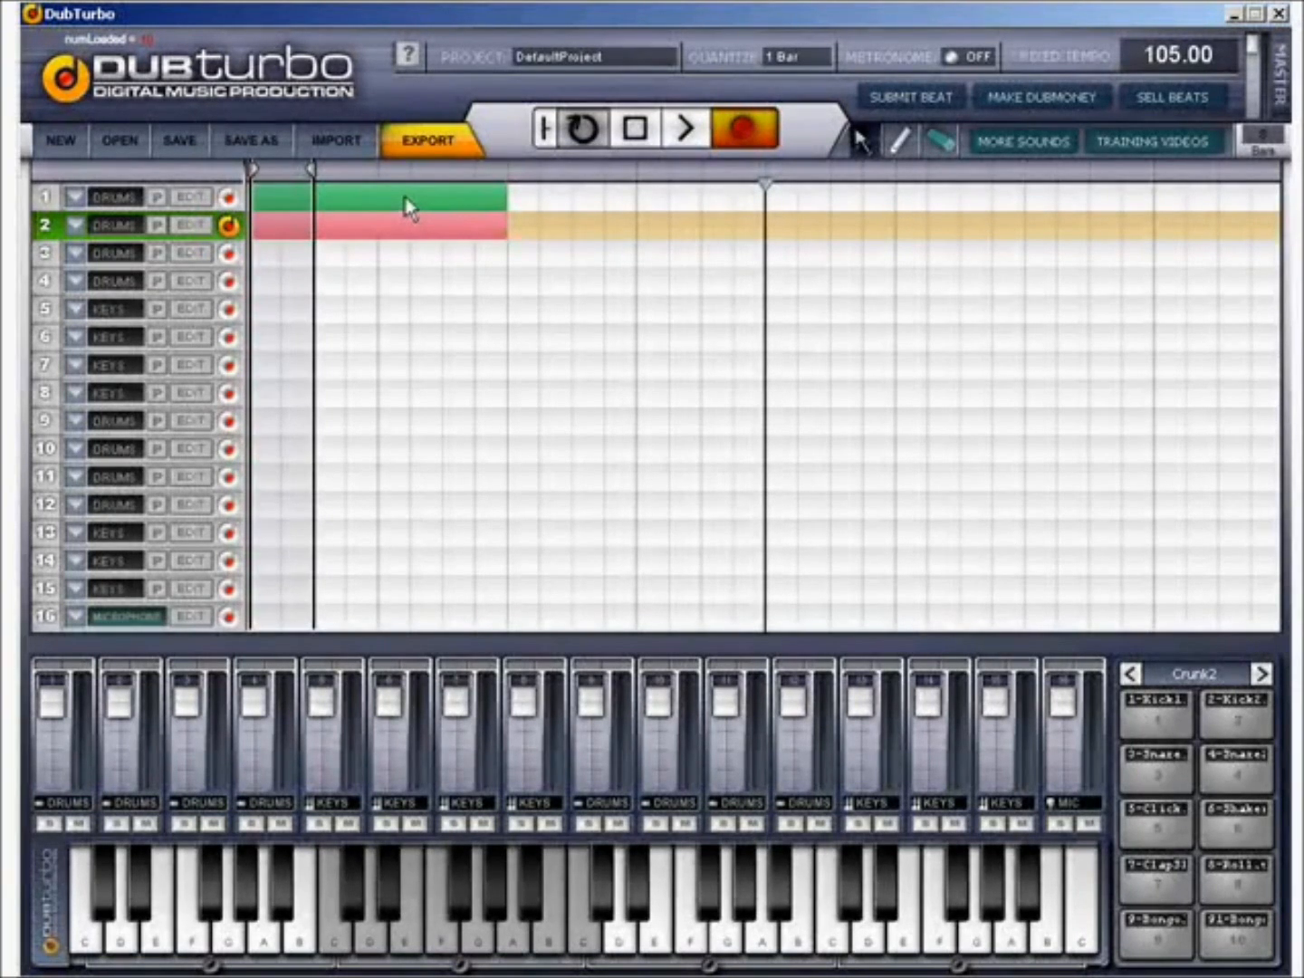